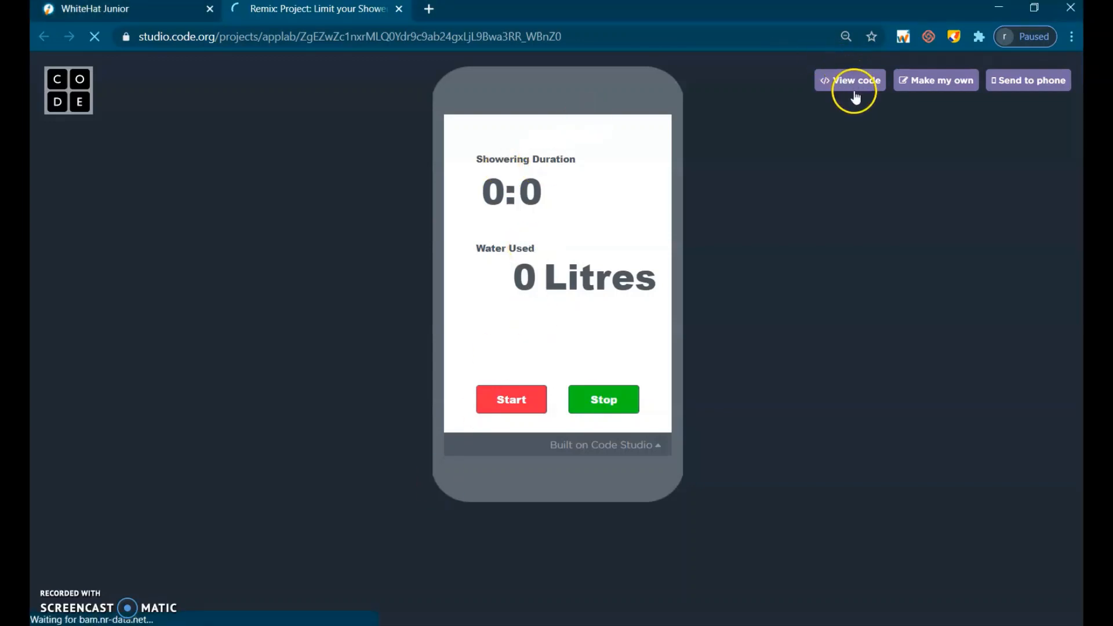
- Sign in to Code.org and return to the Limit your Showering project's code
click(854, 80)
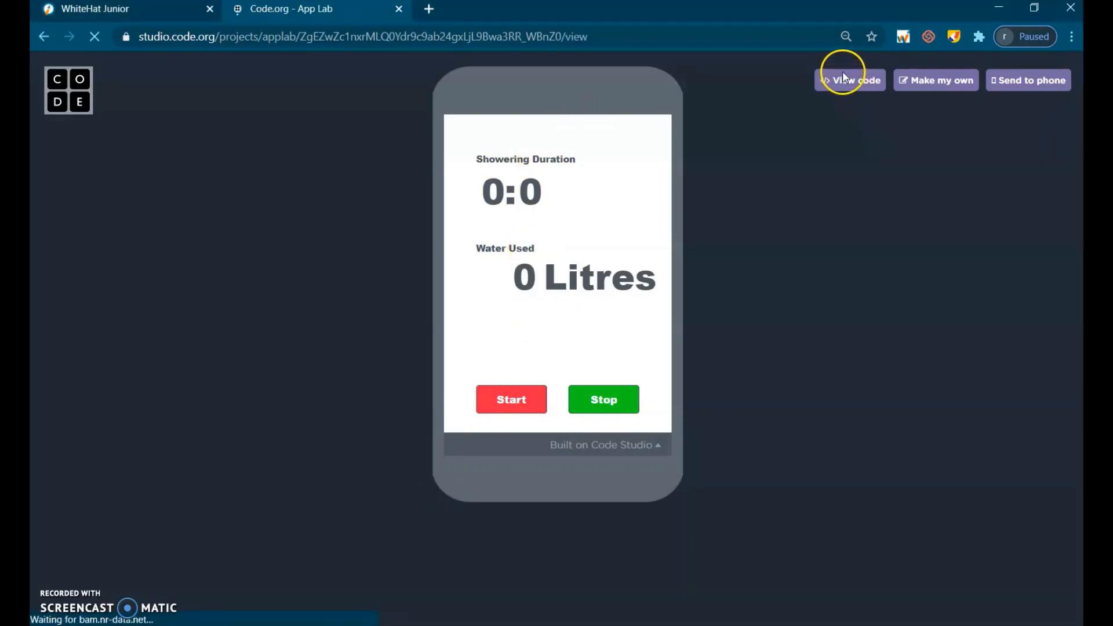
click(850, 80)
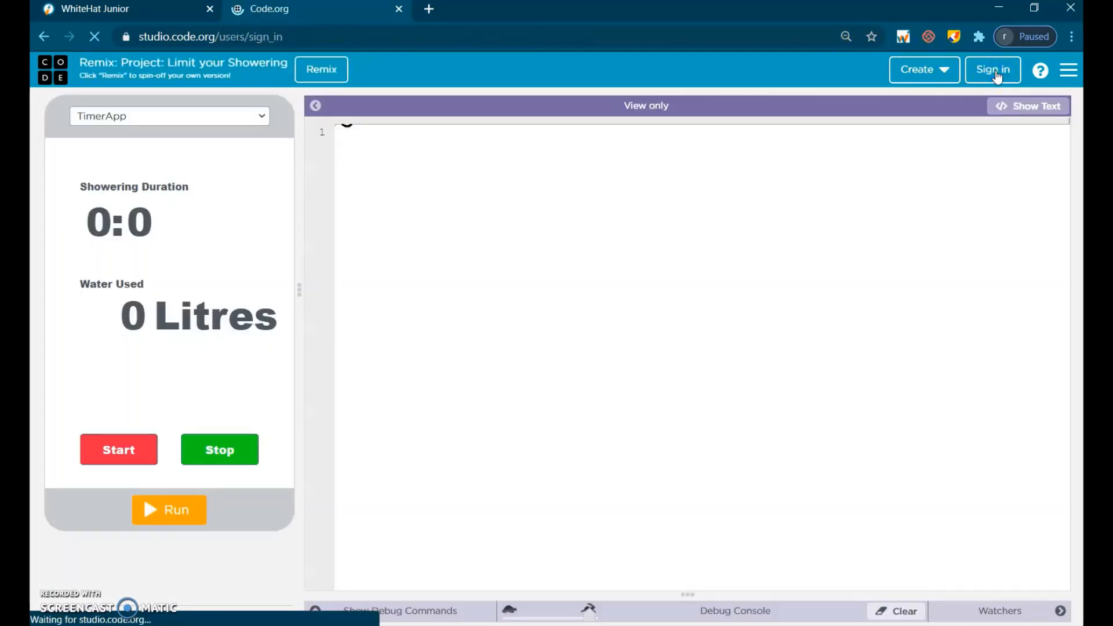
click(992, 69)
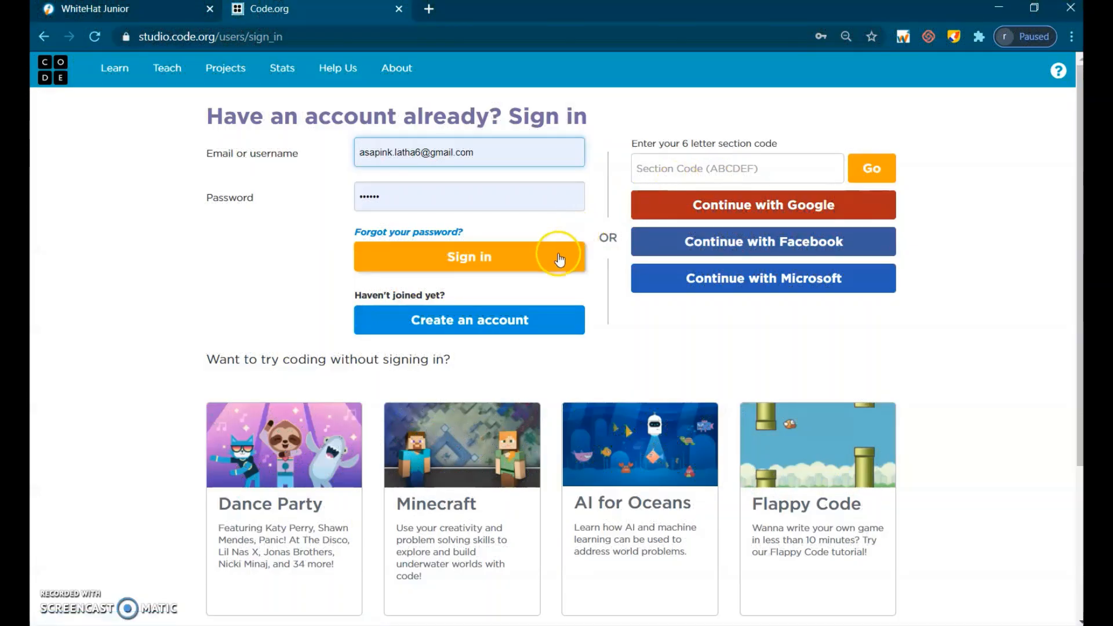
click(468, 256)
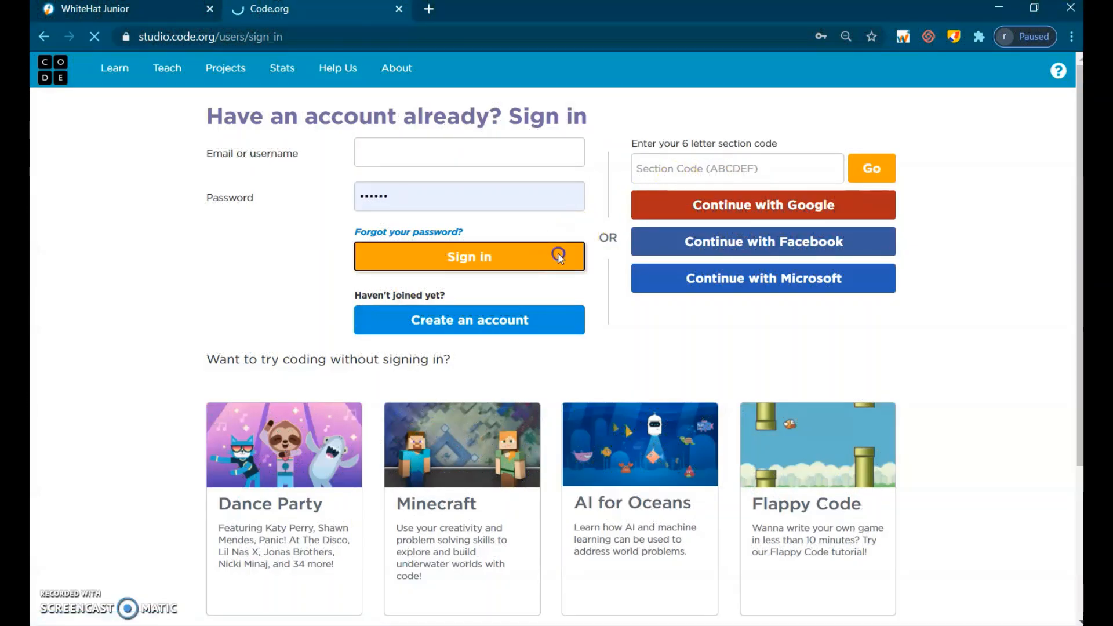
click(469, 256)
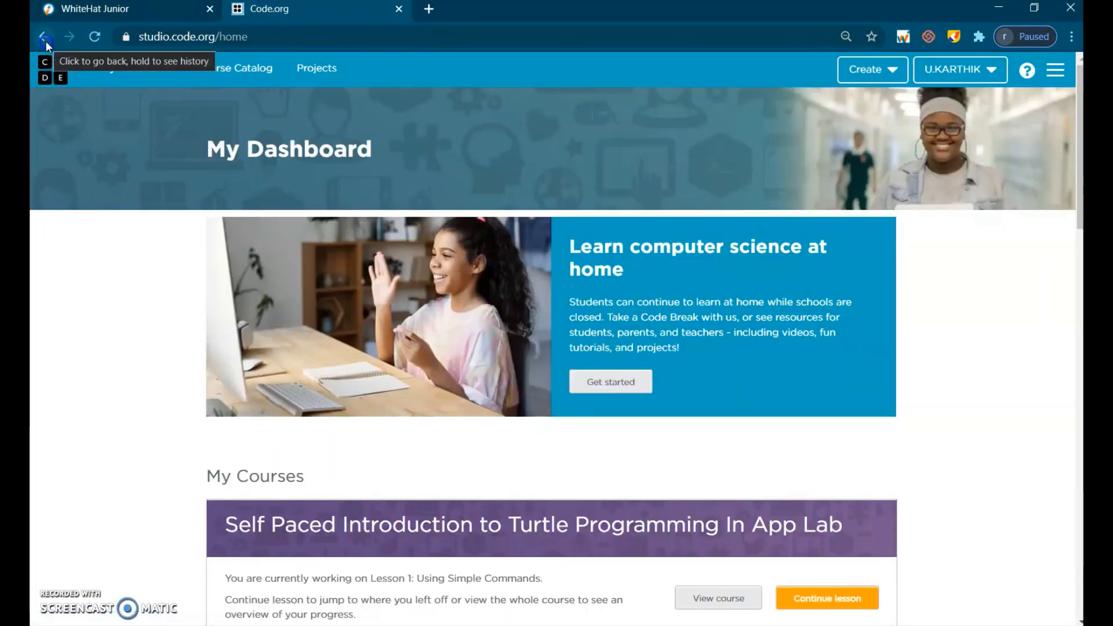
click(44, 36)
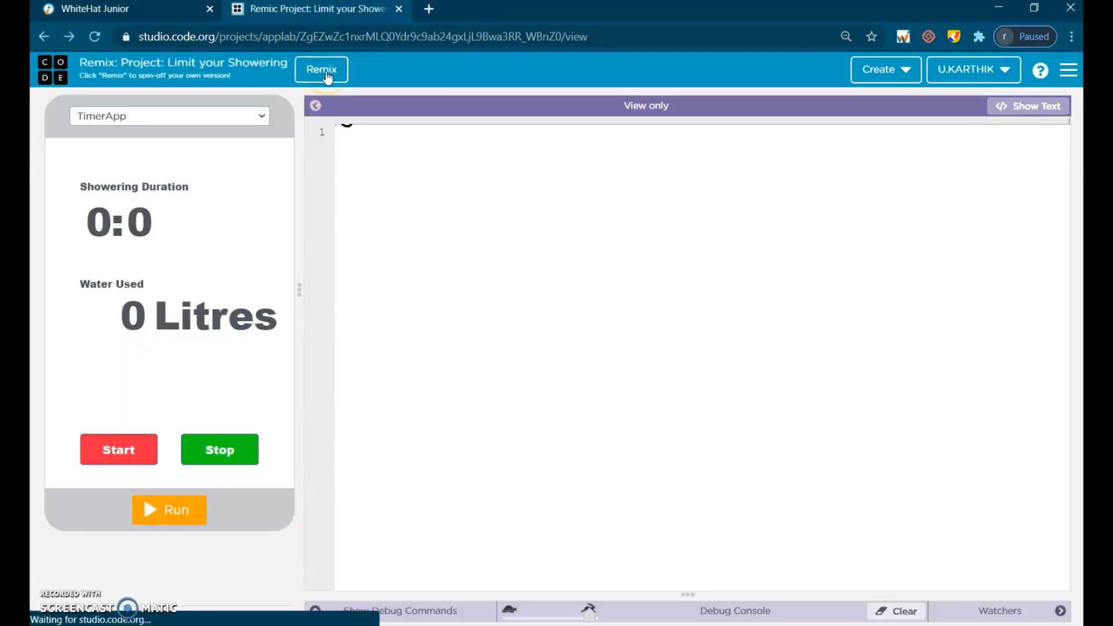
- Remix the Limit your Showering project into an editable personal copy
click(320, 69)
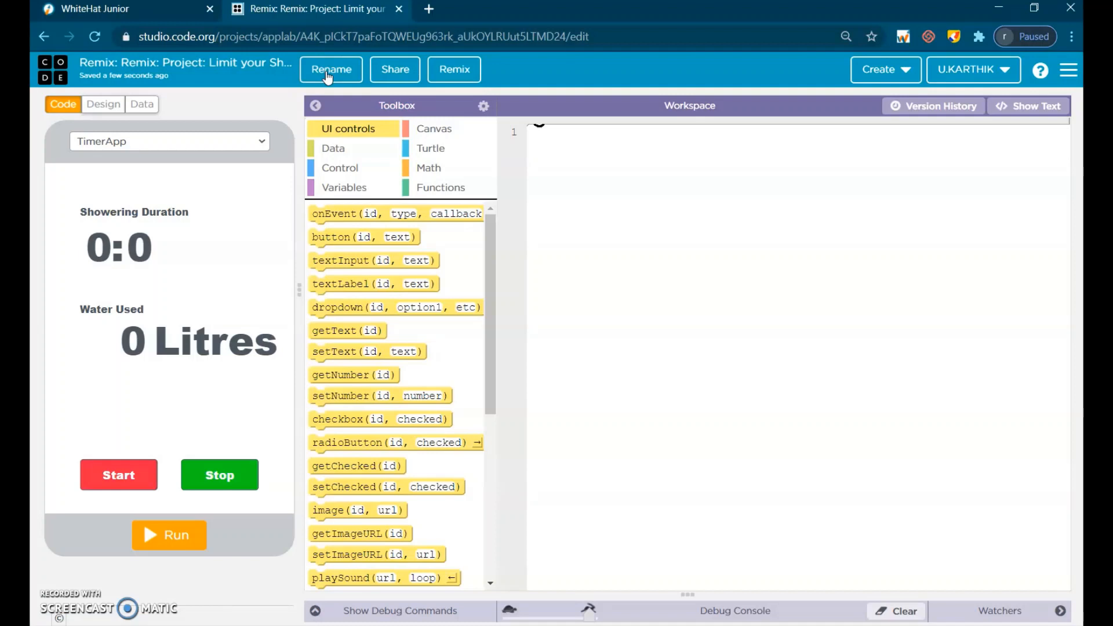
mouse_move(190, 256)
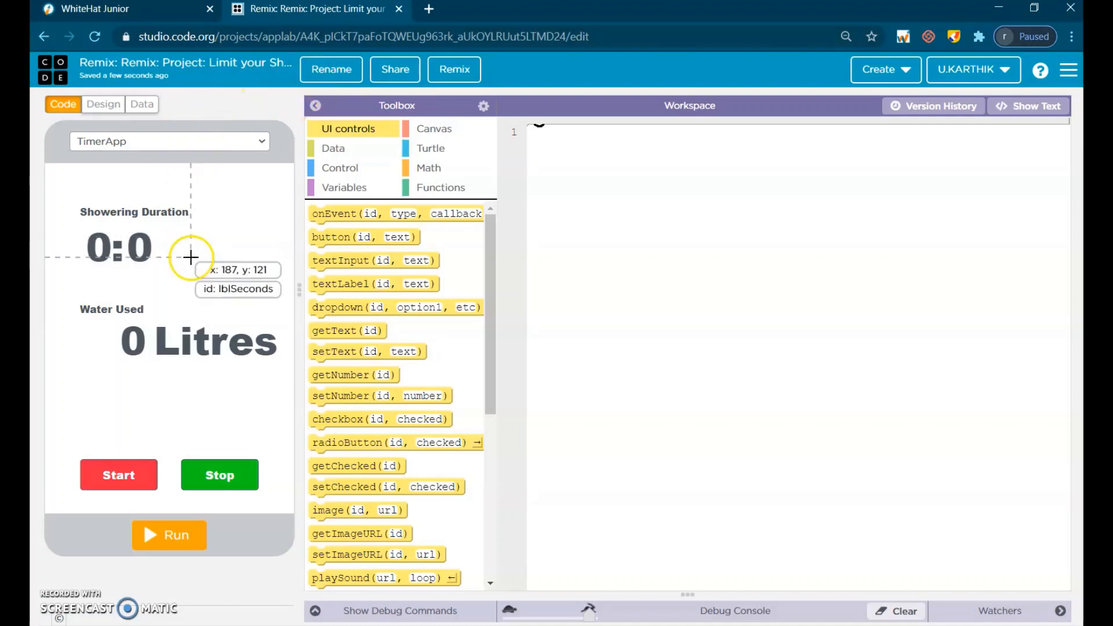
mouse_move(132, 220)
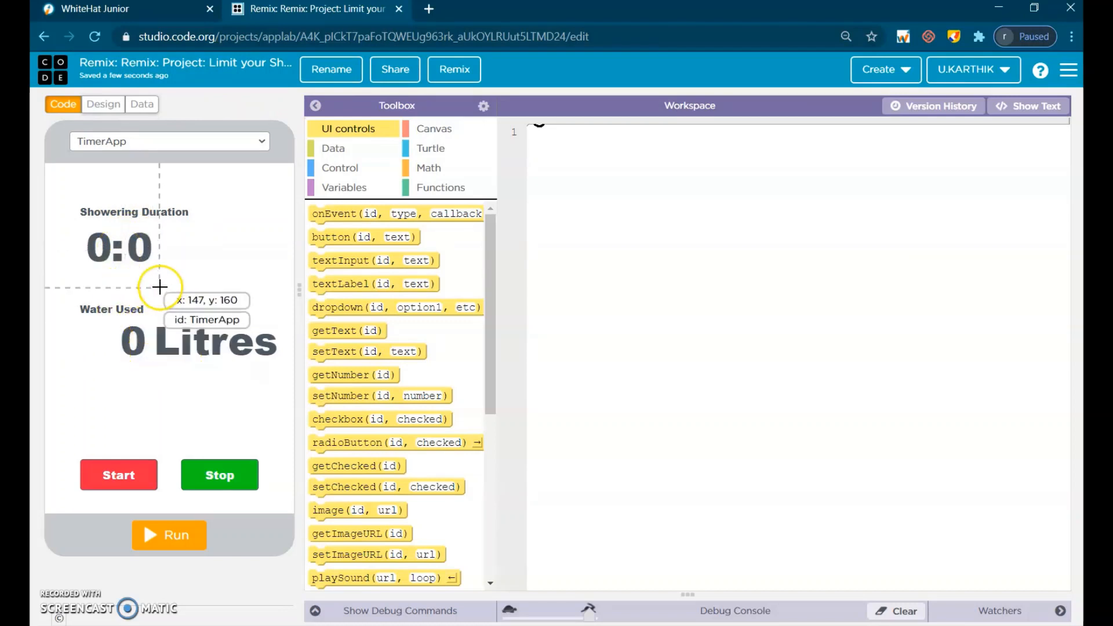
mouse_move(140, 393)
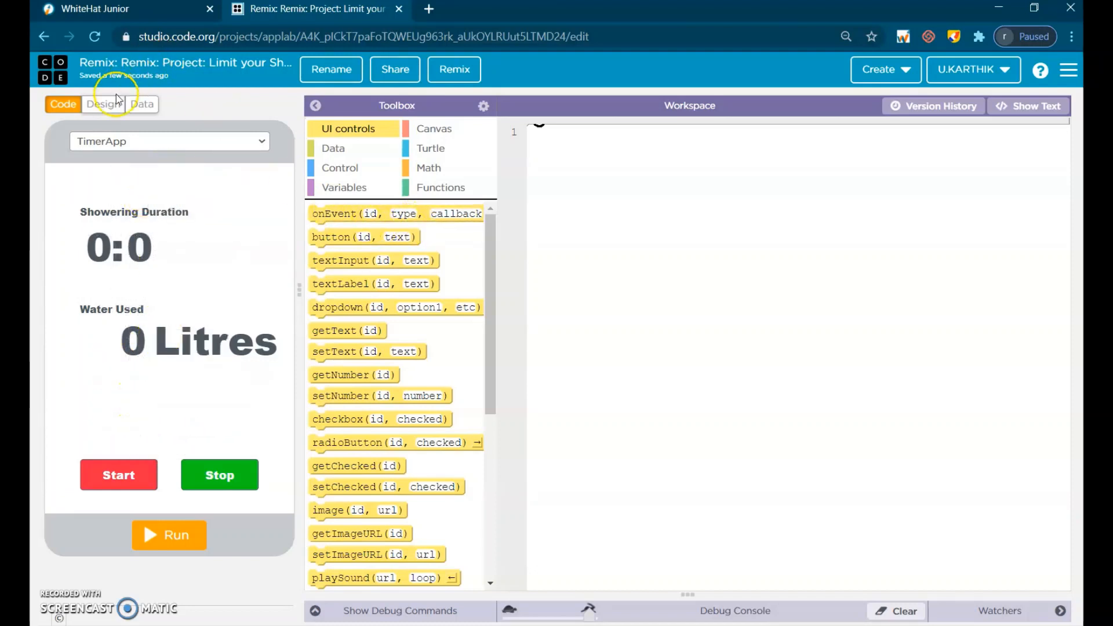
click(103, 104)
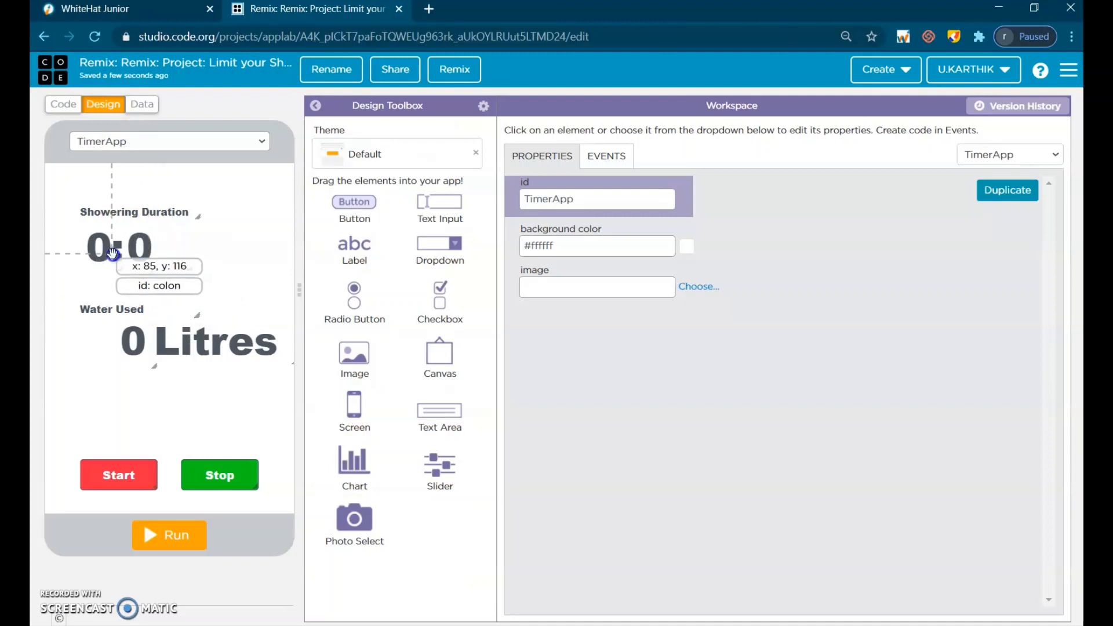
drag(117, 246, 110, 237)
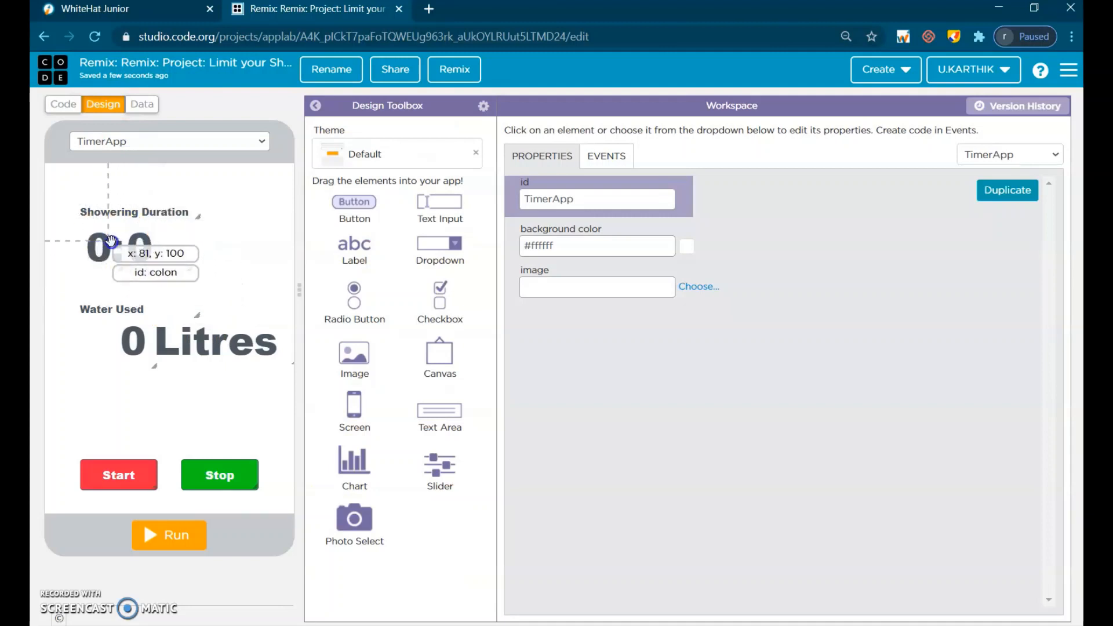
drag(110, 242, 103, 253)
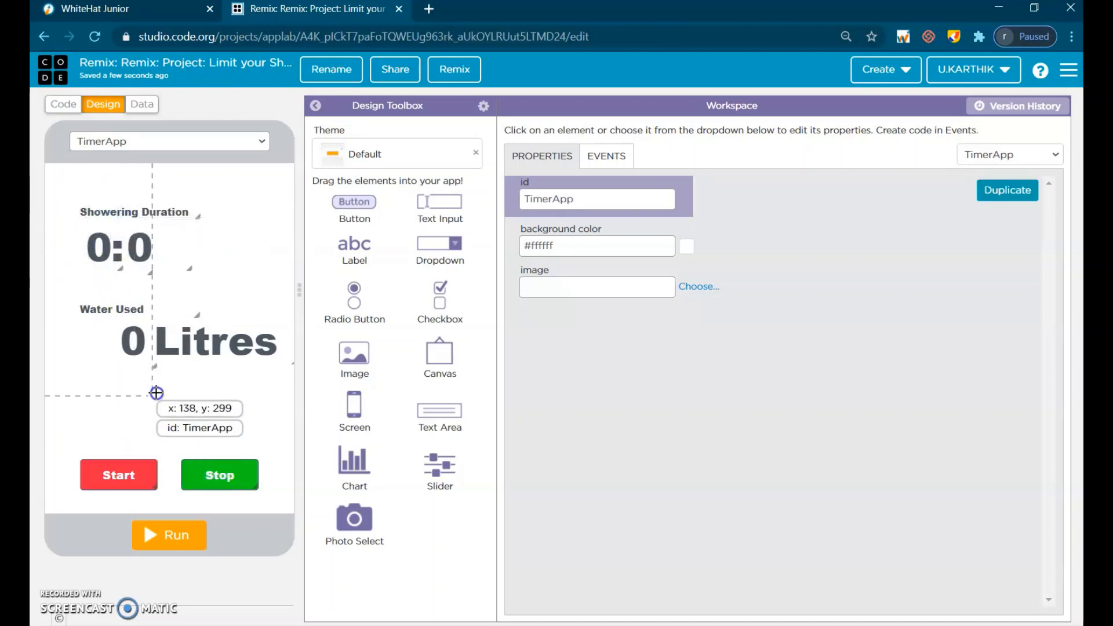
mouse_move(118, 475)
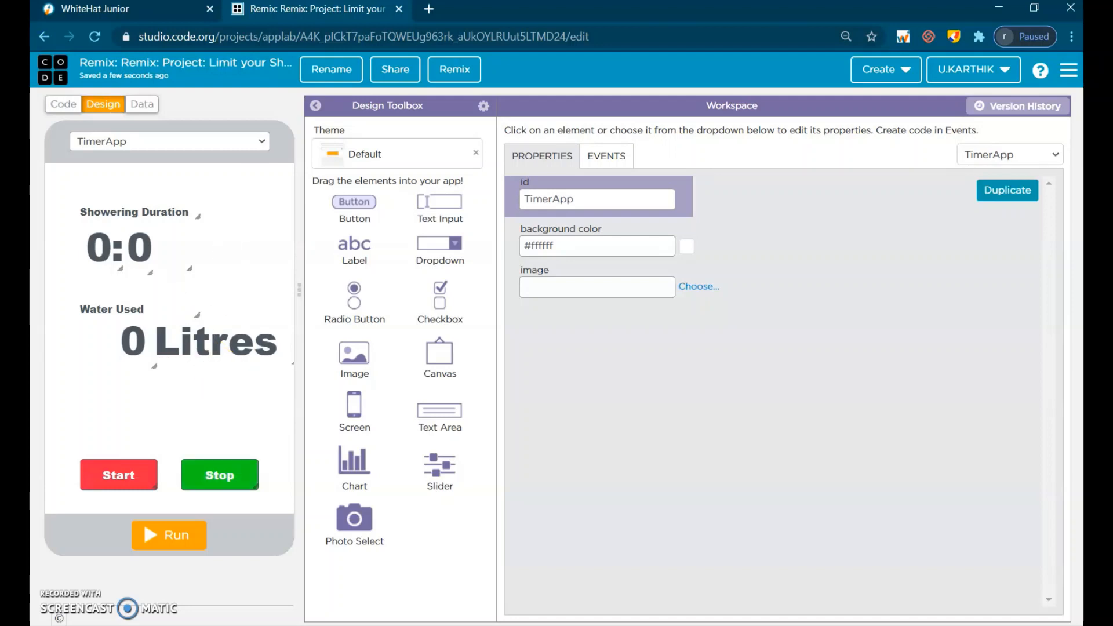
click(63, 104)
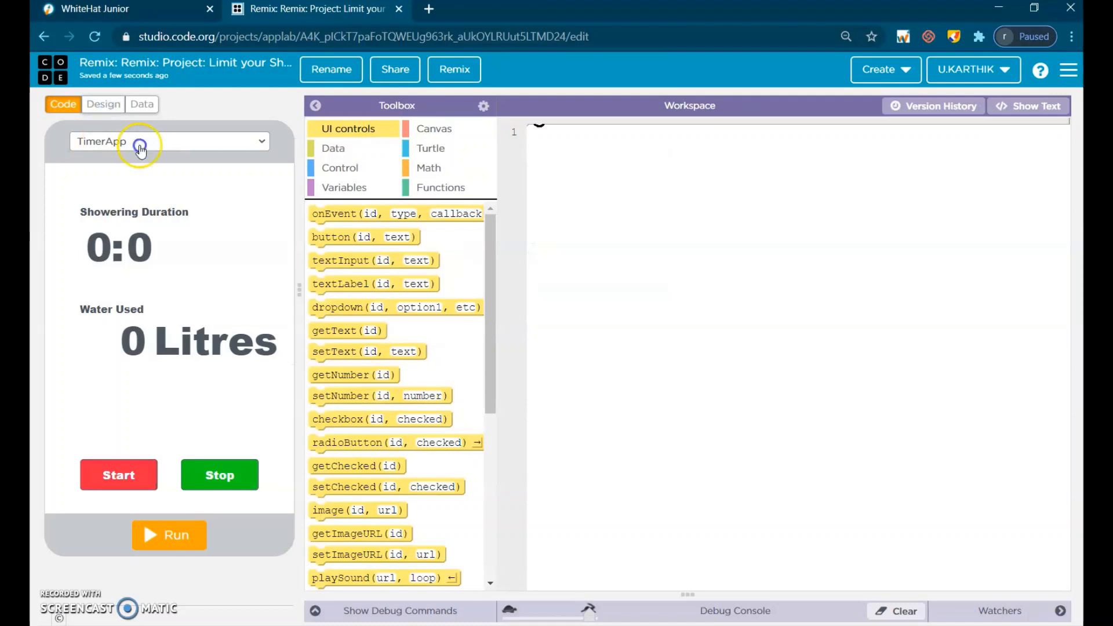
- Declare variables displayseconds, displayminute and waterused on lines 1–3
click(344, 186)
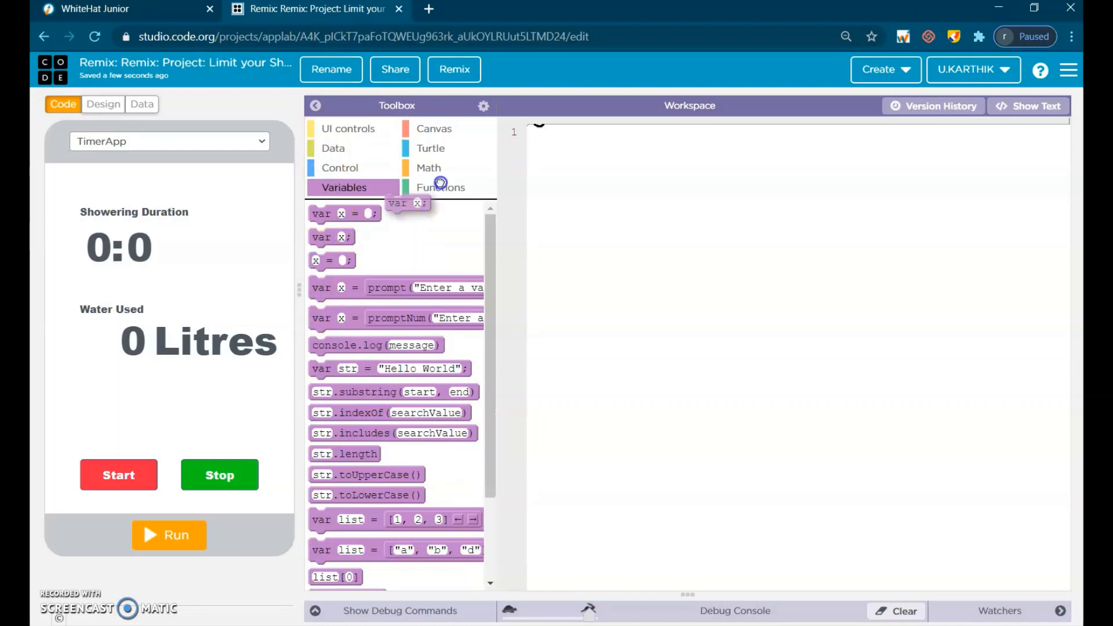
drag(408, 203, 539, 134)
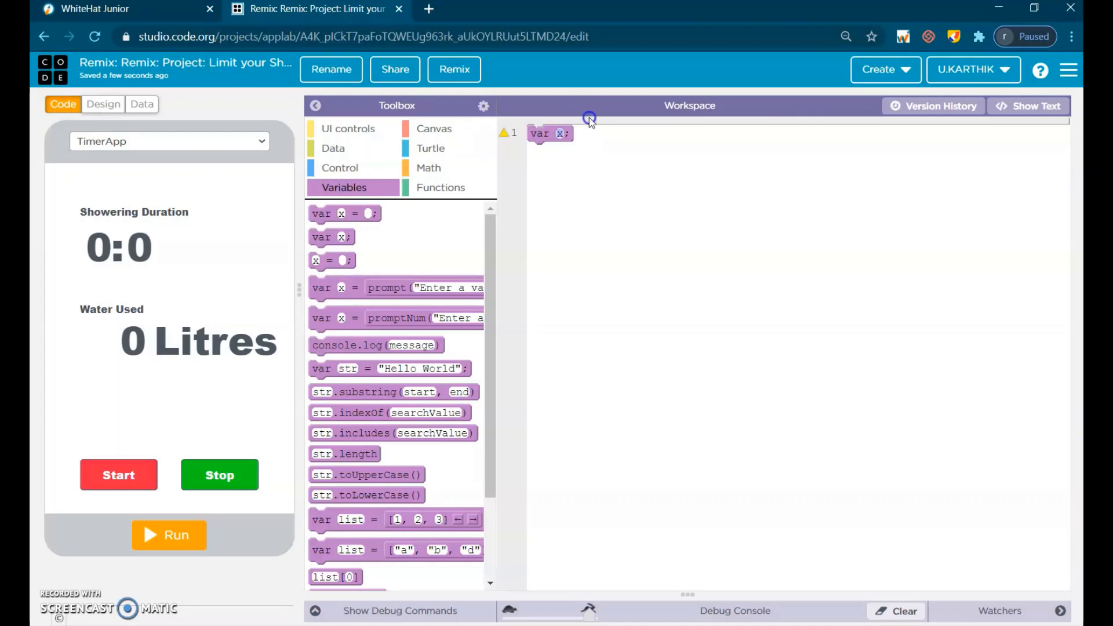
text(d)
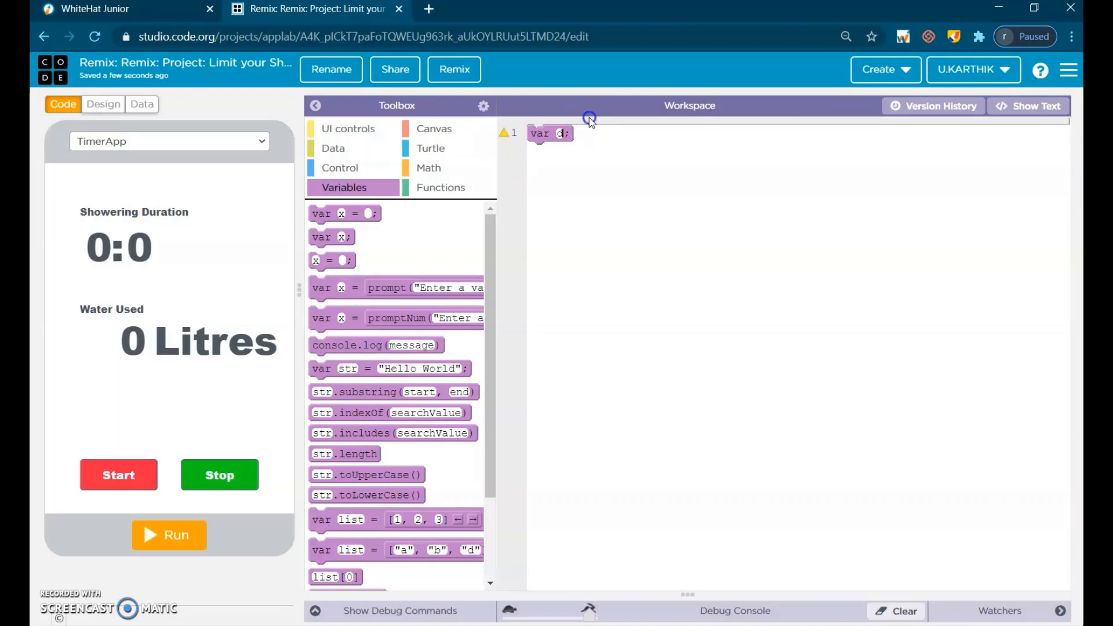
text(ispla)
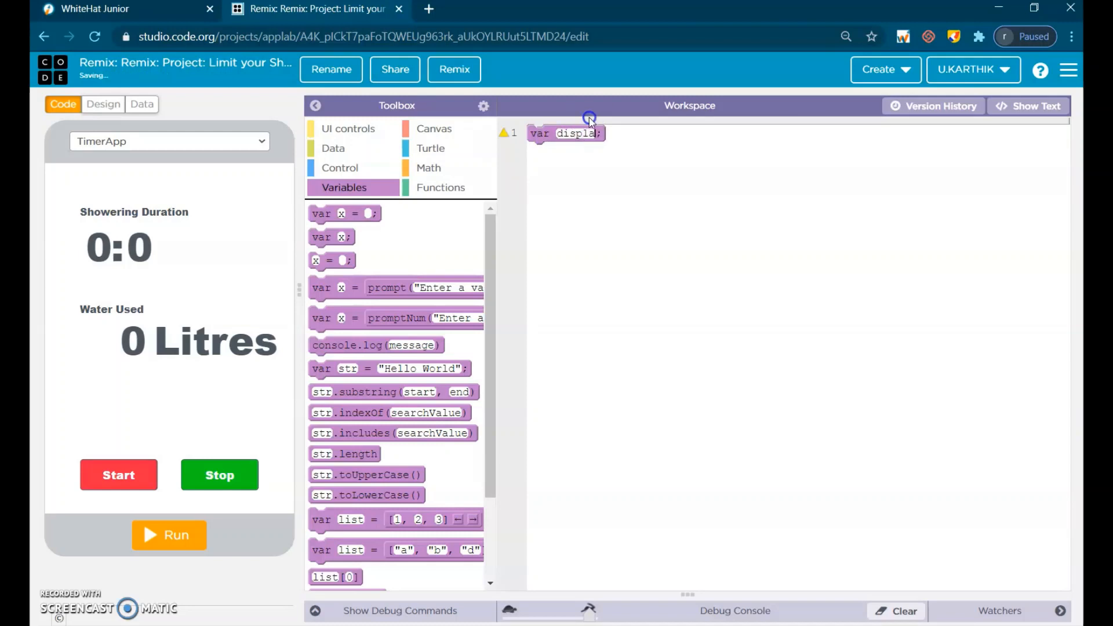
text(ysecd)
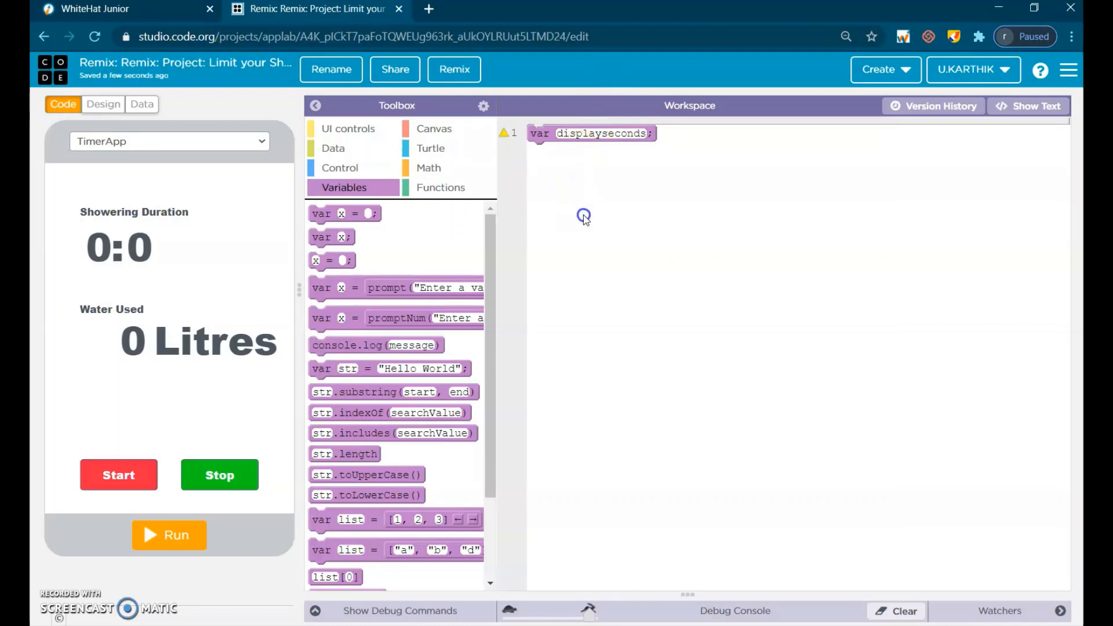
drag(331, 236, 560, 152)
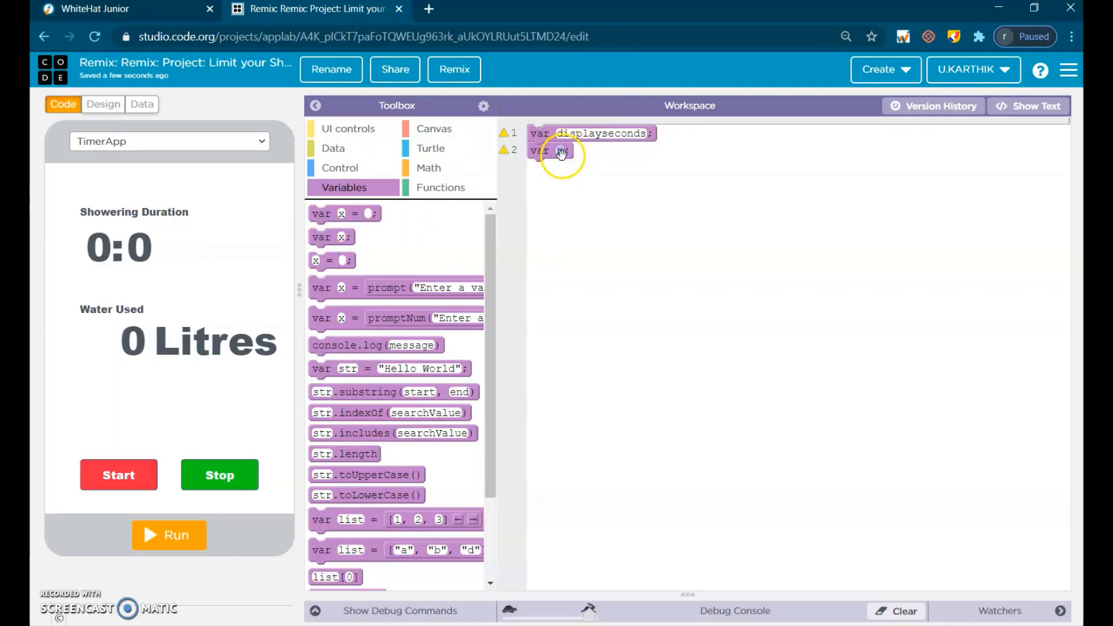
text(displayminute)
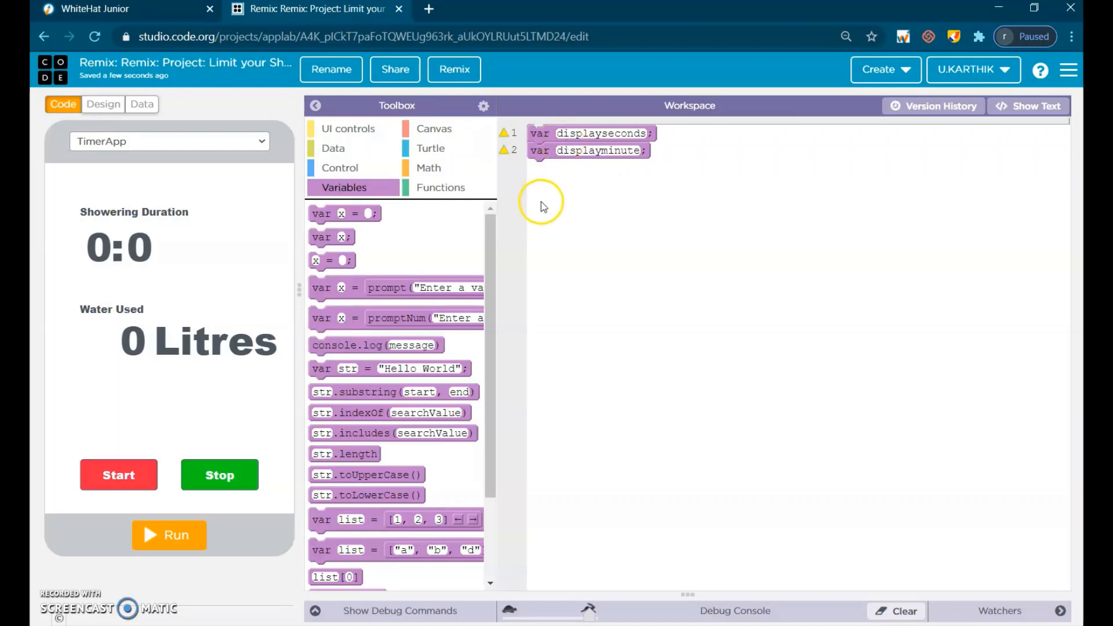
mouse_move(721, 452)
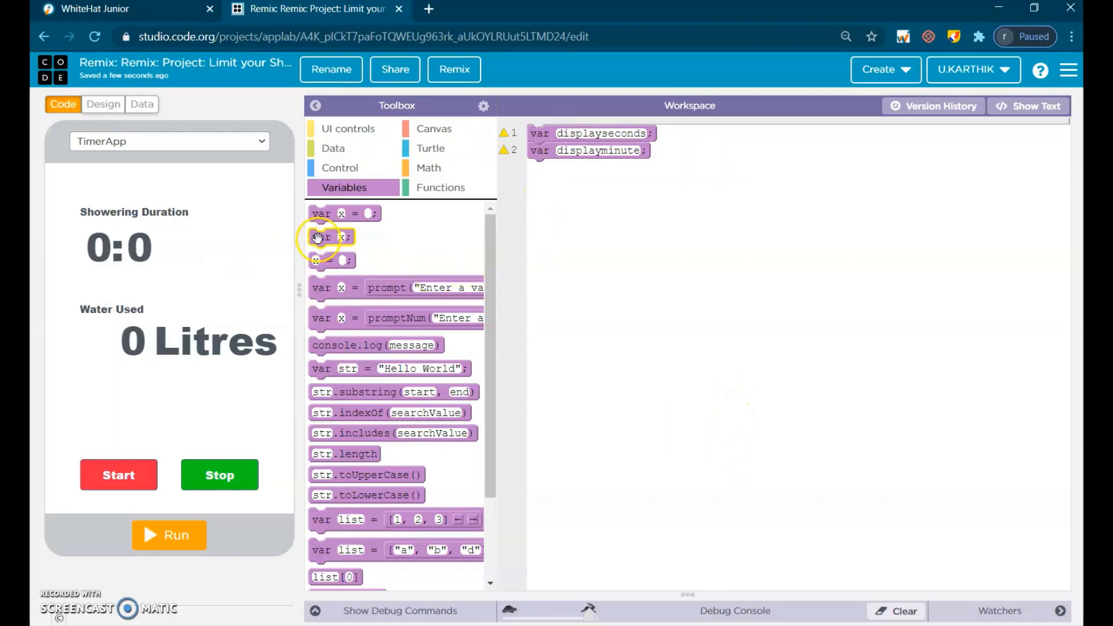
drag(332, 237, 554, 168)
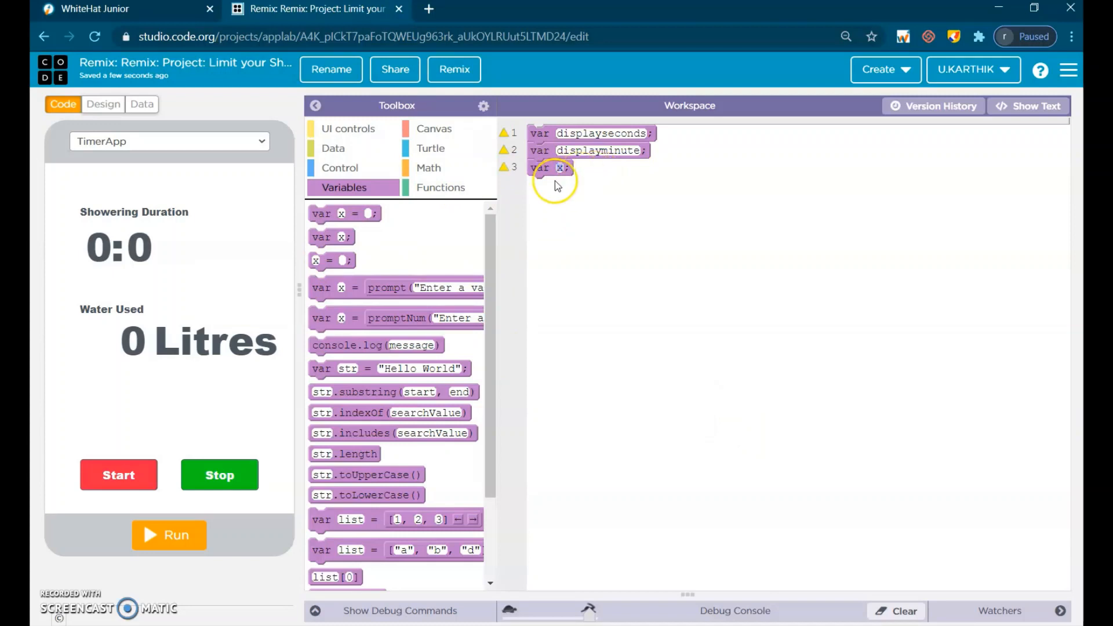
text(waterused)
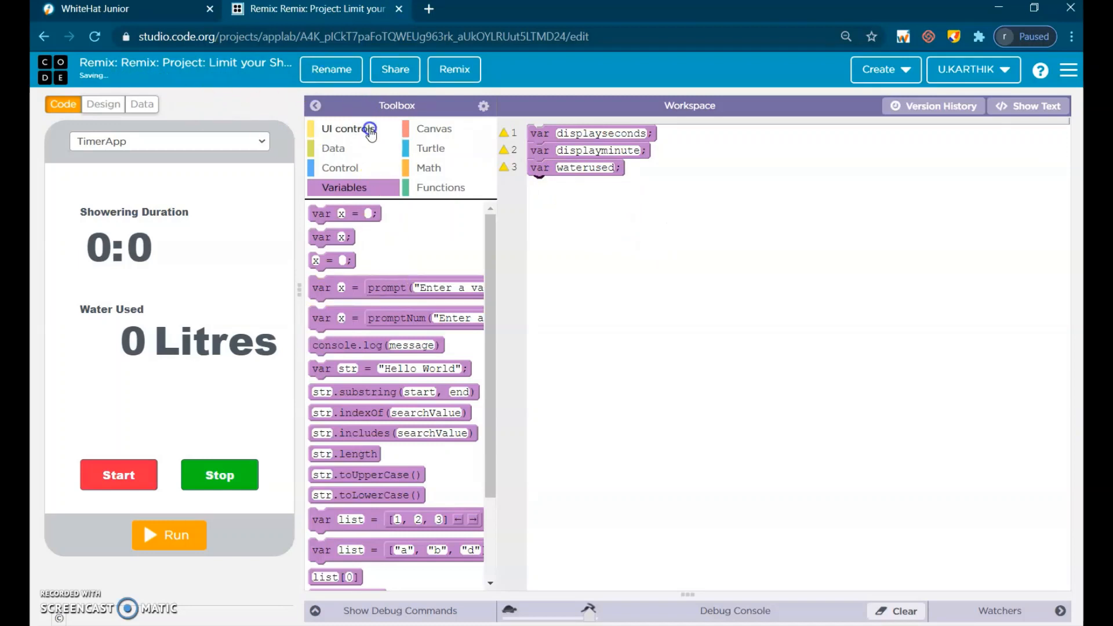
- Set the onEvent click handler's element id to "start"
click(348, 129)
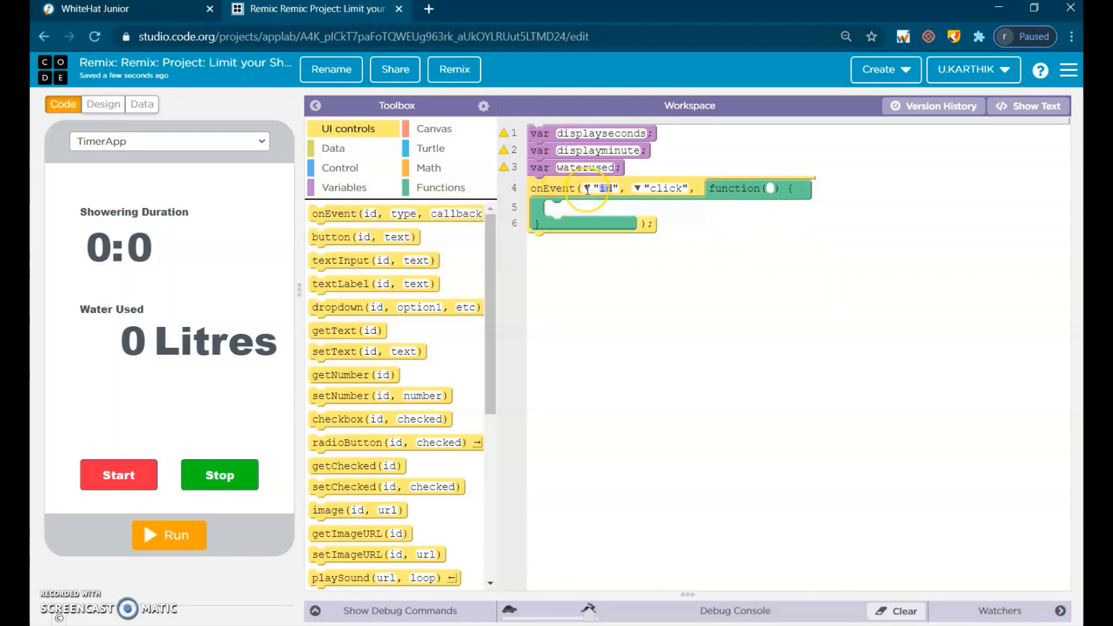
click(604, 188)
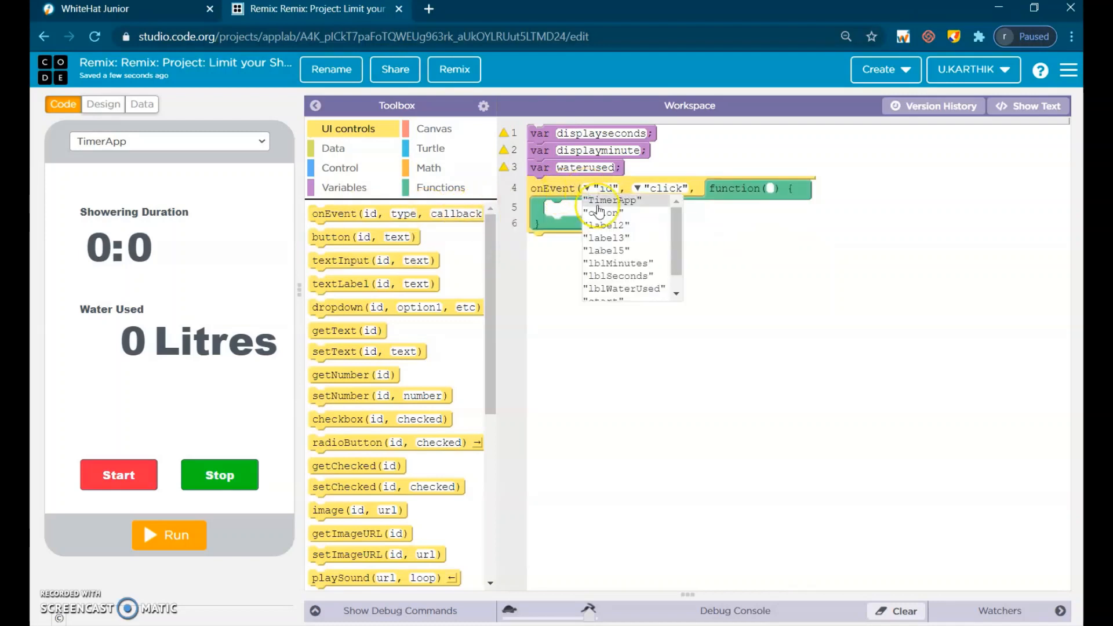
scroll(down, 3)
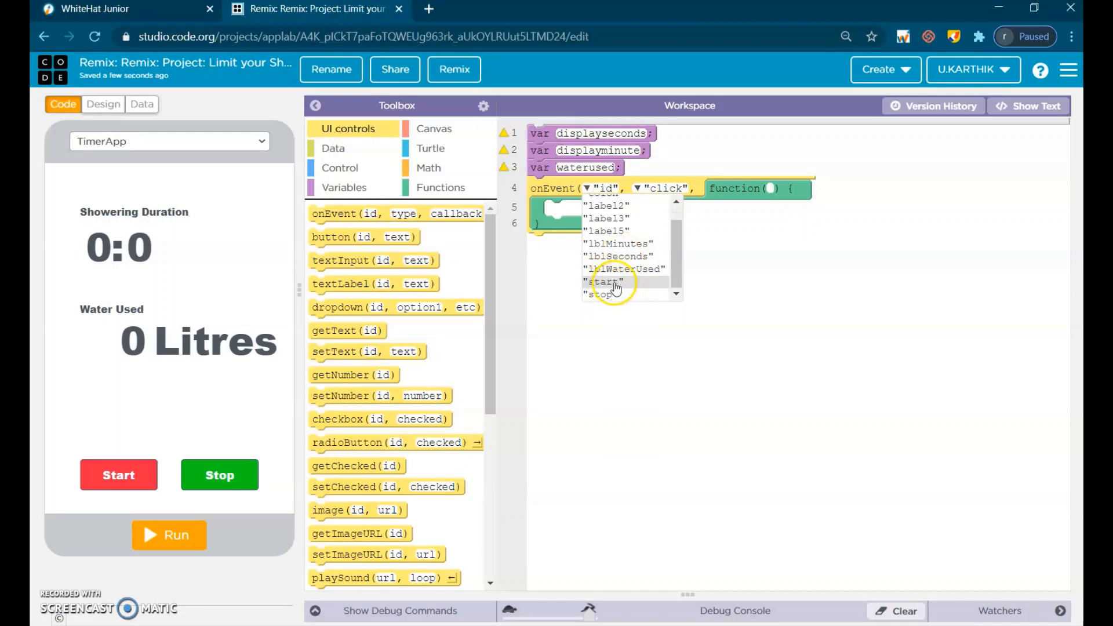
click(601, 281)
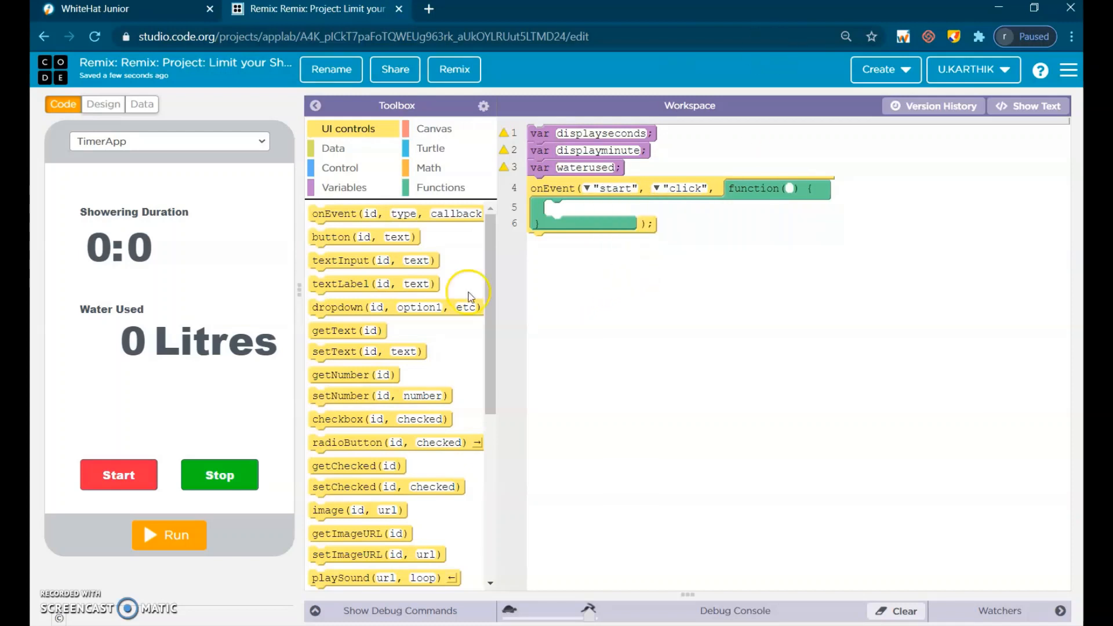
mouse_move(344, 187)
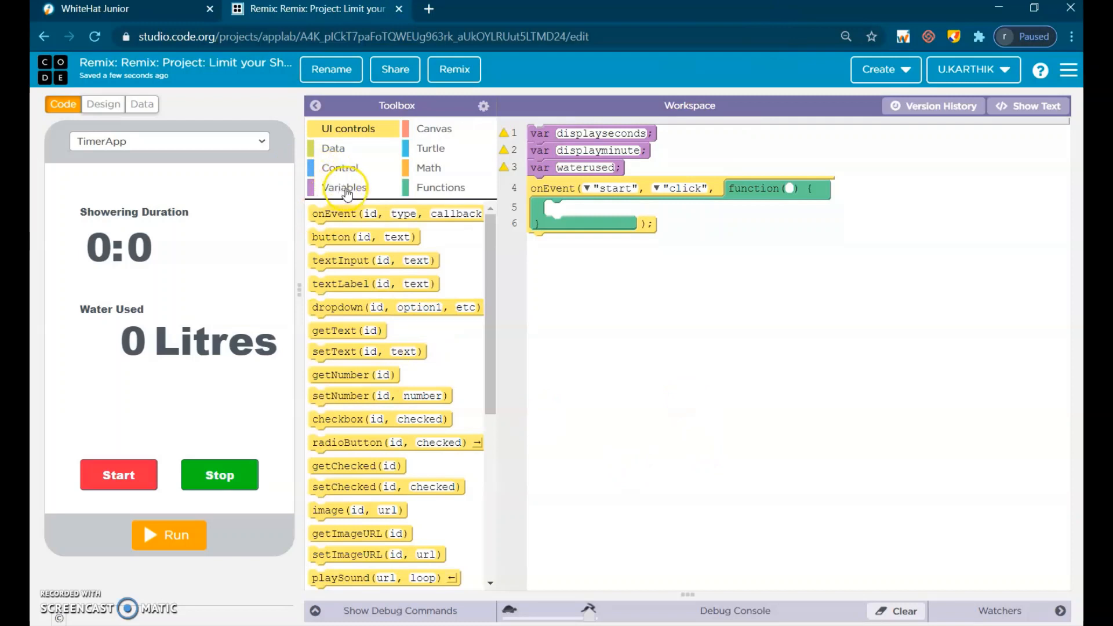
- Add displayseconds = 0, displayminute = 0 and waterused = 0 inside the start handler
click(345, 187)
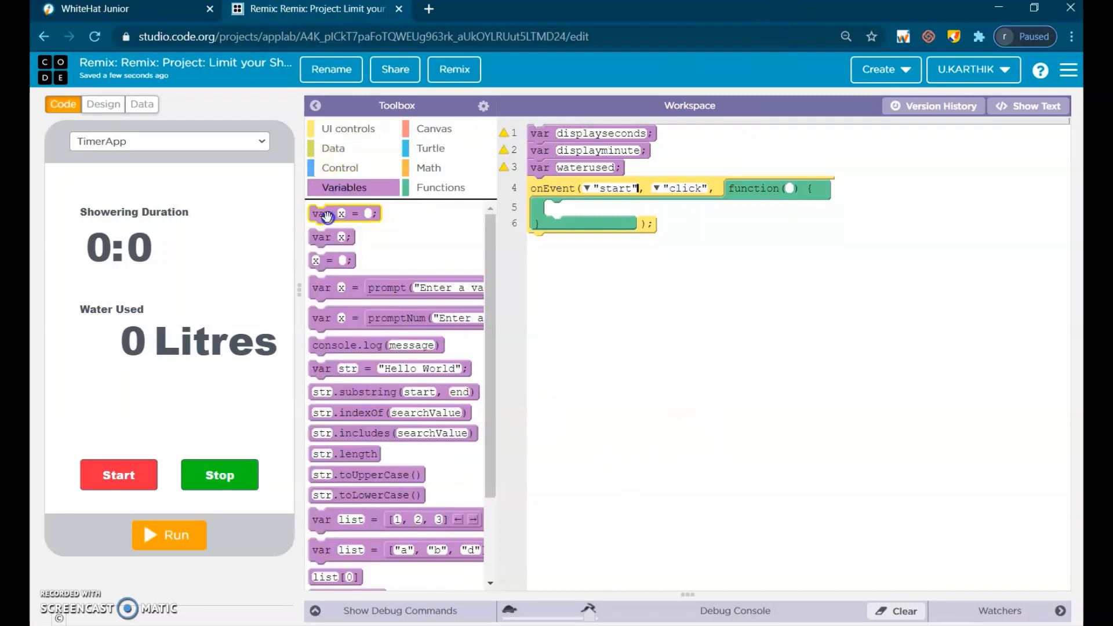
drag(344, 212, 579, 209)
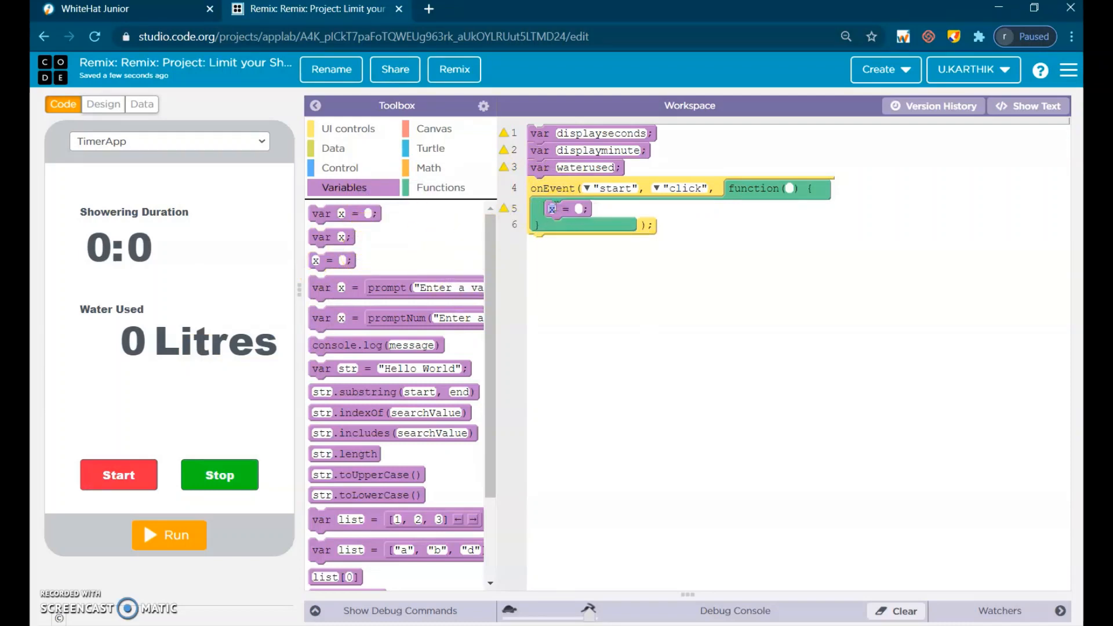
mouse_move(541, 225)
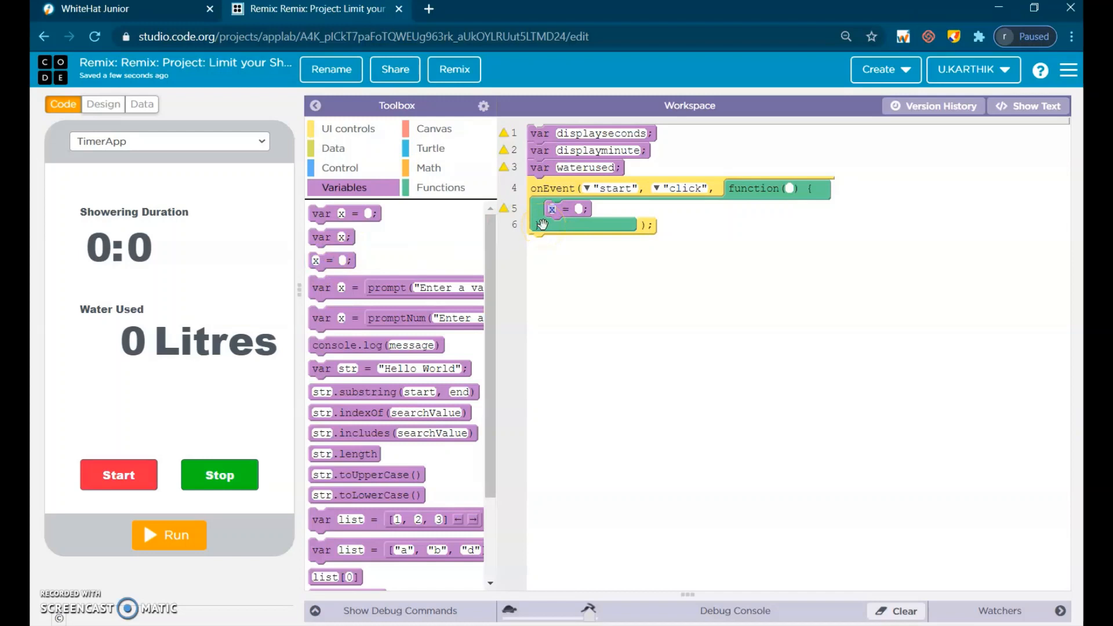
text(displaysed)
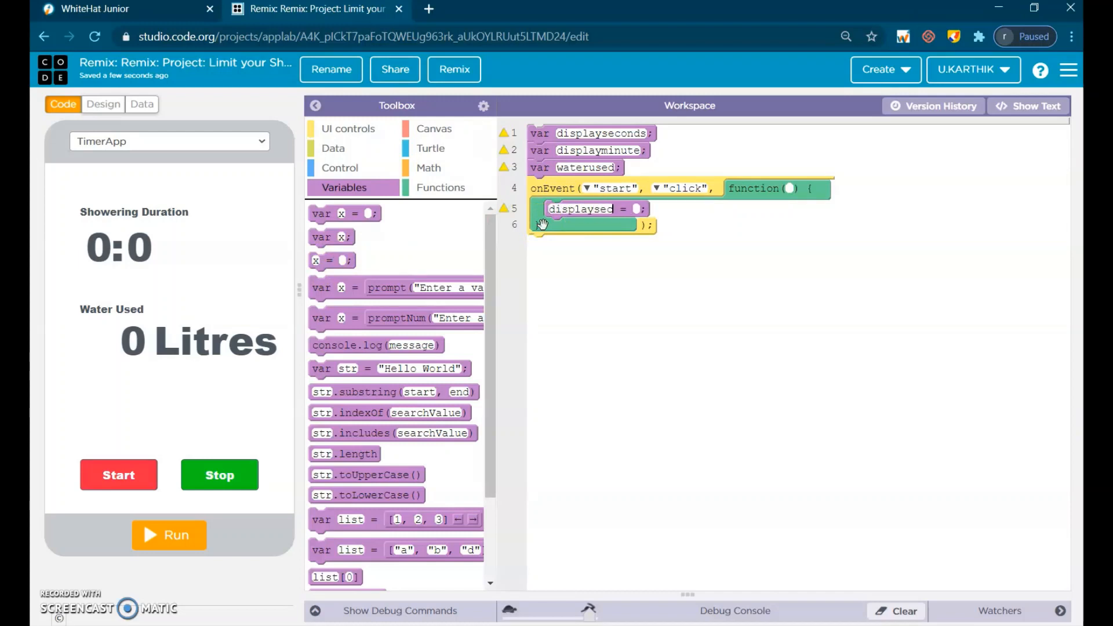
text(econds)
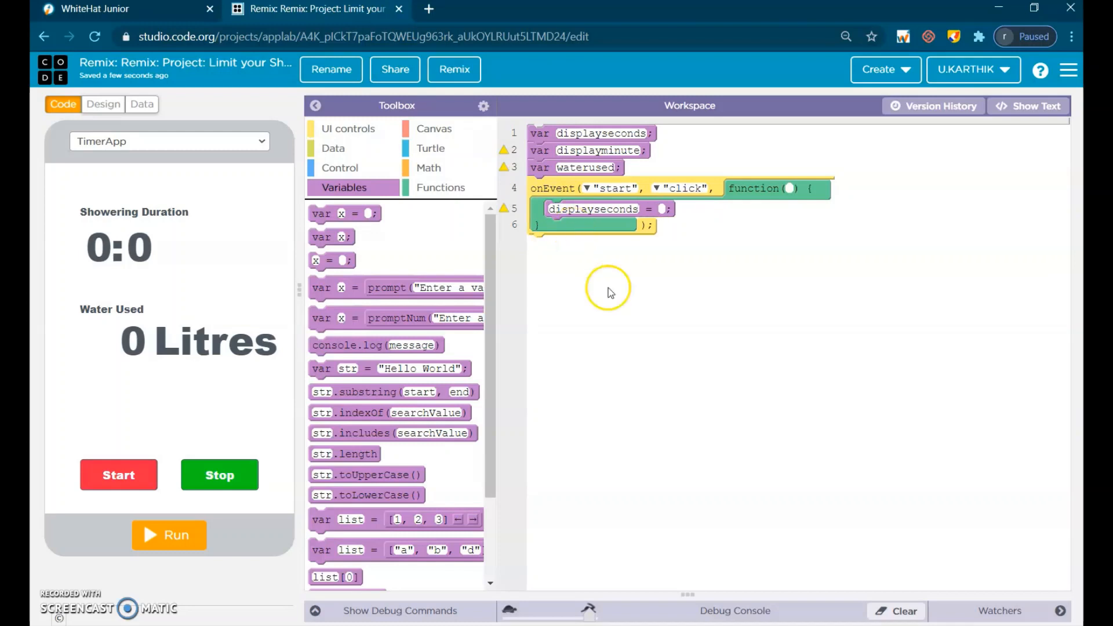
mouse_move(998, 121)
text(0)
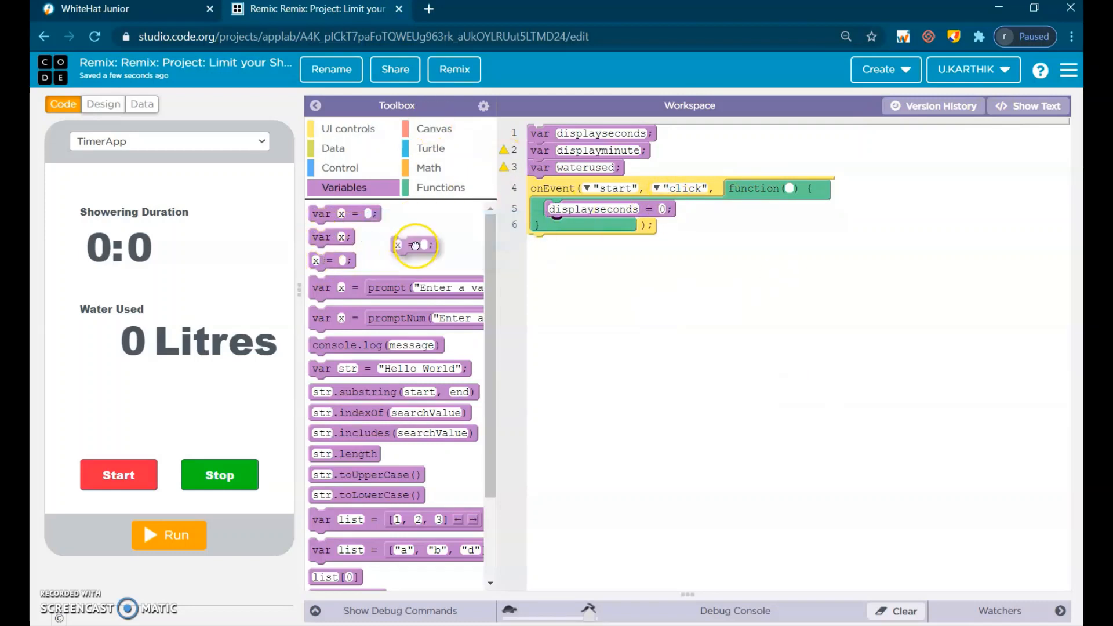
drag(415, 244, 560, 225)
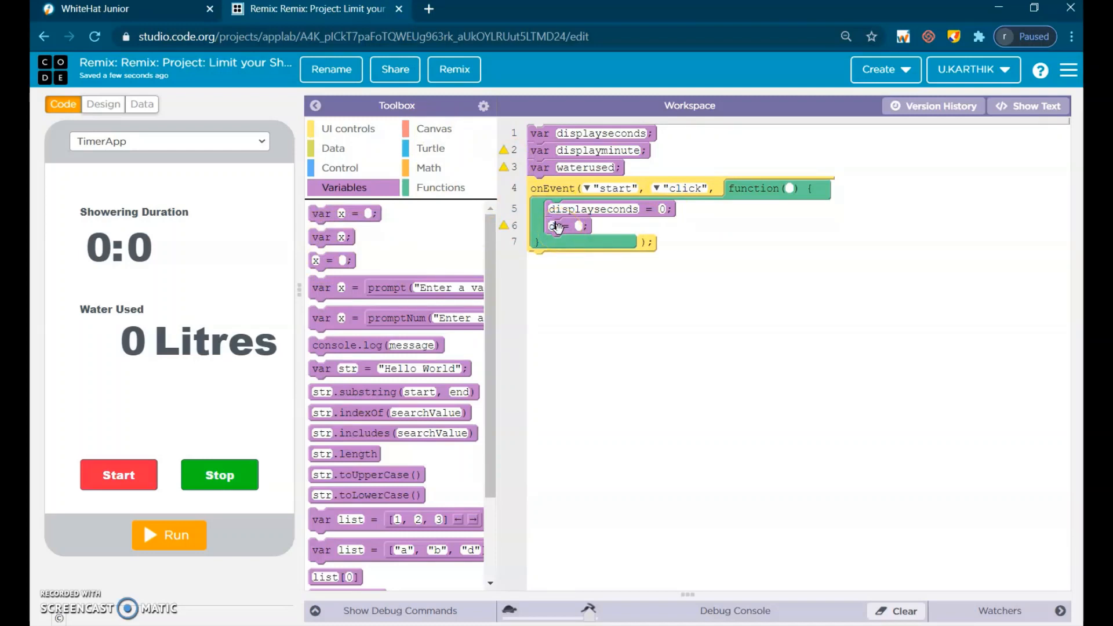
text(displayminute)
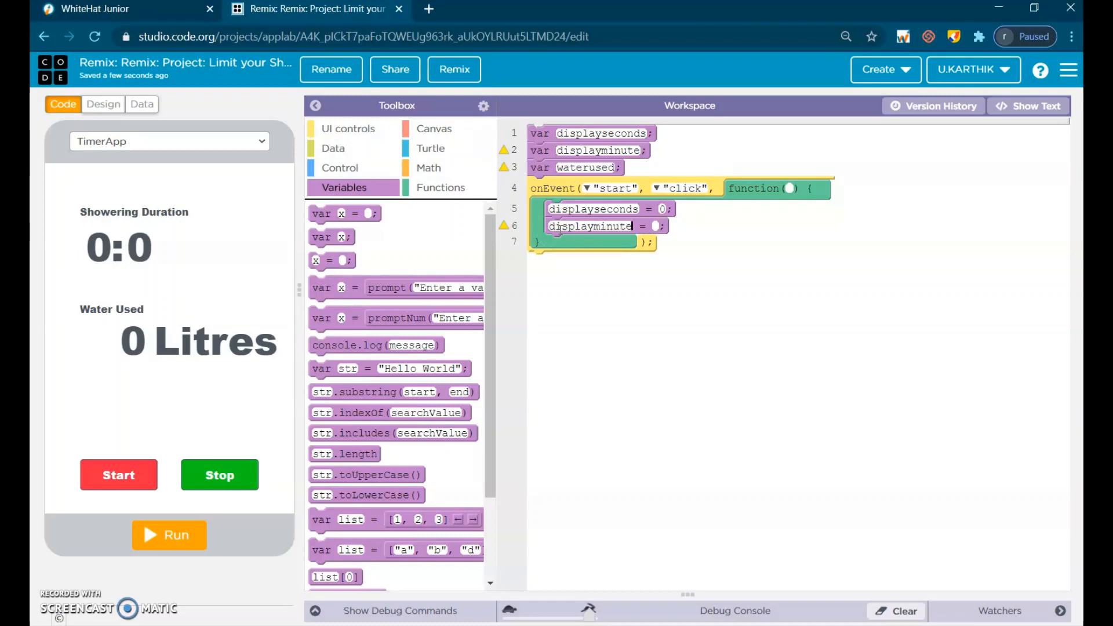
click(653, 226)
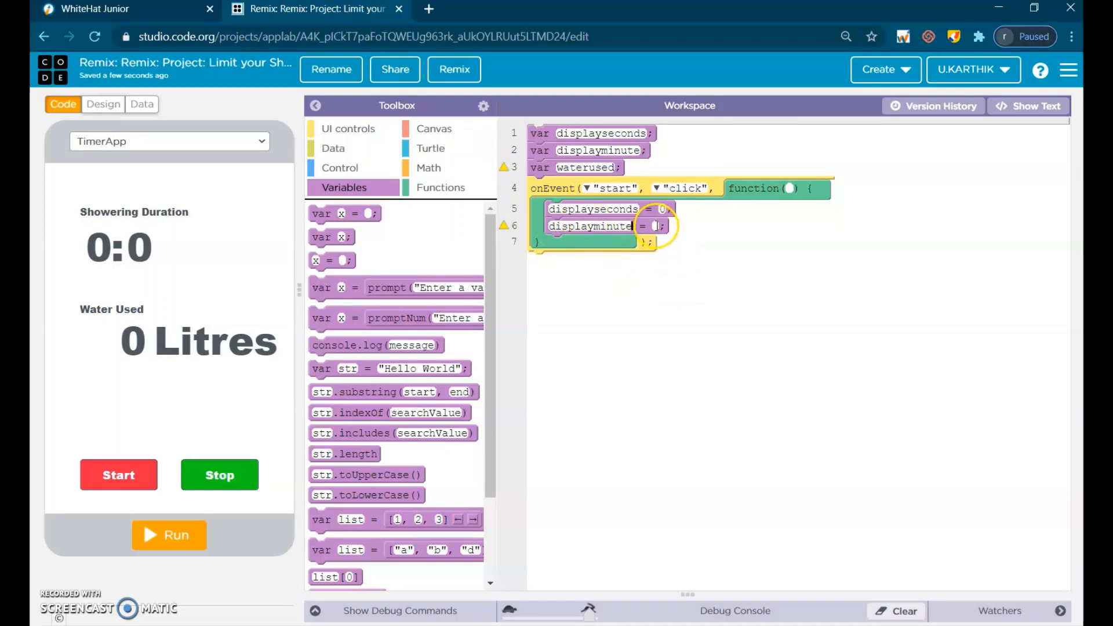
text(0)
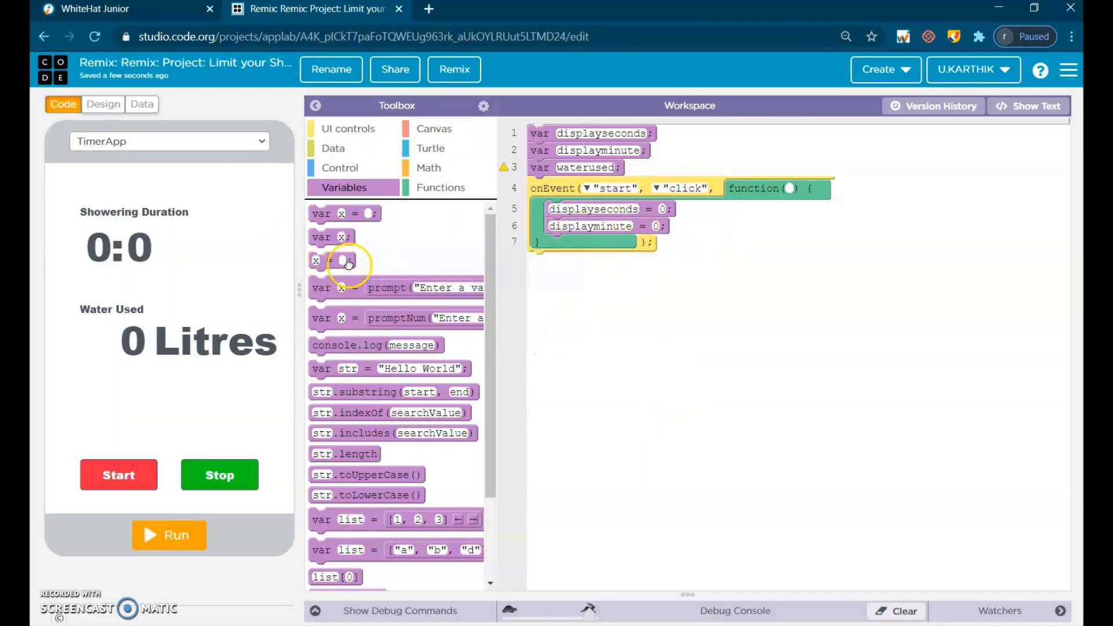
drag(332, 260, 568, 243)
text(waterused)
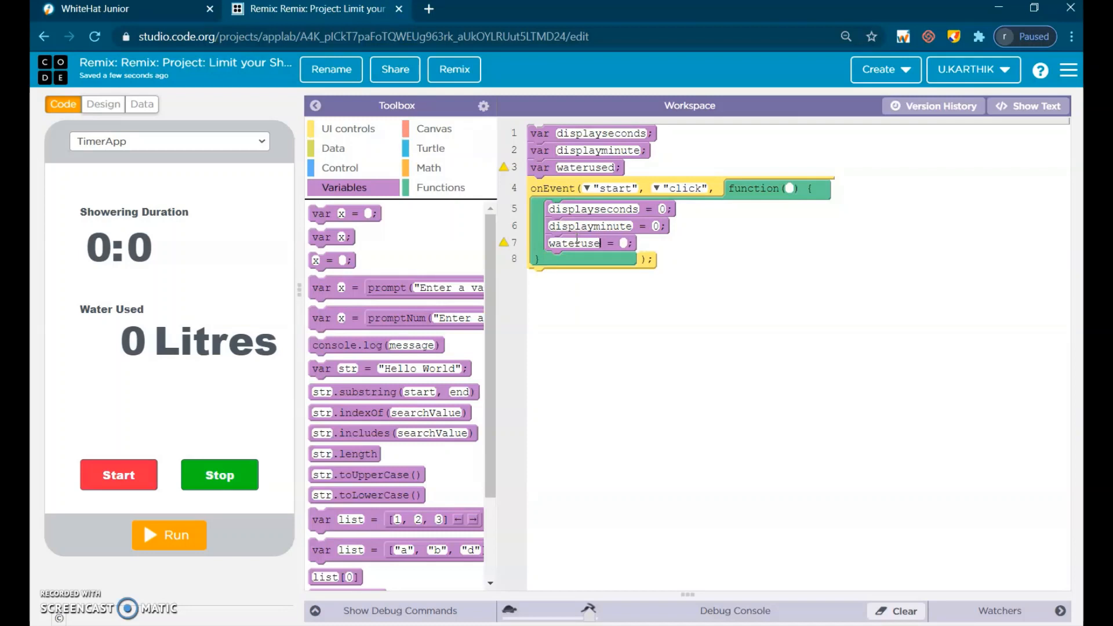
click(624, 243)
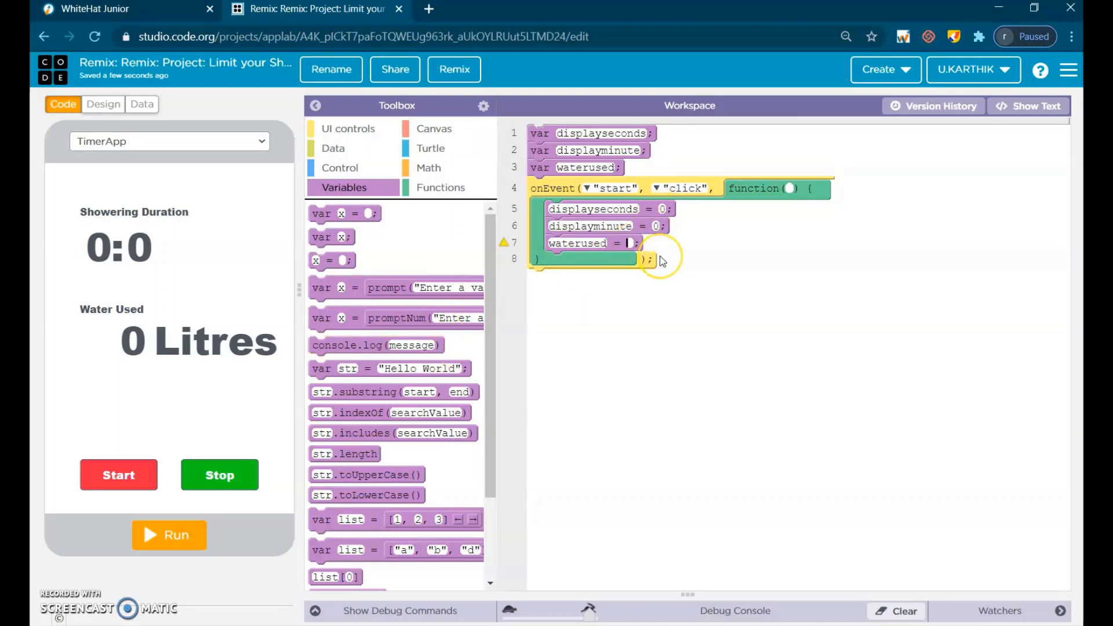
text(0)
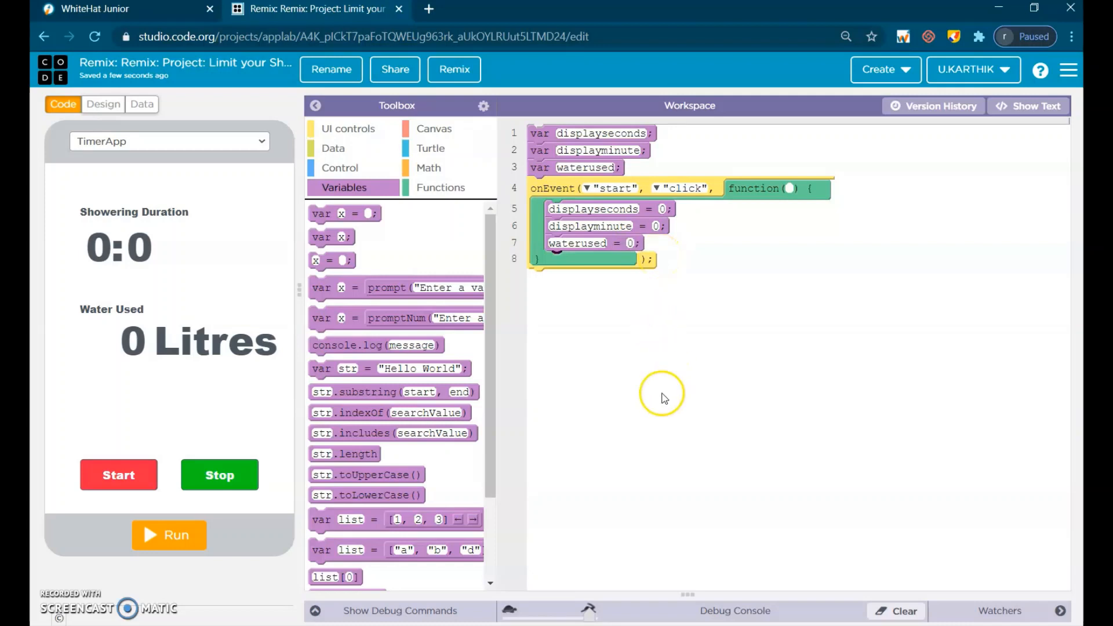
mouse_move(658, 405)
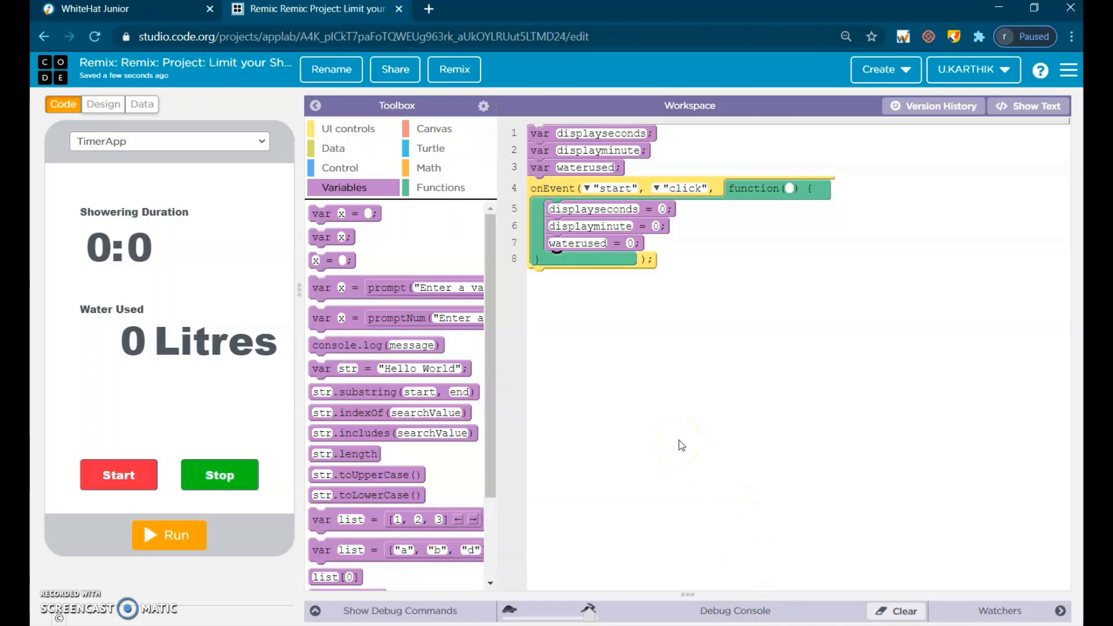
mouse_move(679, 445)
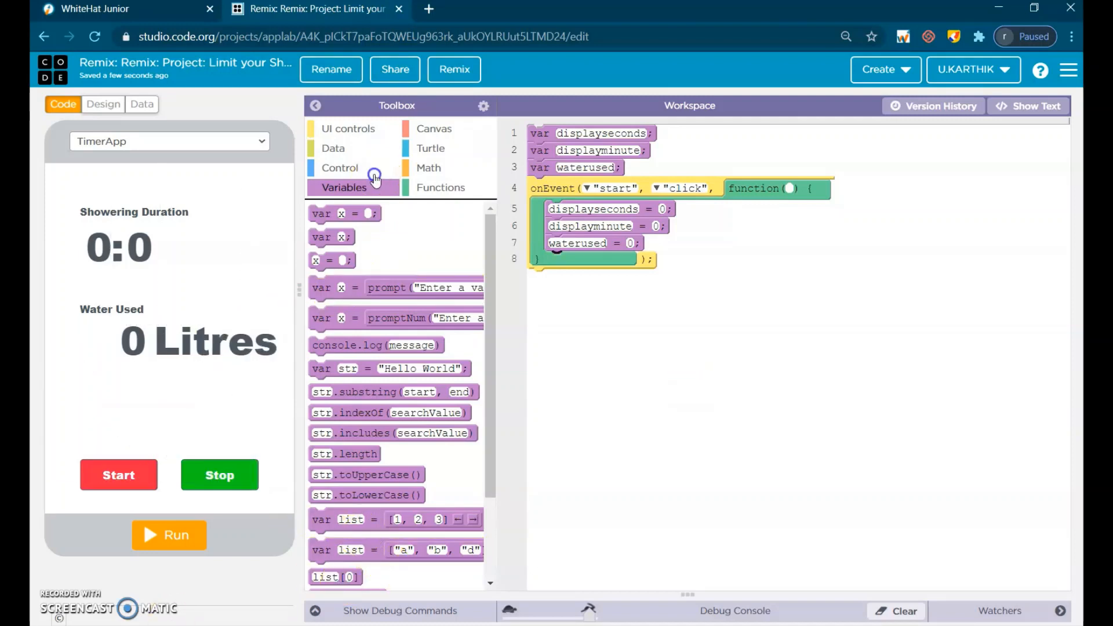
- Put a 1000 ms timedLoop in the start handler holding a displayseconds assignment
click(339, 168)
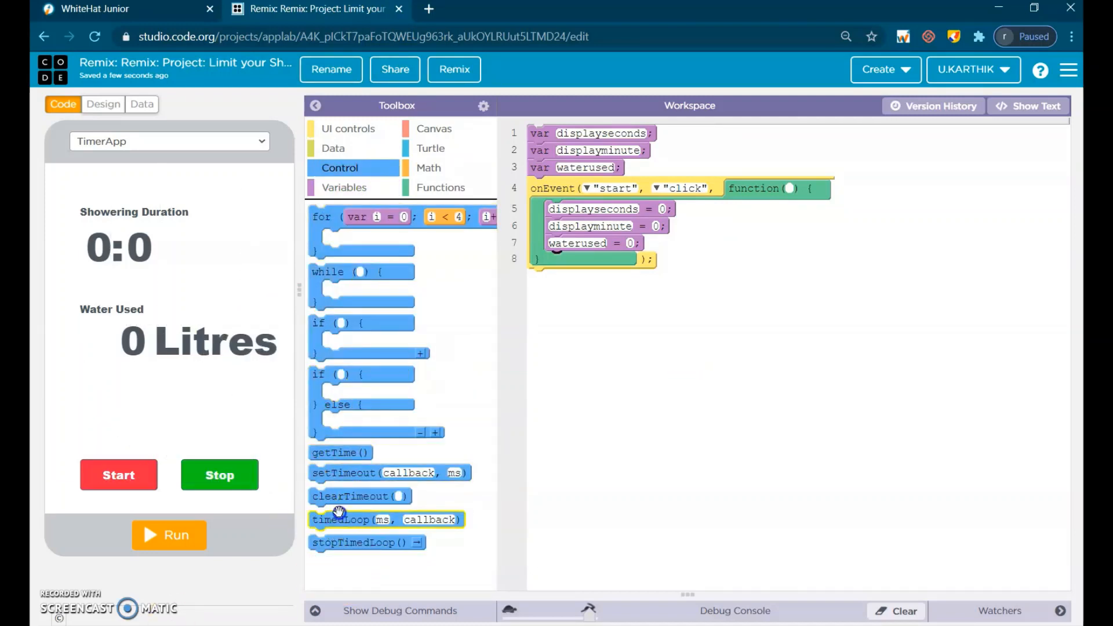
drag(340, 519, 582, 263)
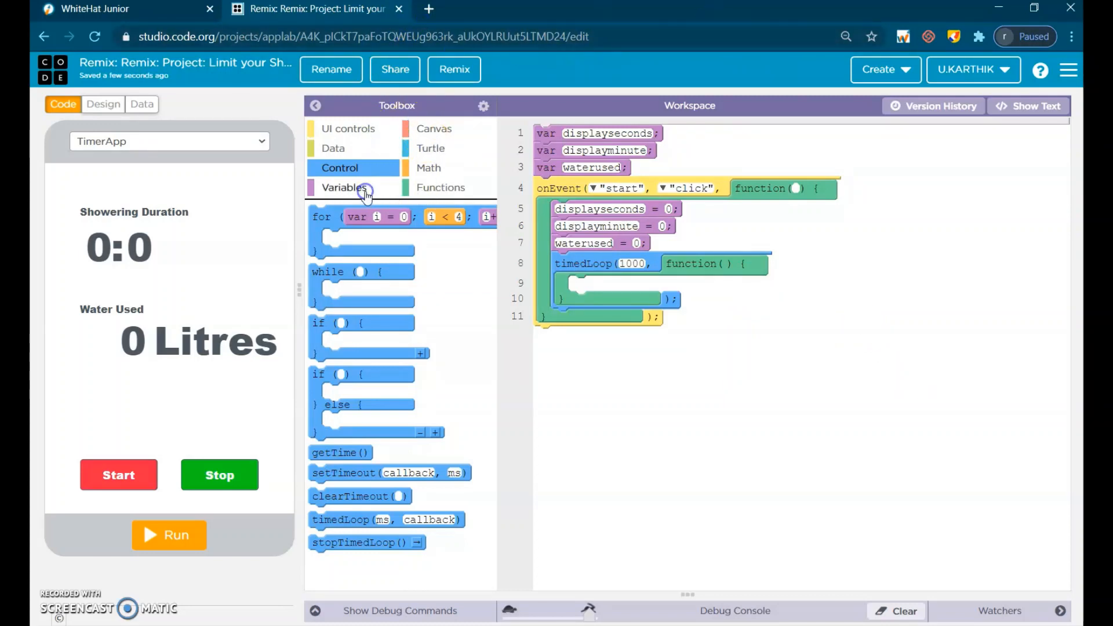
click(344, 188)
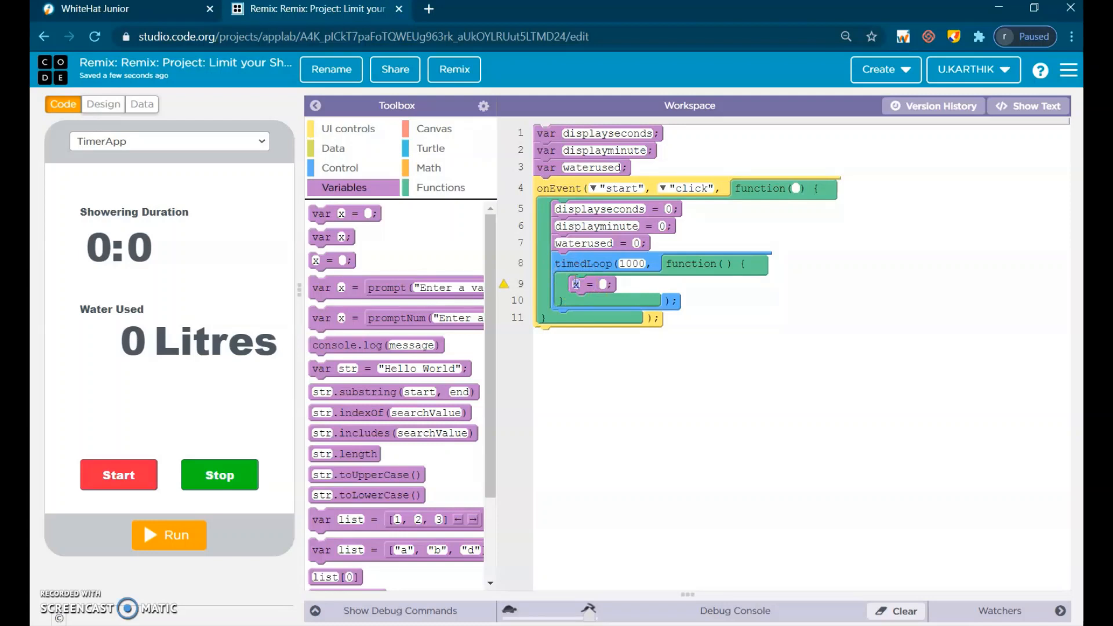
text(displayseconds)
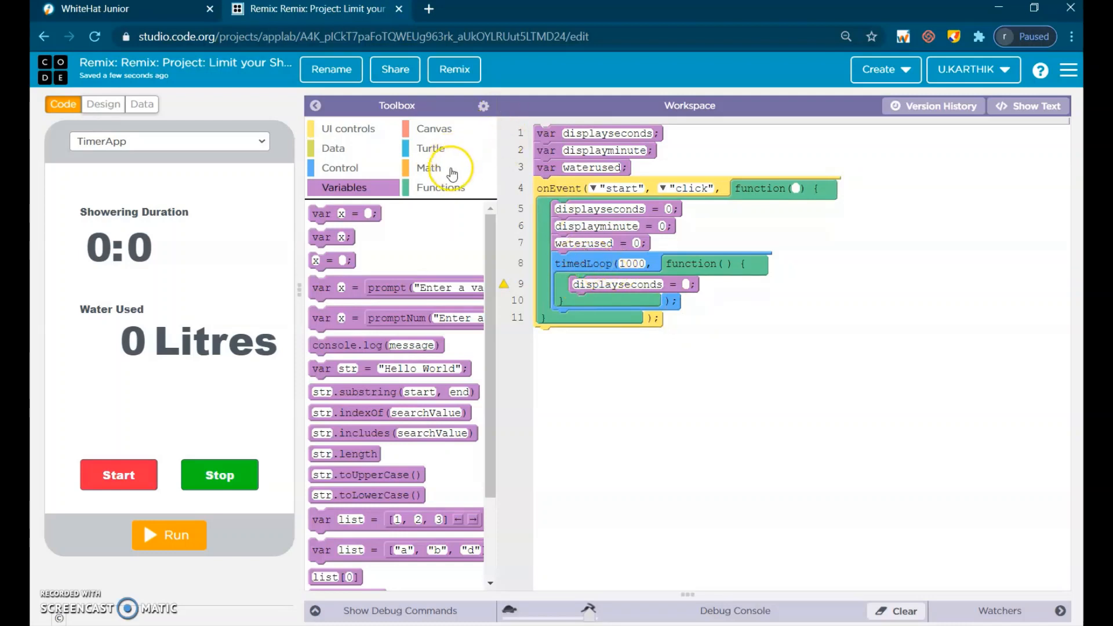
- Complete the loop statement as displayseconds = displayseconds + 1
click(428, 167)
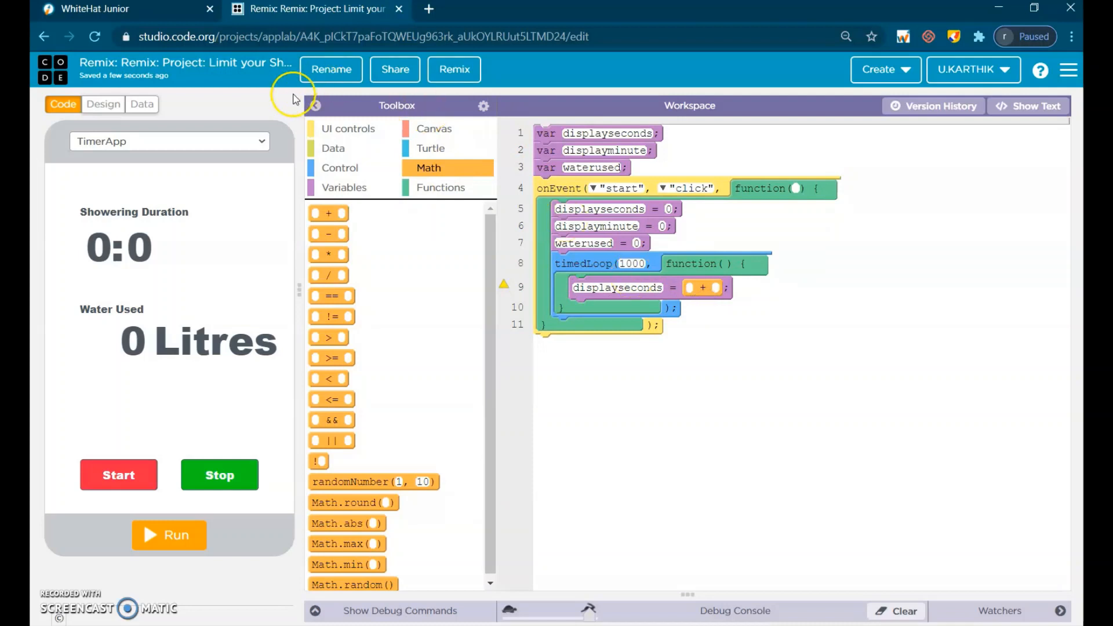
click(348, 128)
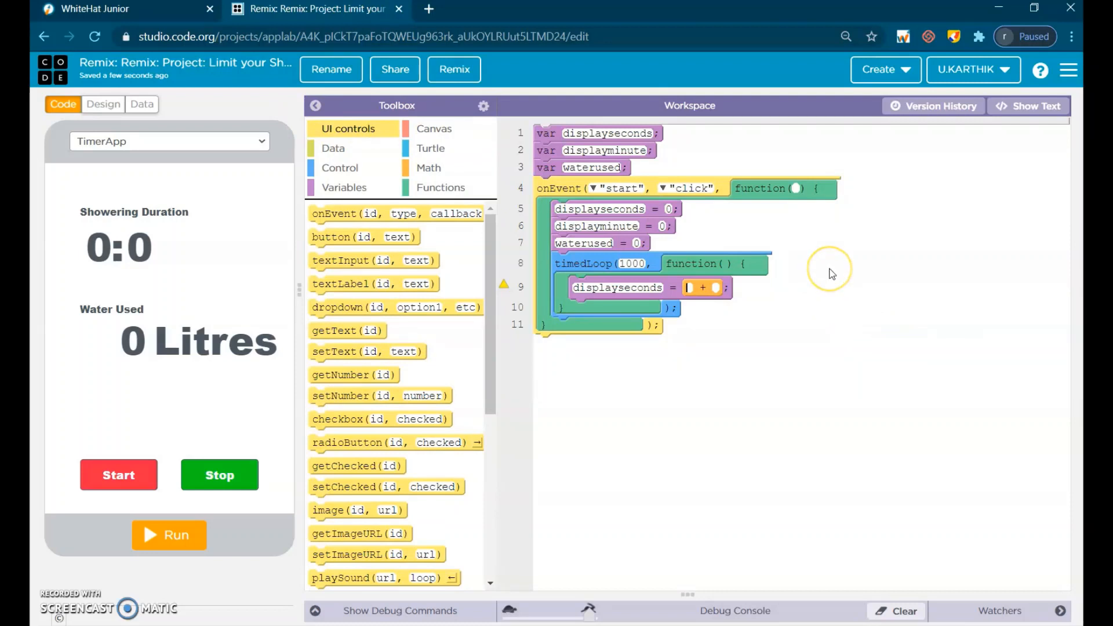
mouse_move(820, 273)
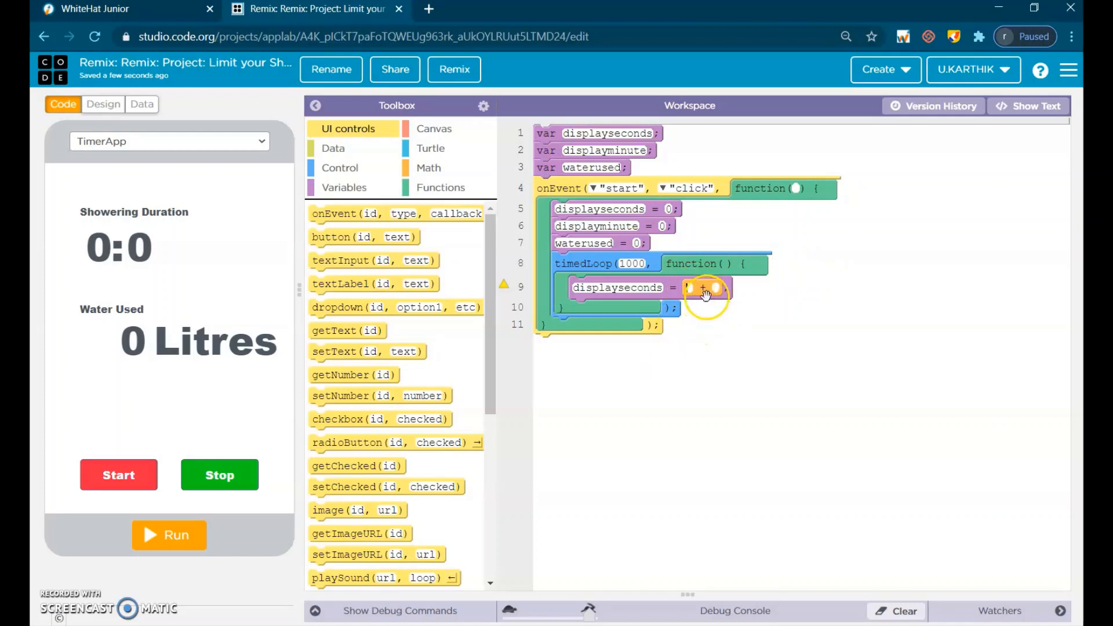
text(displayseconds)
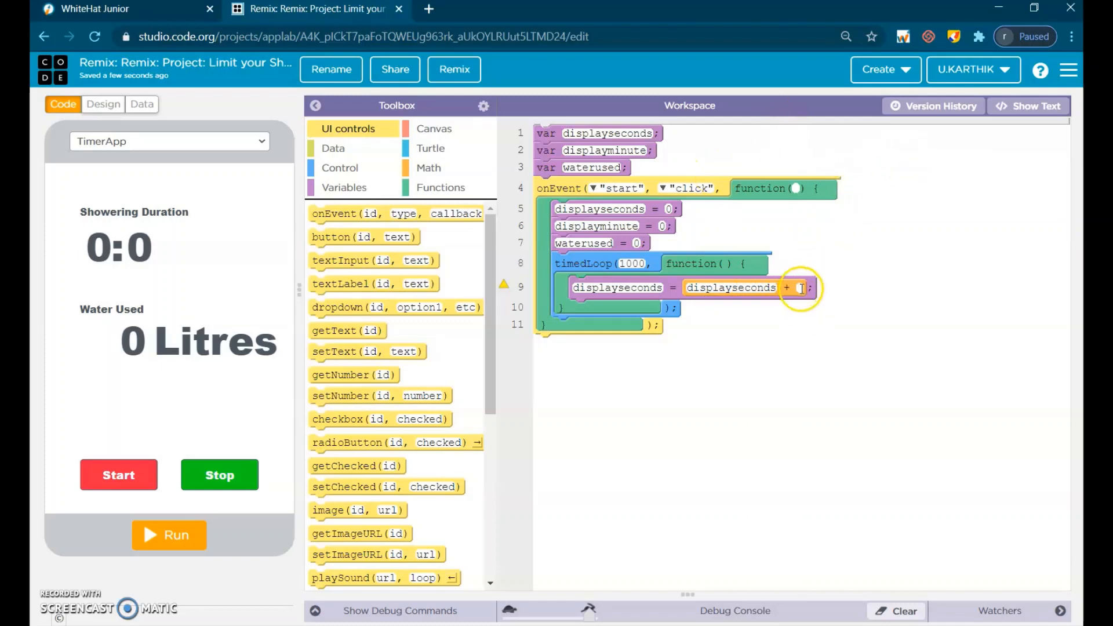
text(1)
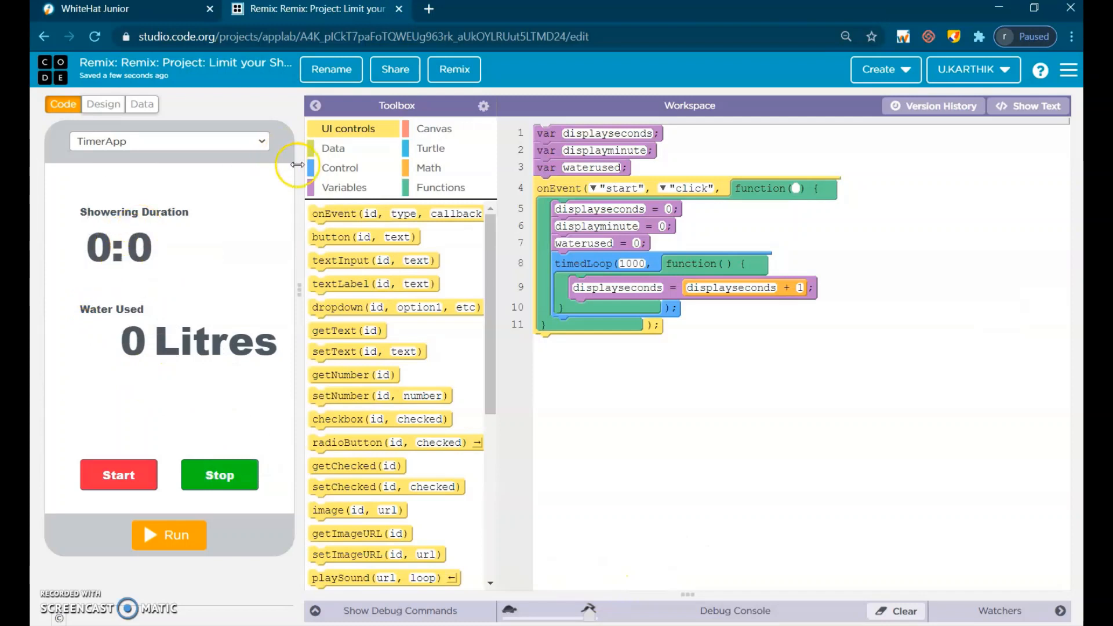
mouse_move(387, 155)
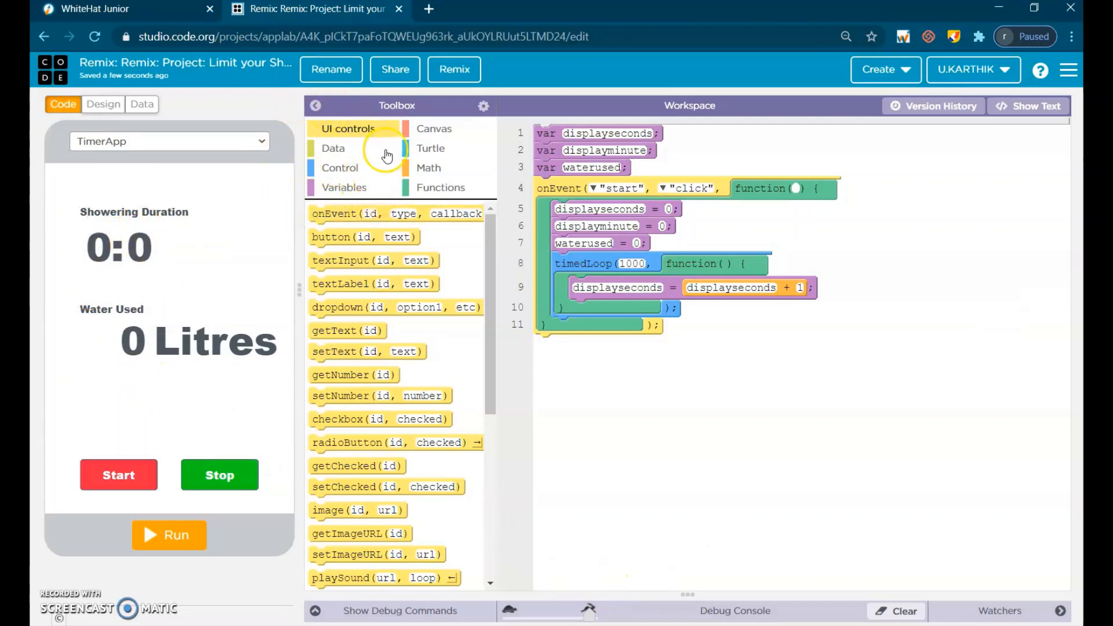
mouse_move(367, 398)
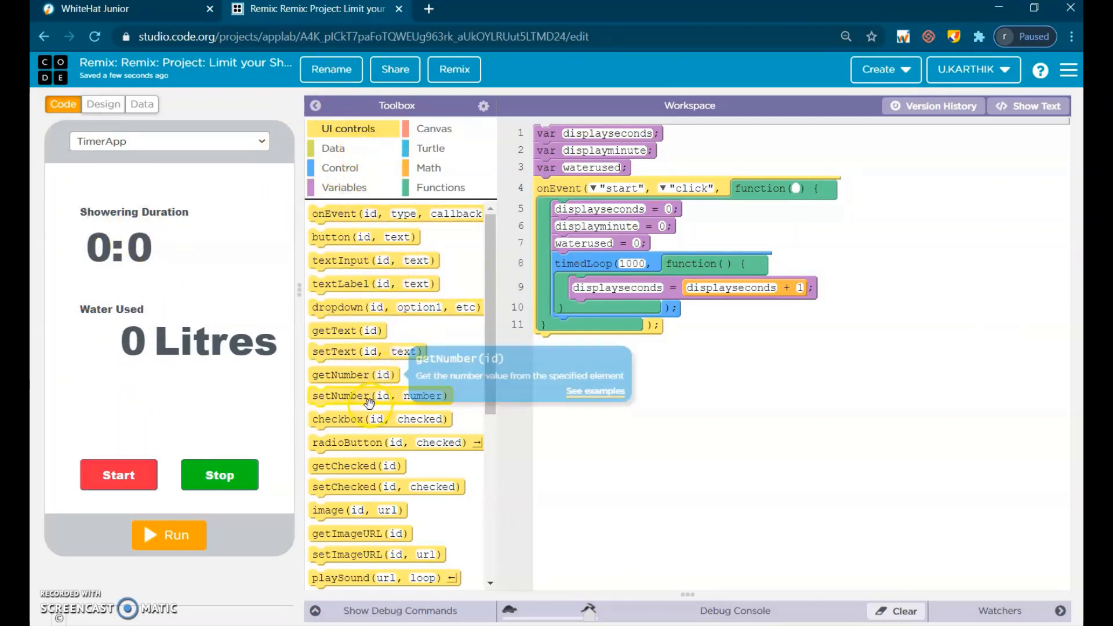
mouse_move(362, 395)
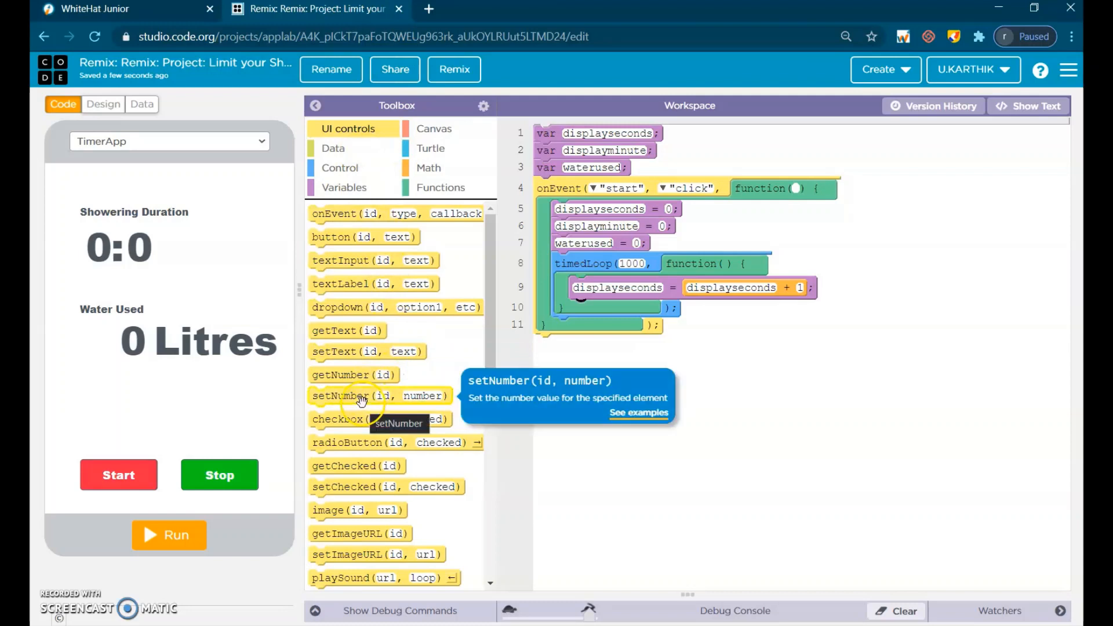
- Drop a setNumber and a setText block into the timedLoop below the increment
drag(362, 395, 653, 309)
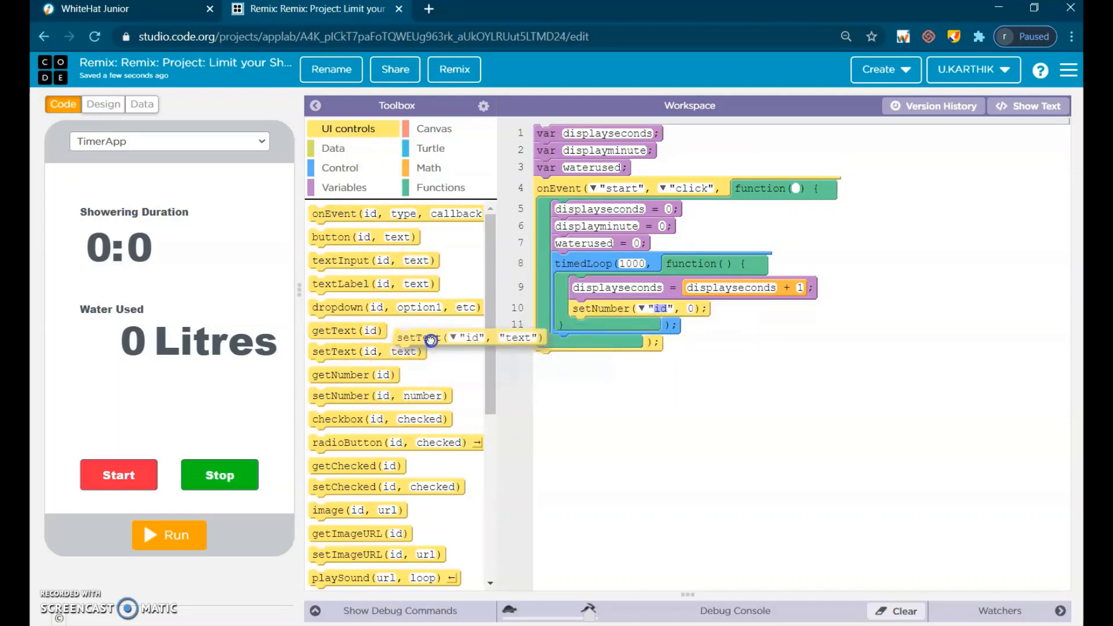
drag(426, 337, 642, 325)
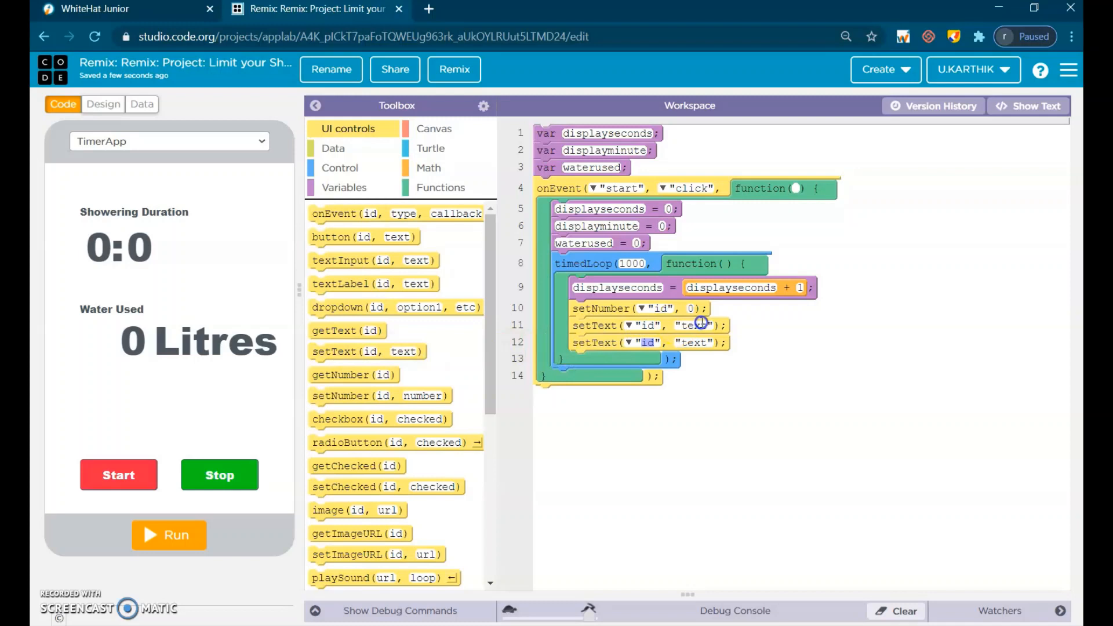
mouse_move(622, 317)
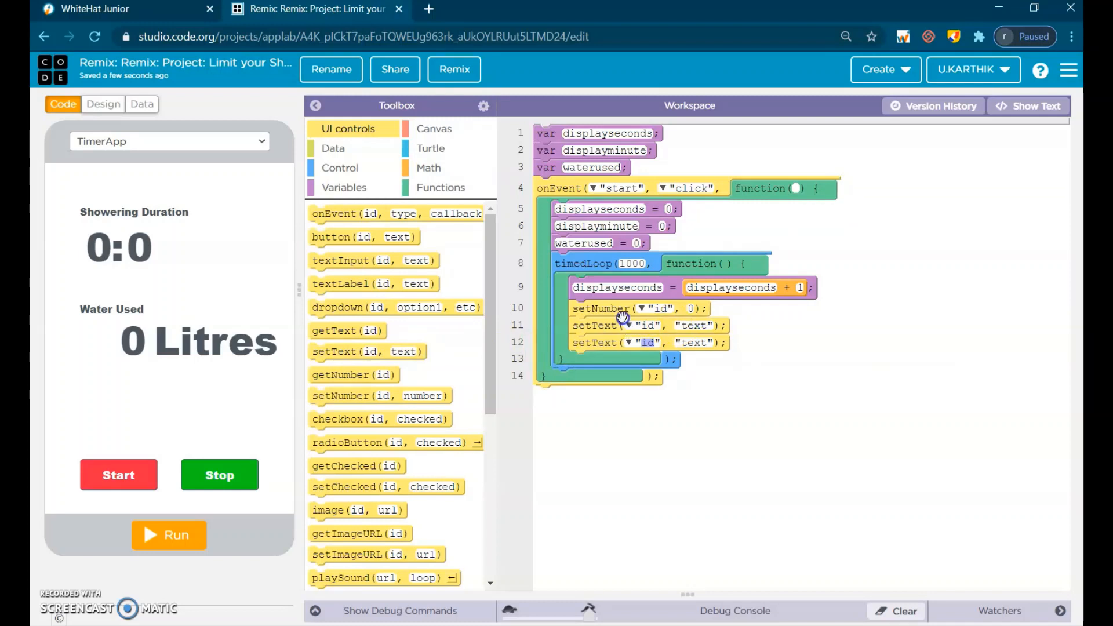
mouse_move(611, 325)
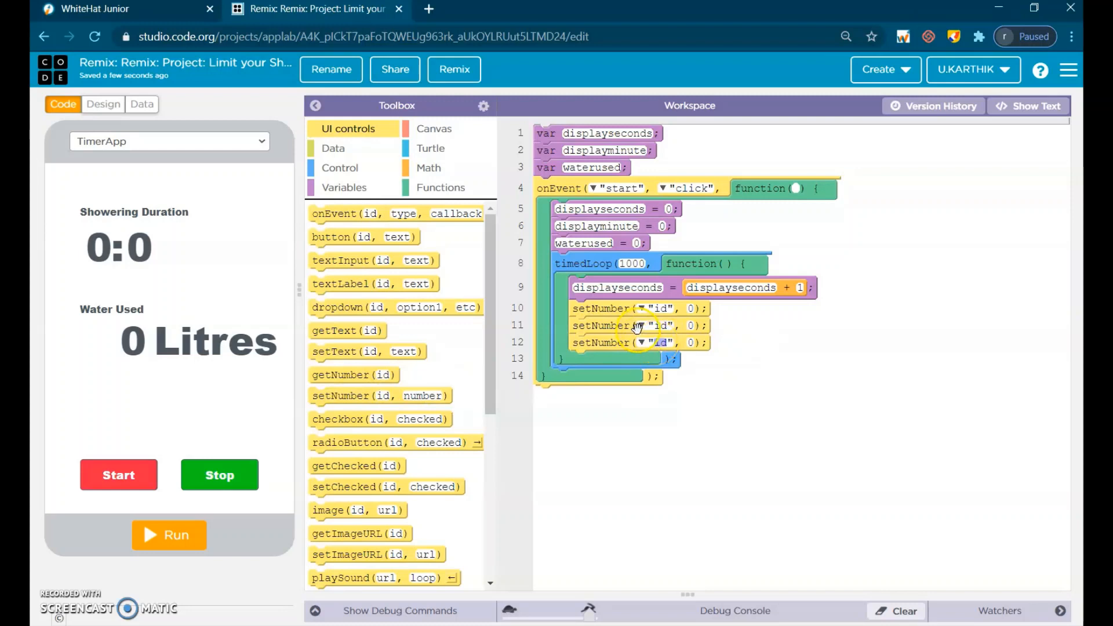
- Target lblMinutes, lblSeconds, lblWaterUsed with displayminute, displayseconds, waterused as values
click(646, 308)
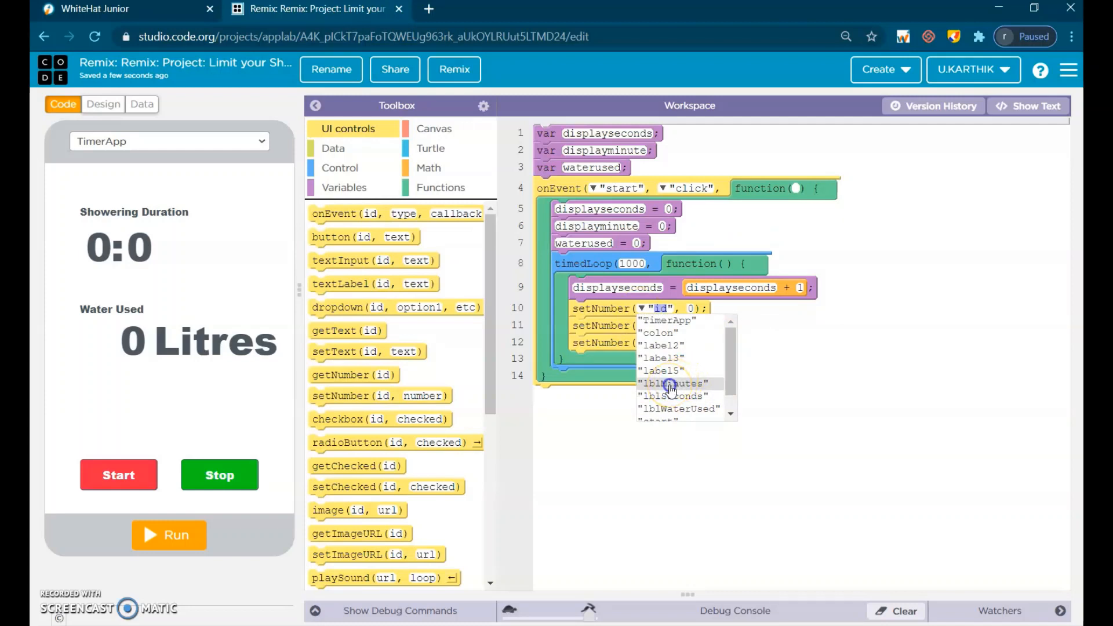
click(673, 383)
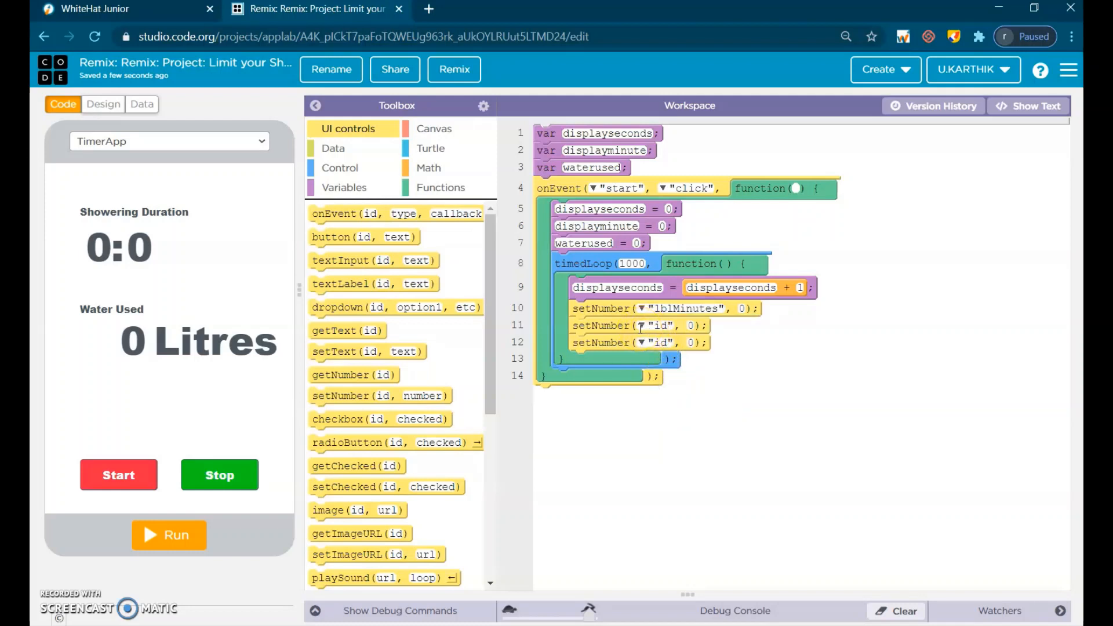
click(642, 325)
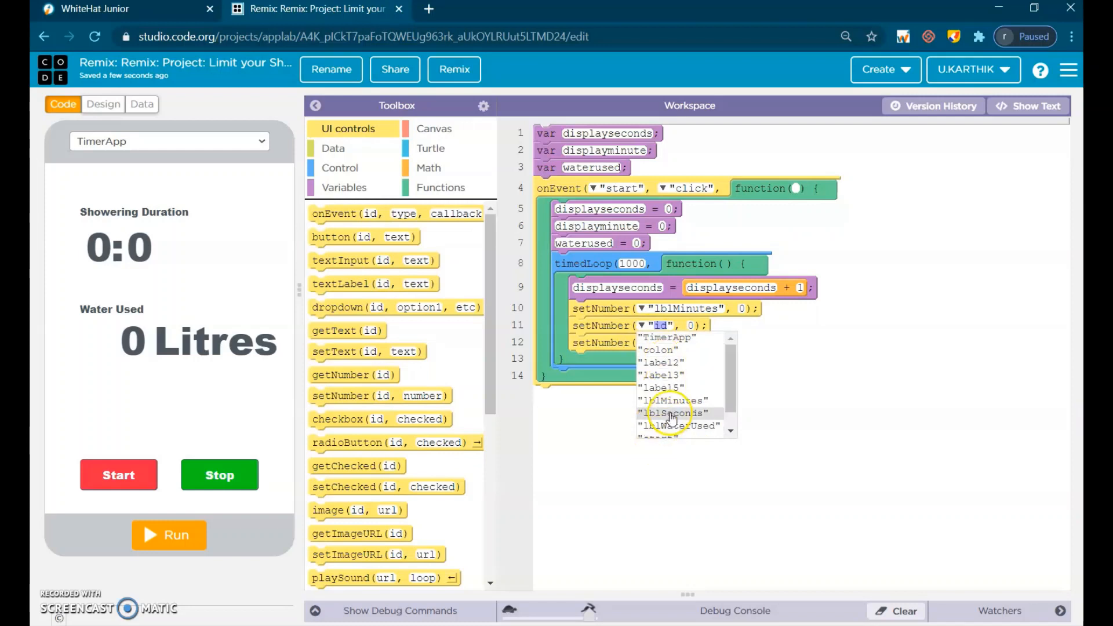
click(672, 413)
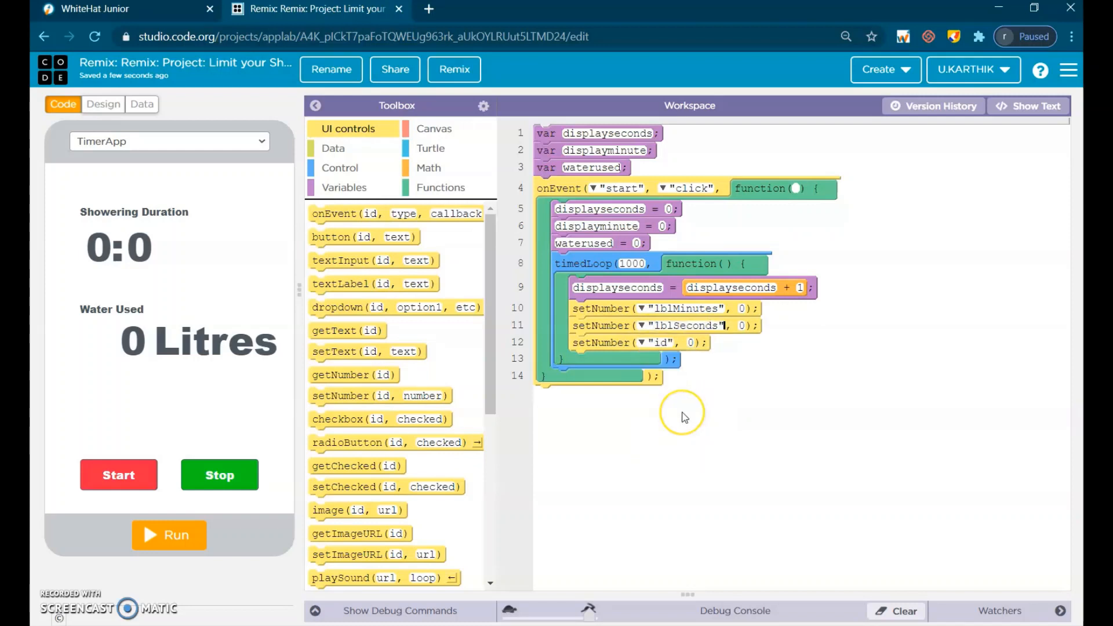
mouse_move(672, 431)
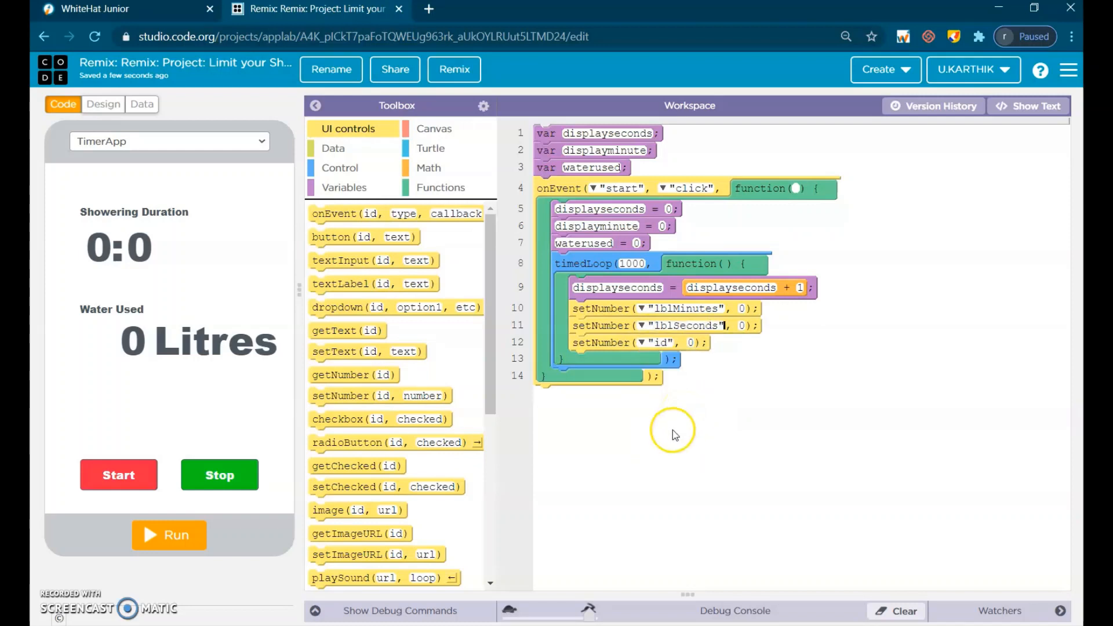
mouse_move(358, 613)
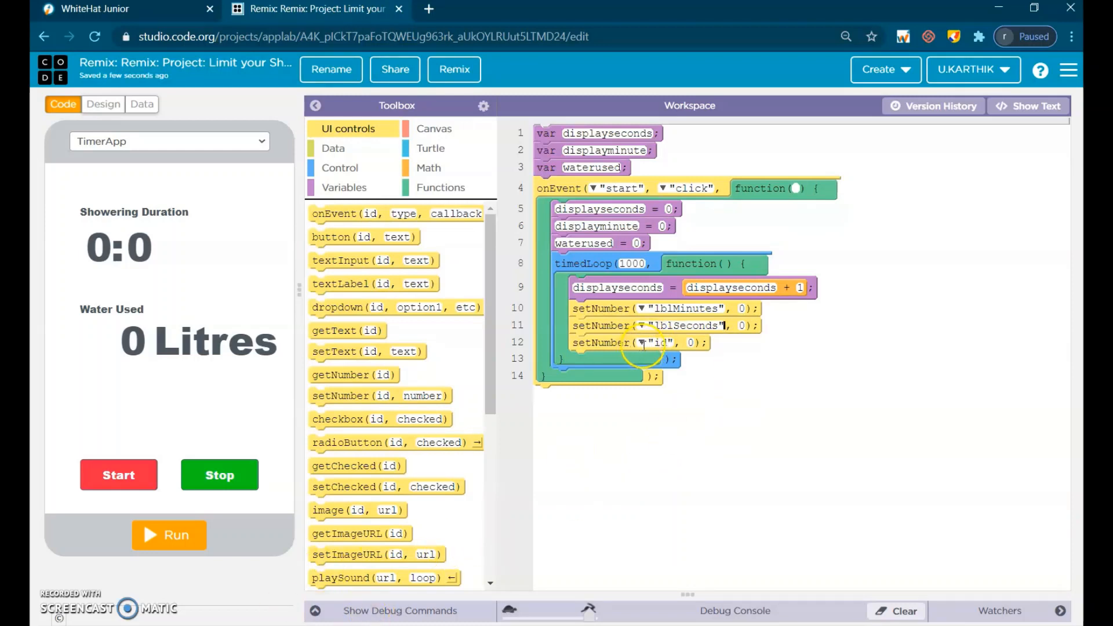
click(643, 342)
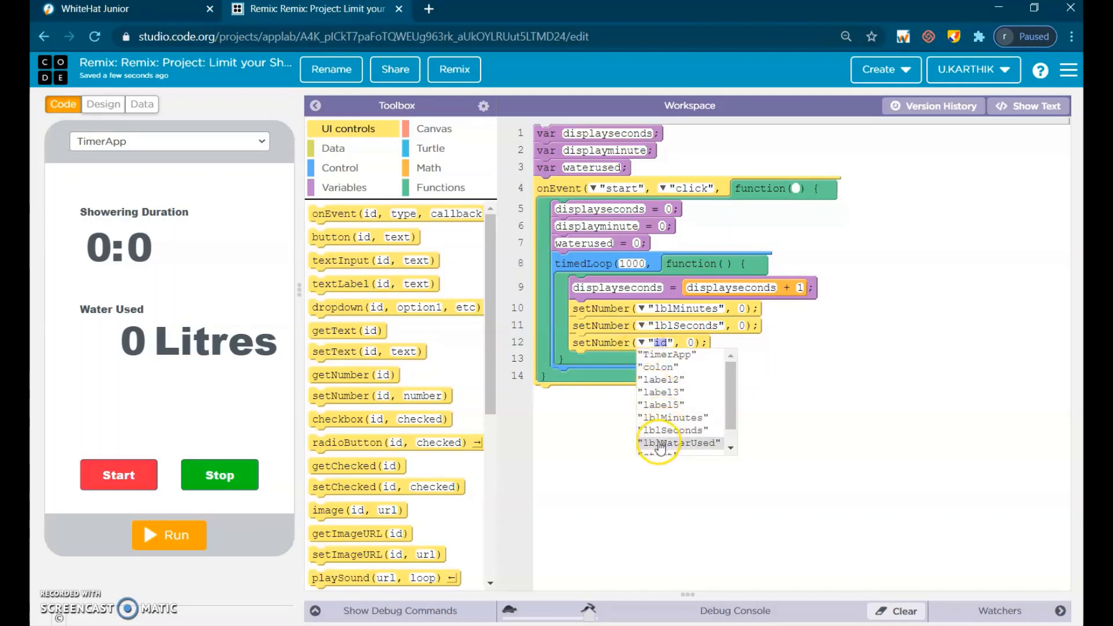
click(679, 443)
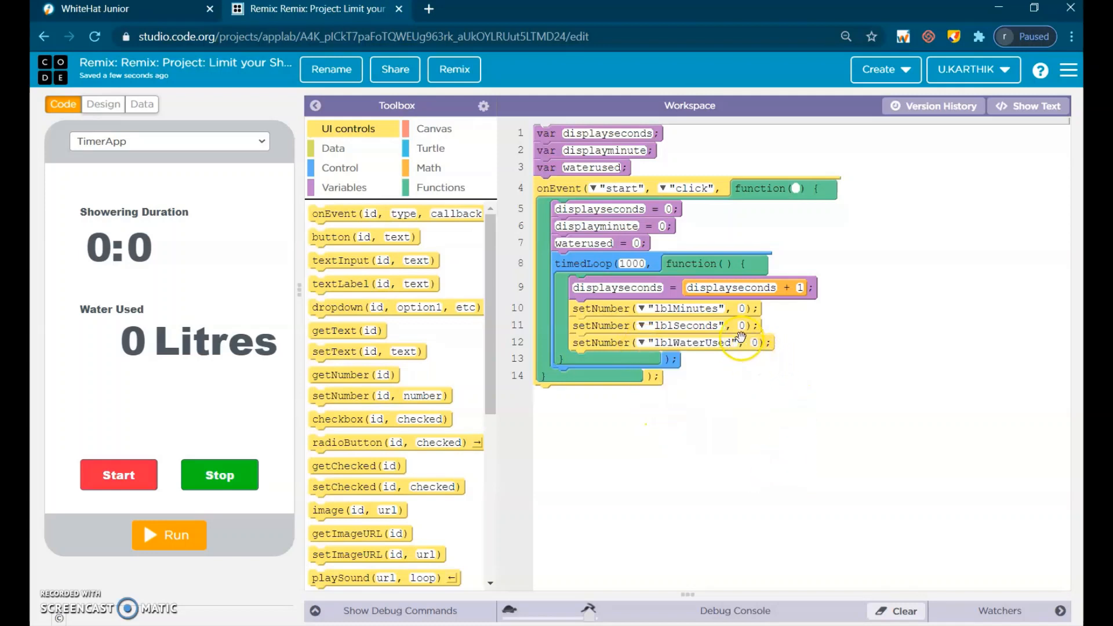
mouse_move(735, 307)
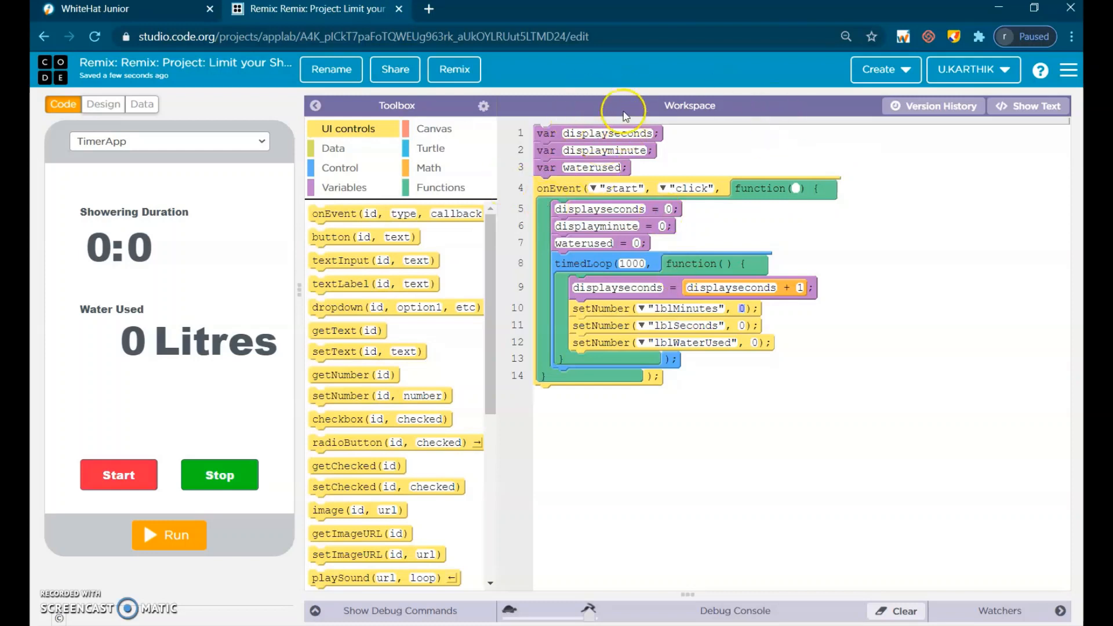
mouse_move(788, 364)
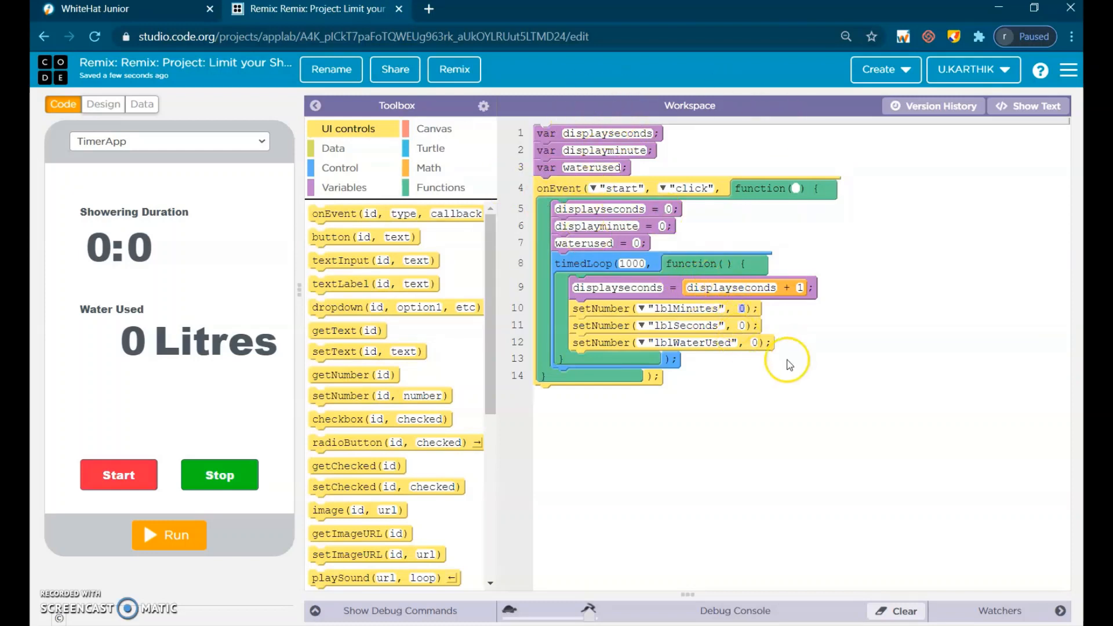
text(displayseconds)
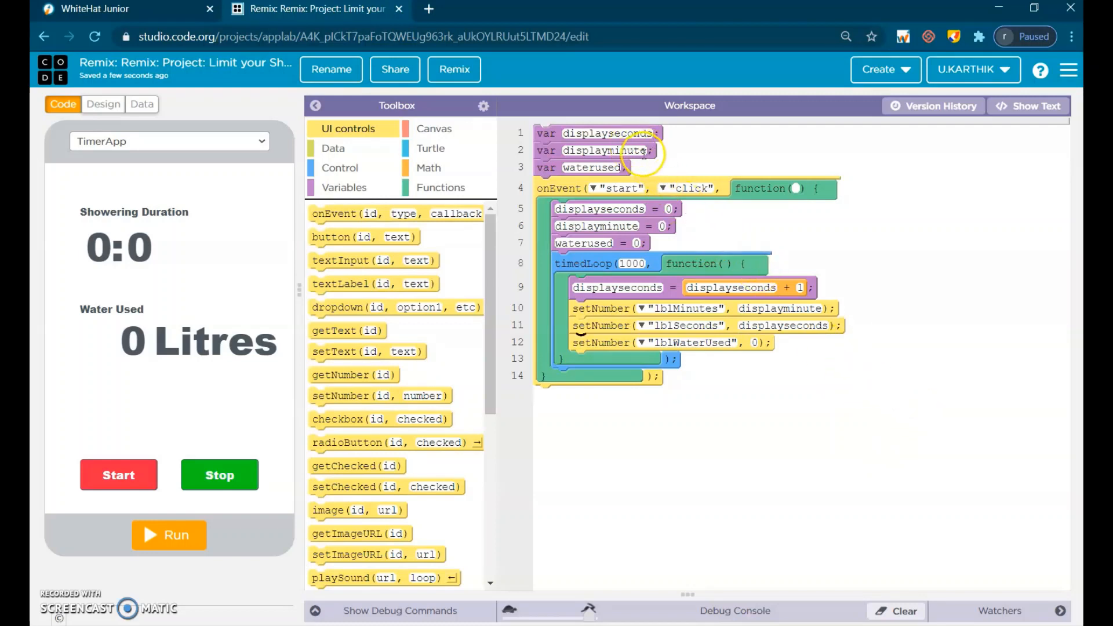
mouse_move(819, 366)
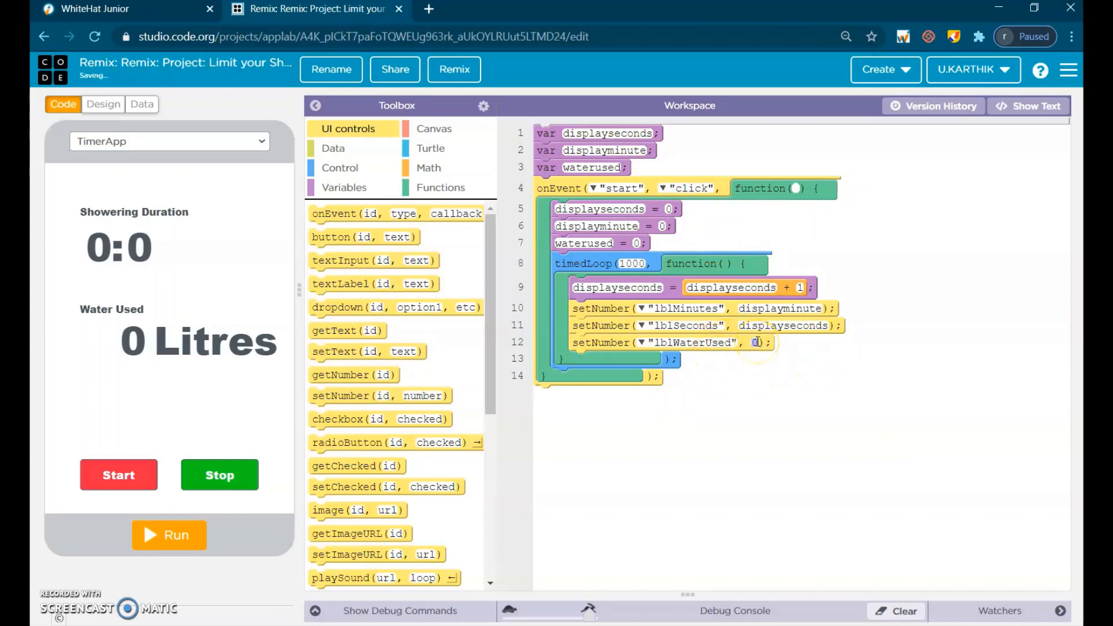
text(waterused)
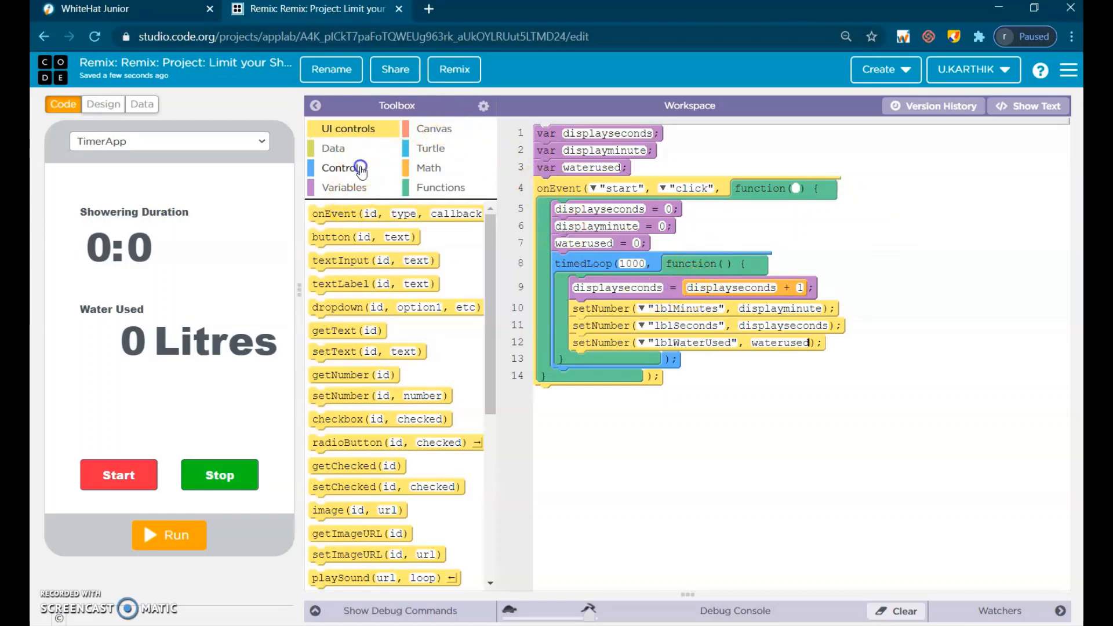
- Add a second timedLoop with a 60000 ms interval to the start handler
click(342, 167)
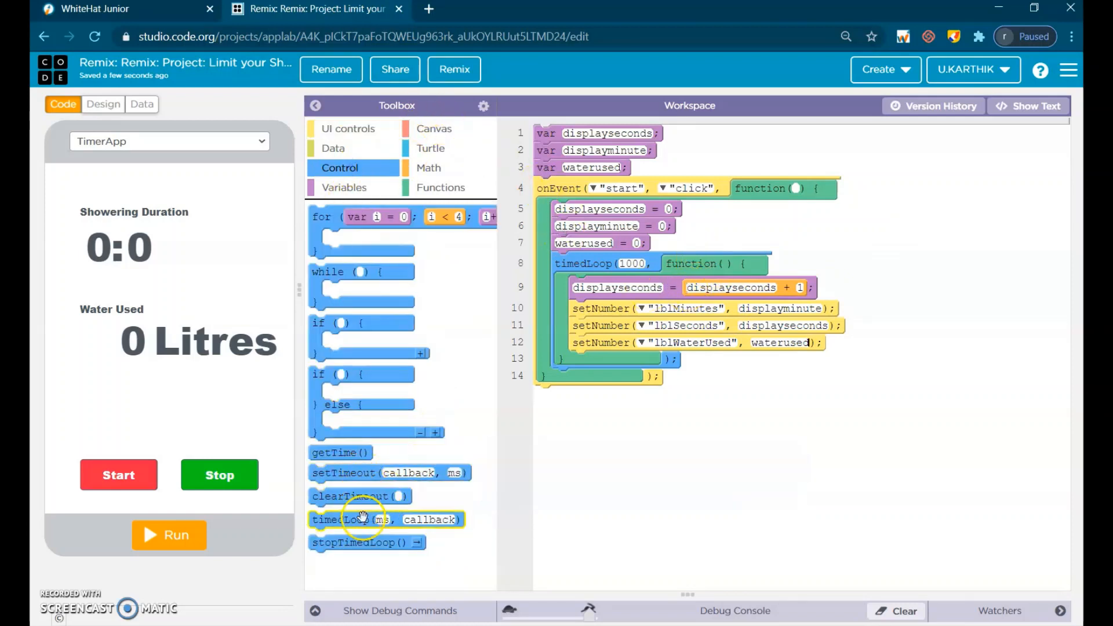
drag(361, 518, 603, 382)
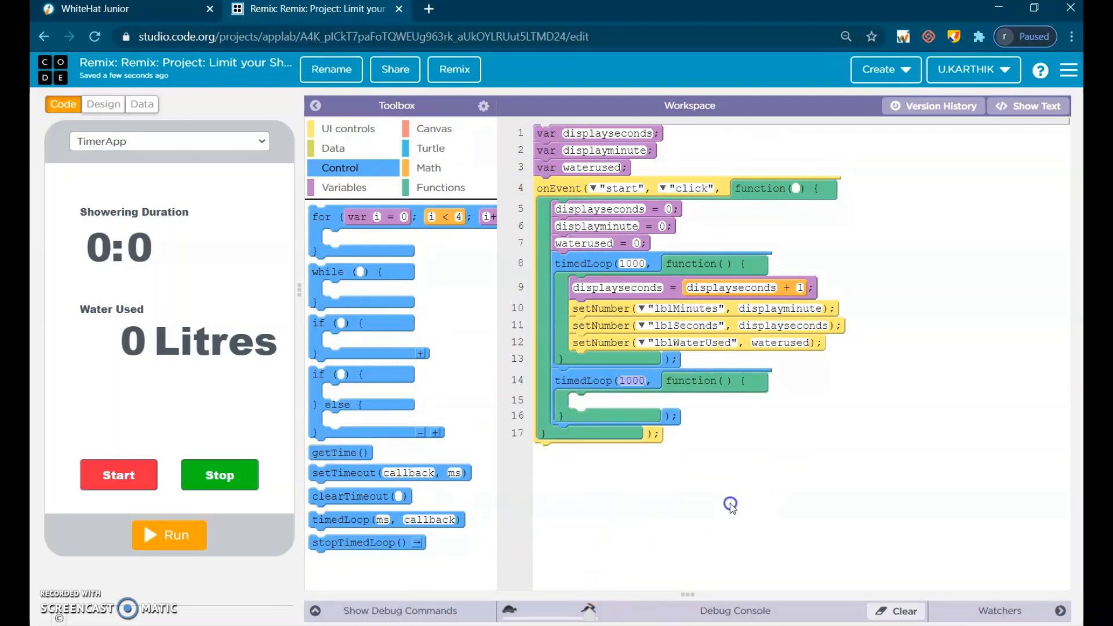
mouse_move(654, 383)
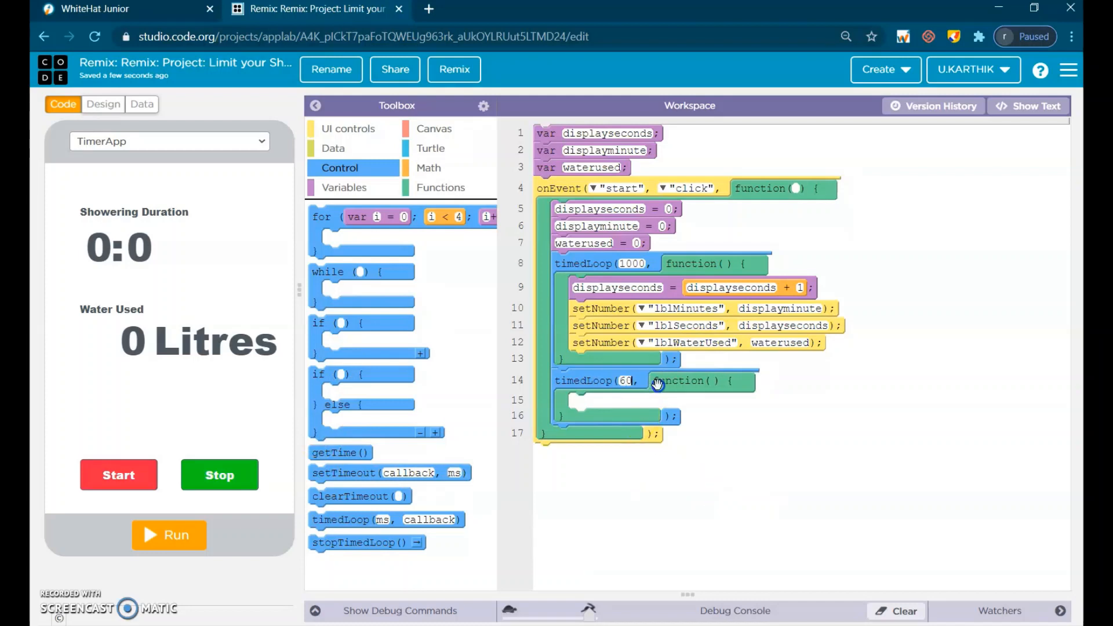
text(60000)
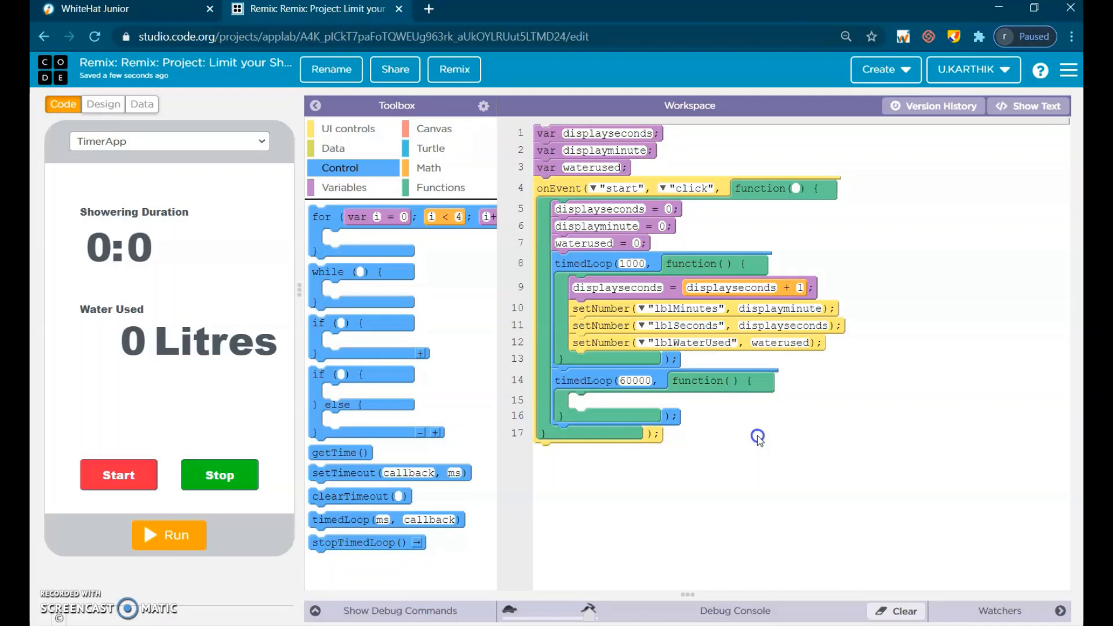
mouse_move(367, 187)
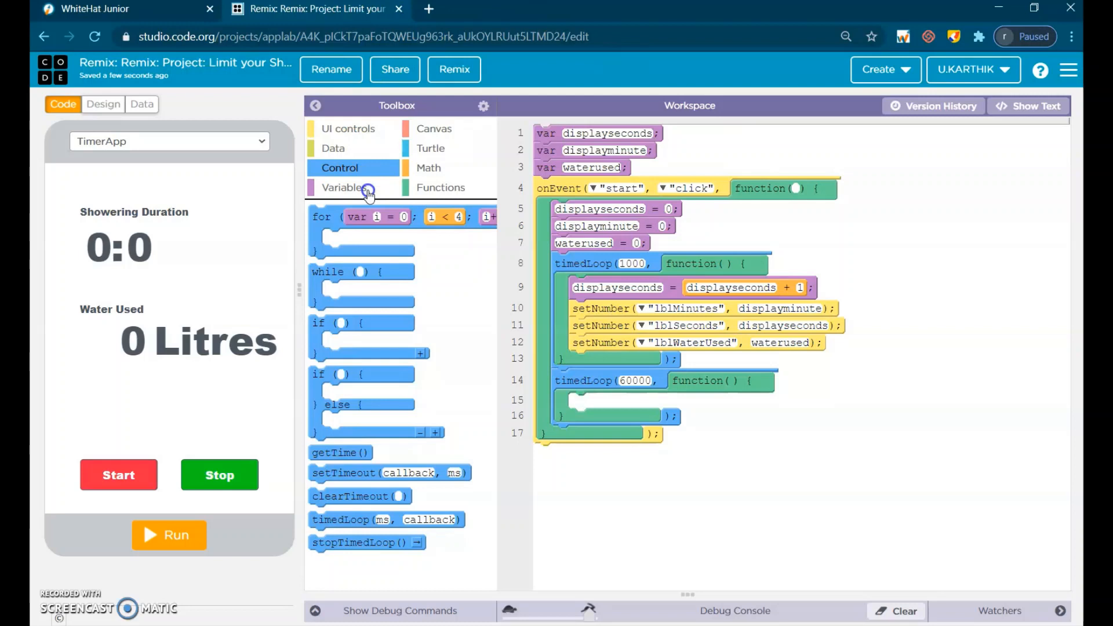
- Inside the minute loop, set displayseconds to 0 and add another assignment below
click(344, 186)
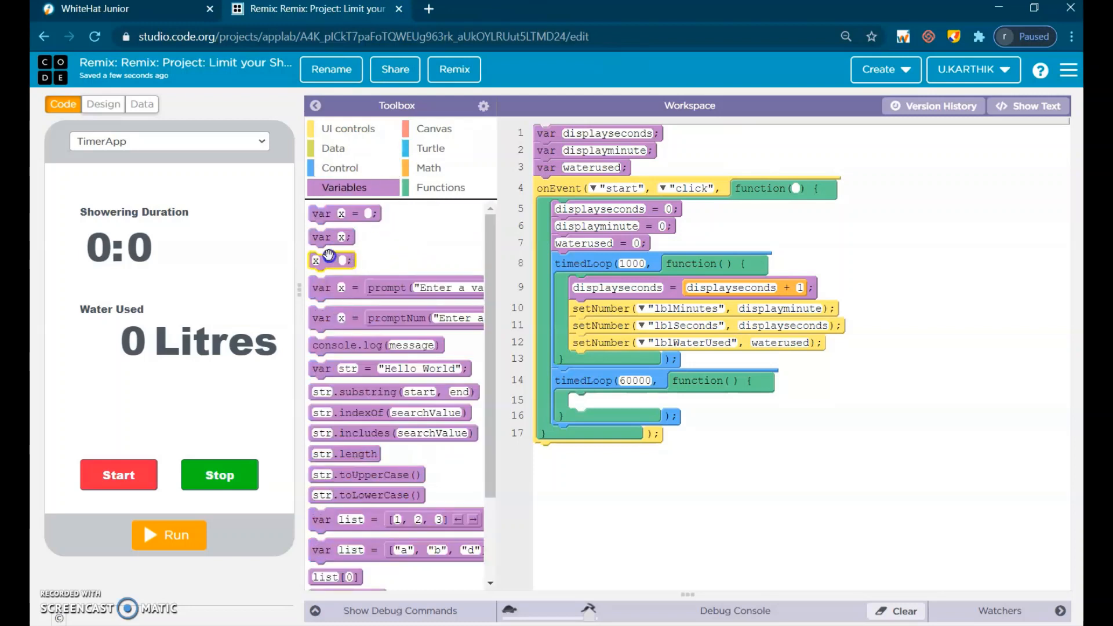
drag(332, 260, 589, 401)
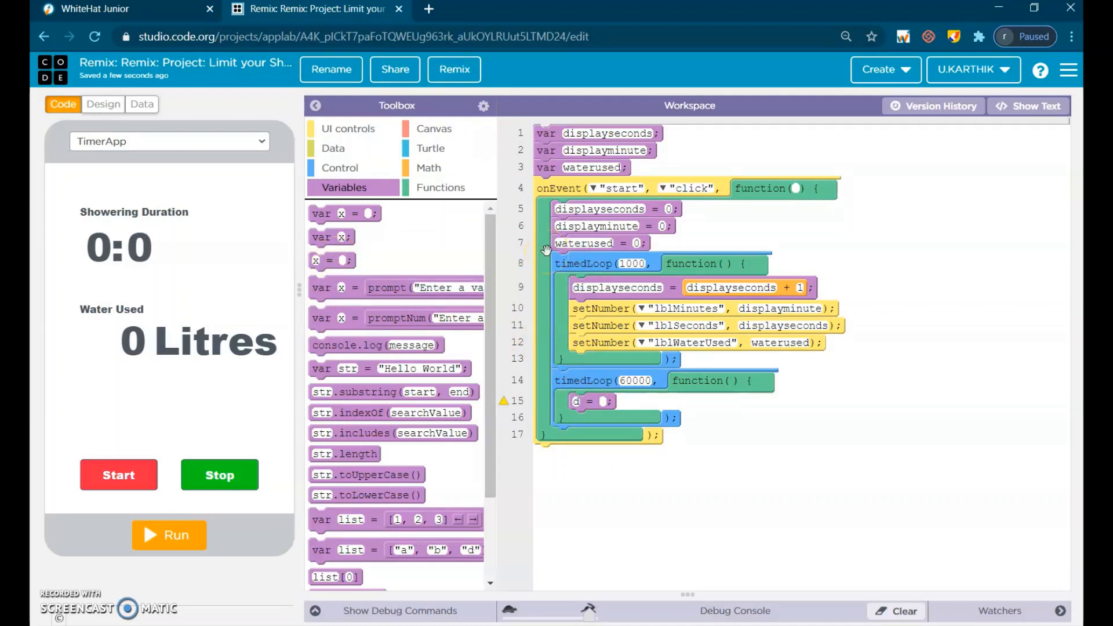
text(isplayseconds)
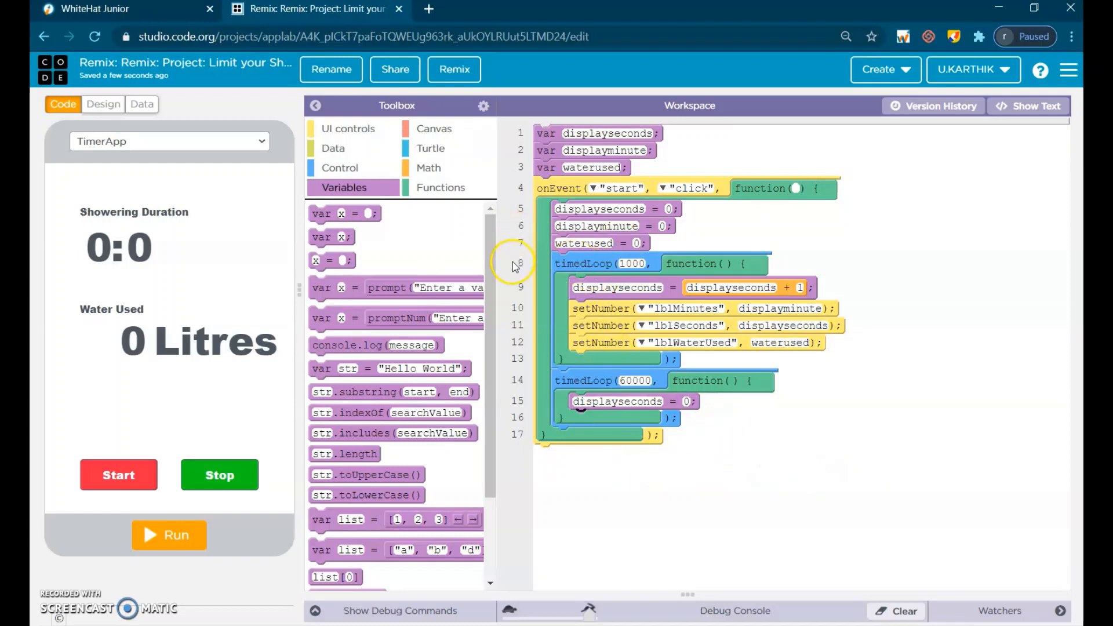
mouse_move(334, 274)
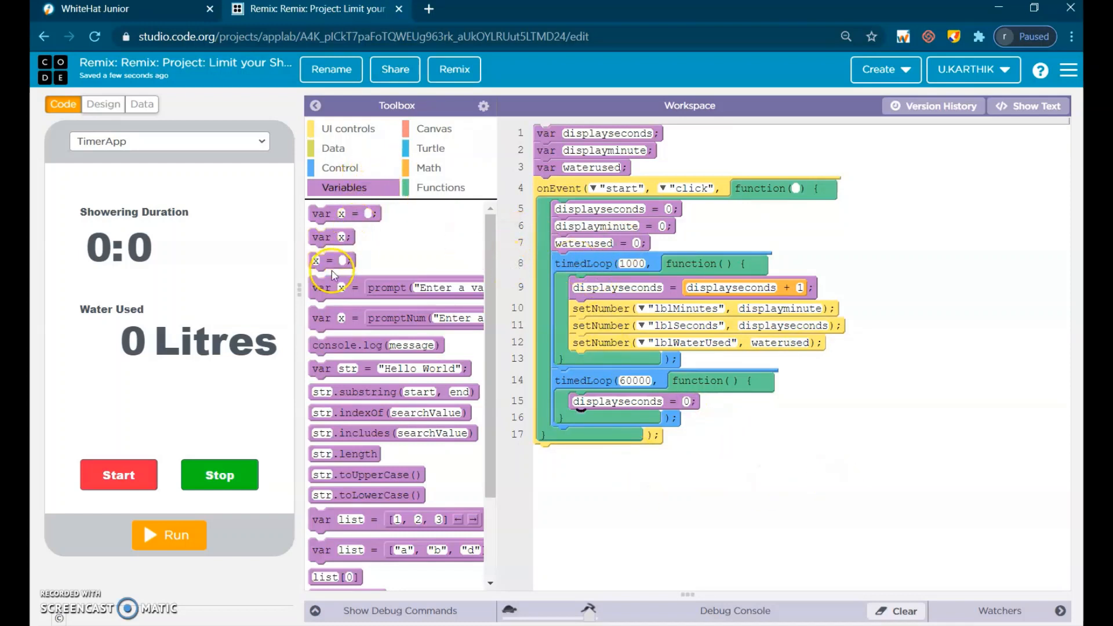
drag(332, 260, 582, 415)
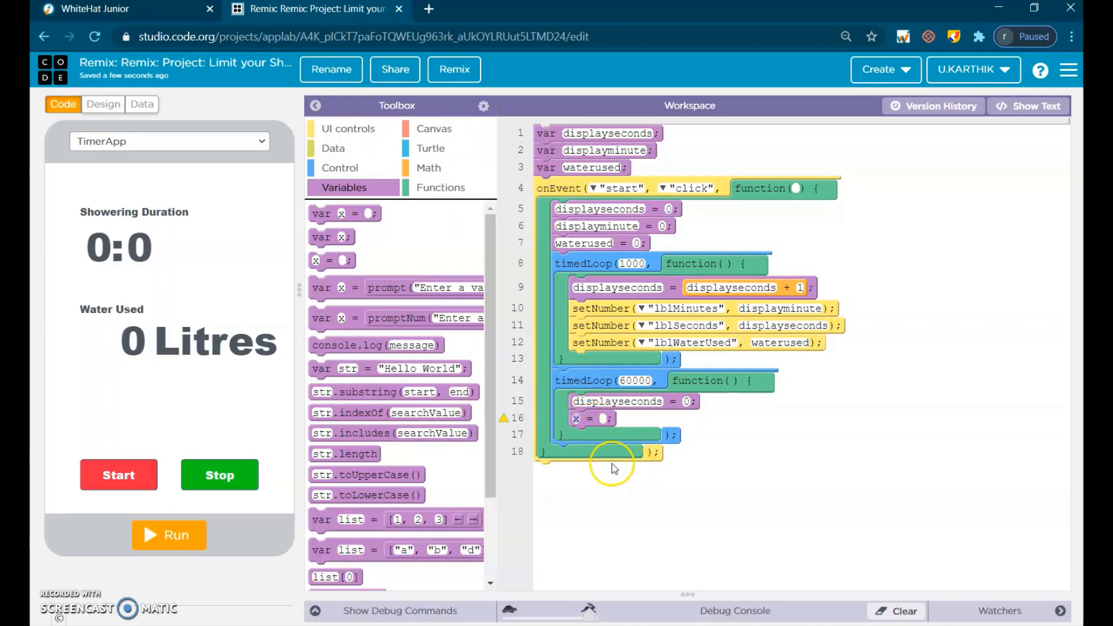
mouse_move(553, 421)
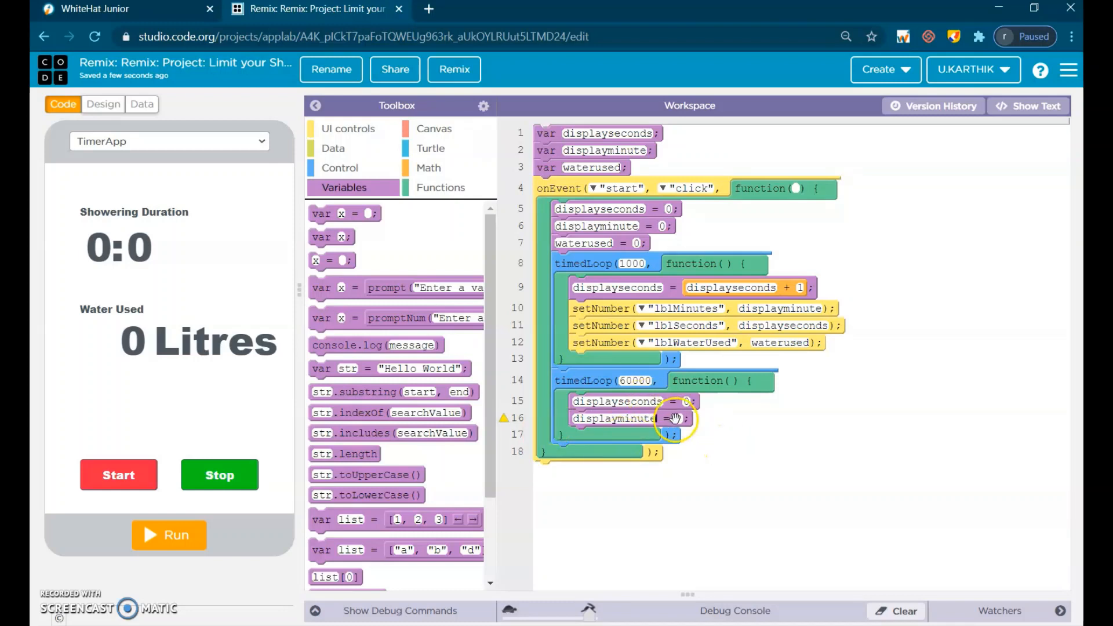
mouse_move(486, 145)
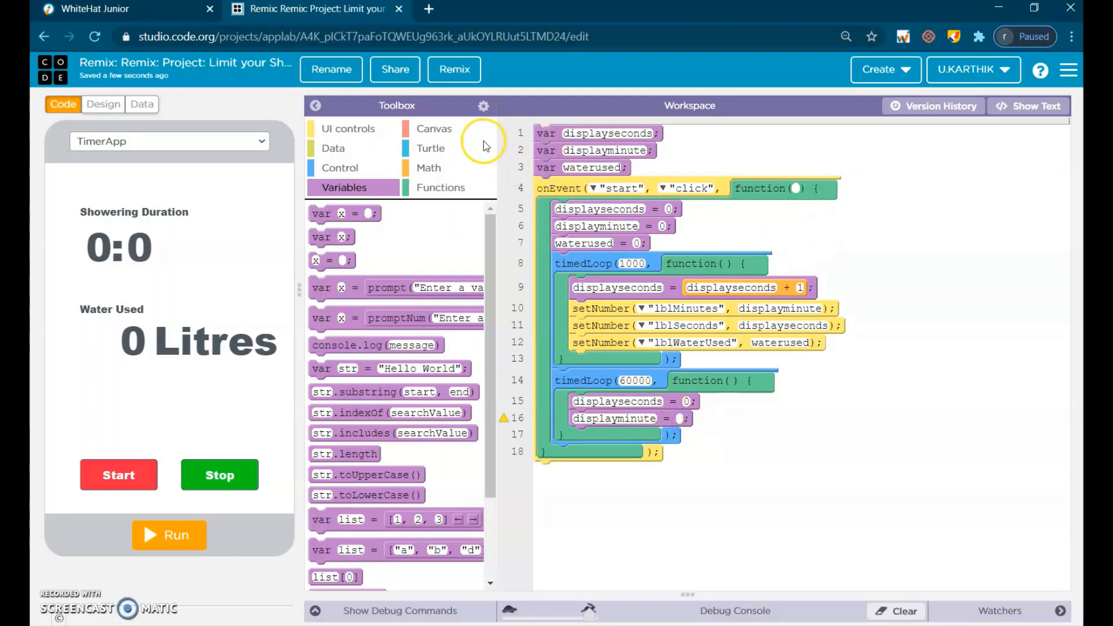
- In the 60000 ms loop, set displayminute = displayminute + 1 and waterused = waterused + 5
click(429, 167)
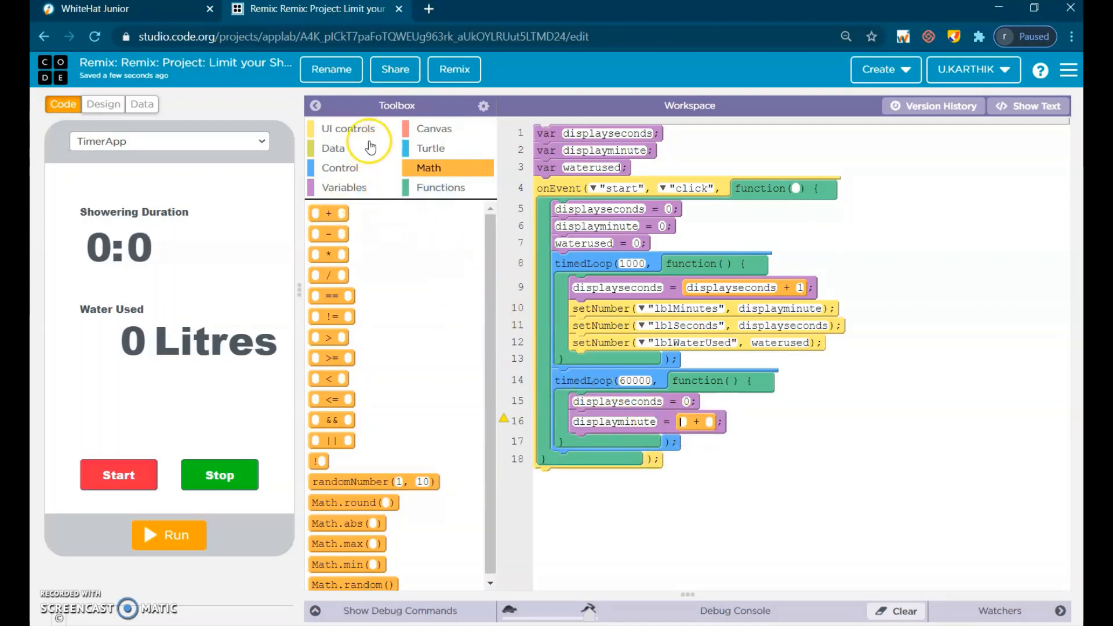
click(347, 129)
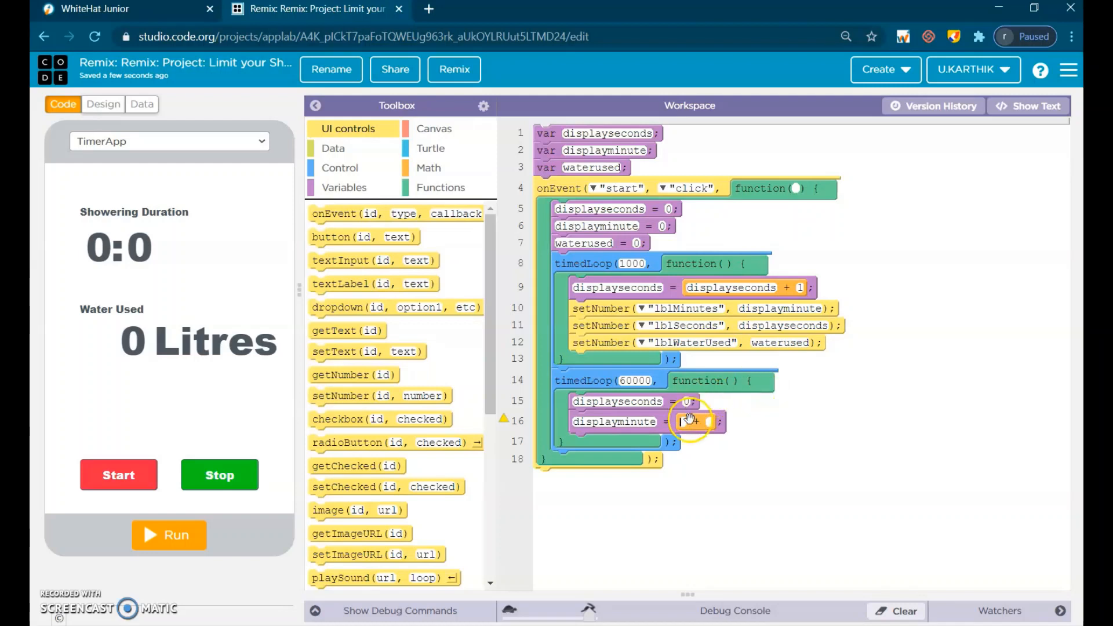
mouse_move(688, 418)
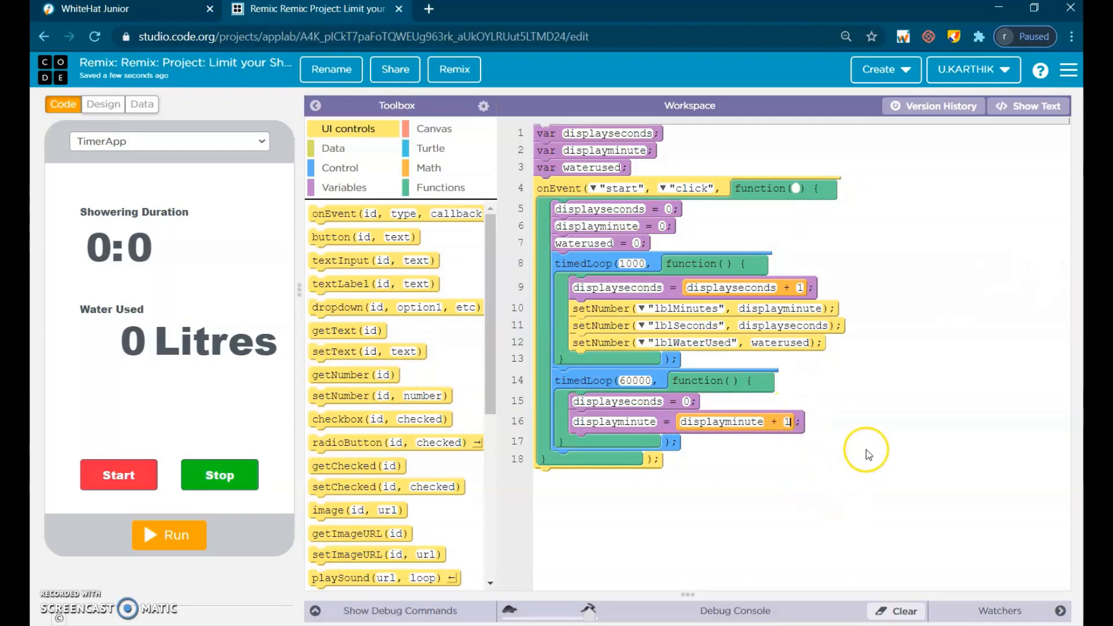
mouse_move(1057, 547)
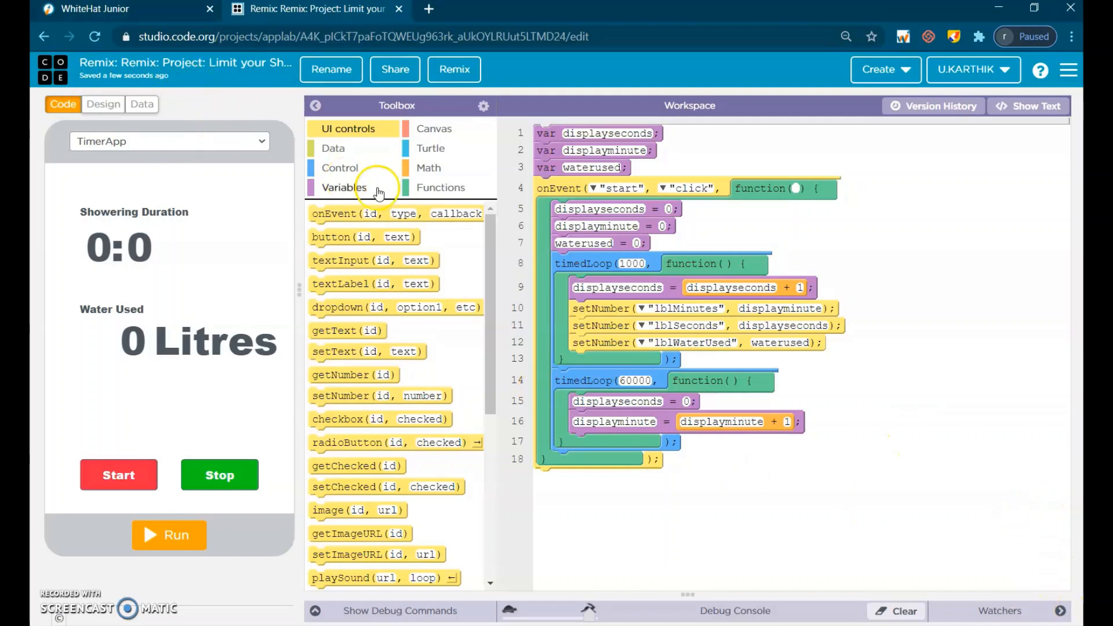
click(344, 186)
text(w)
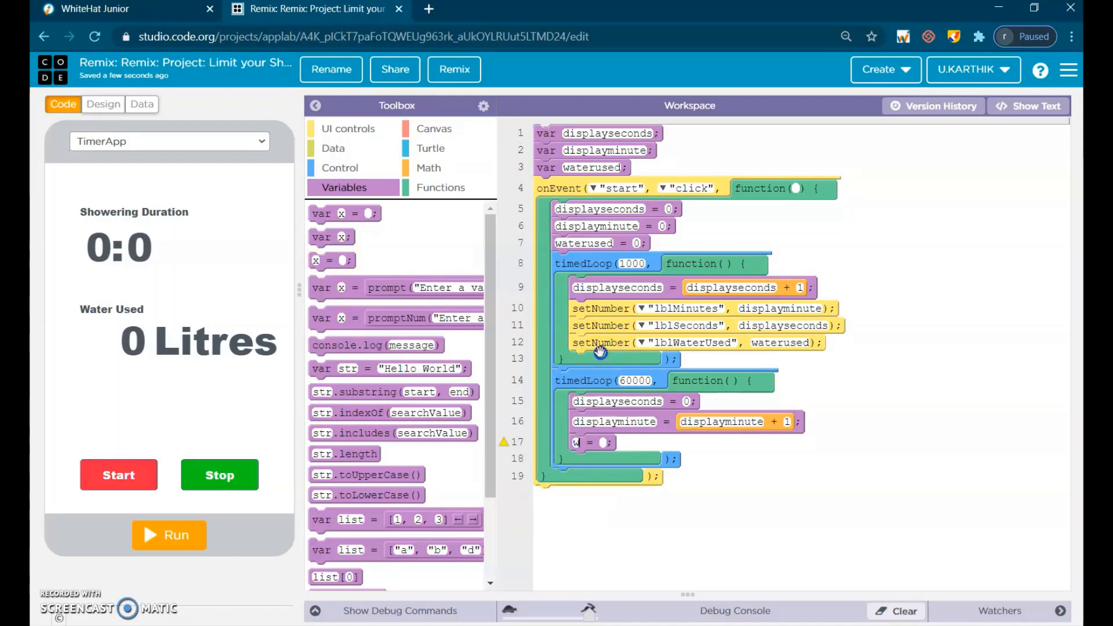
text(aterused)
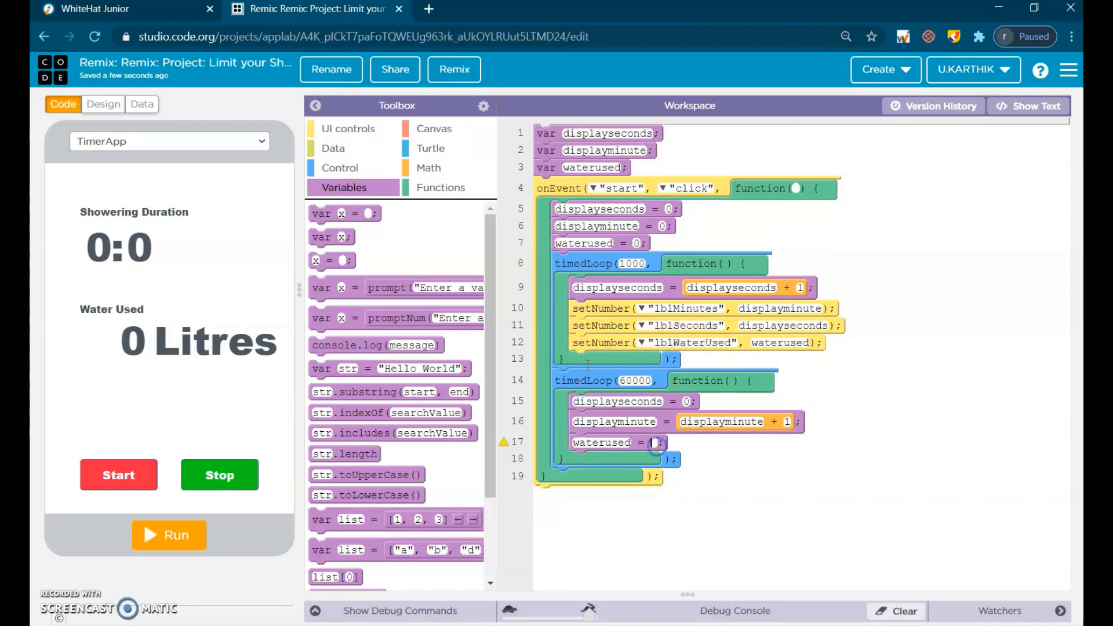
click(428, 169)
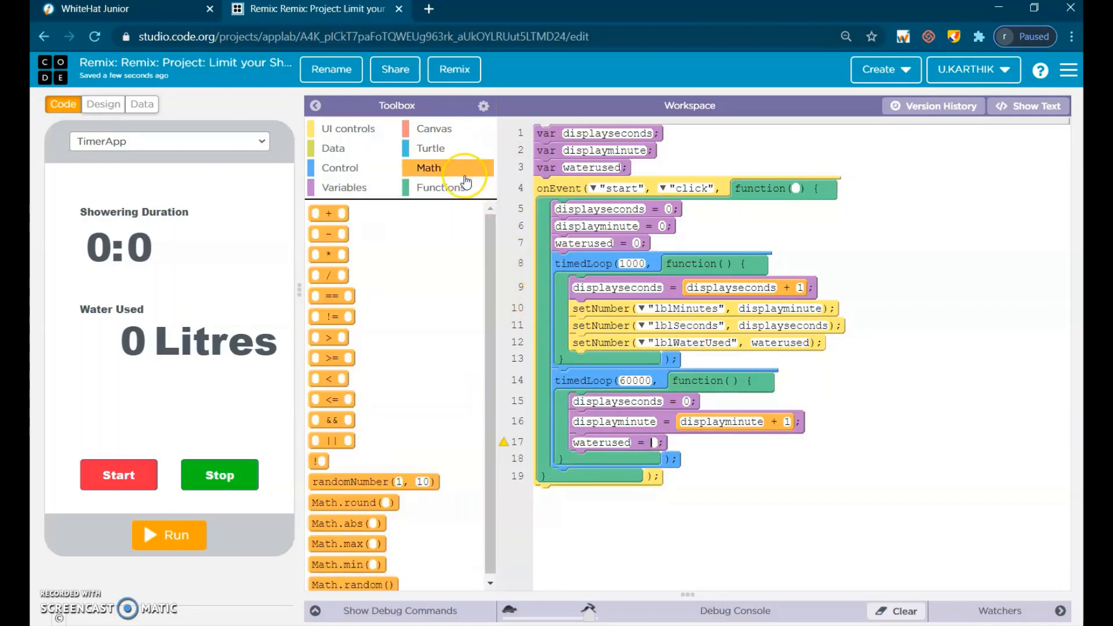
mouse_move(327, 213)
text(waterused + )
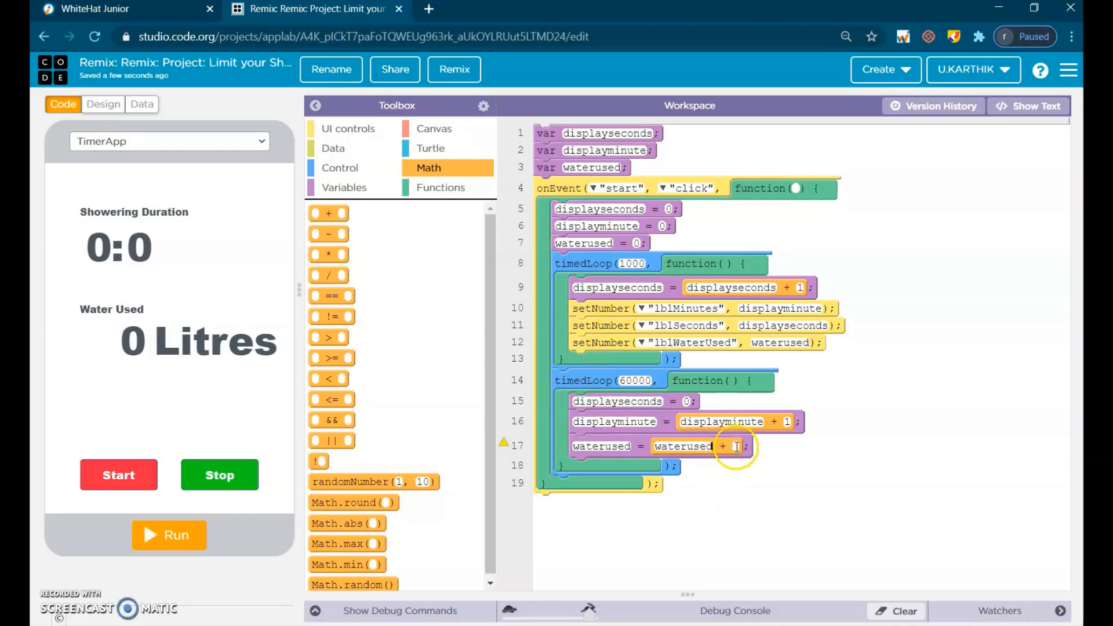
text(5)
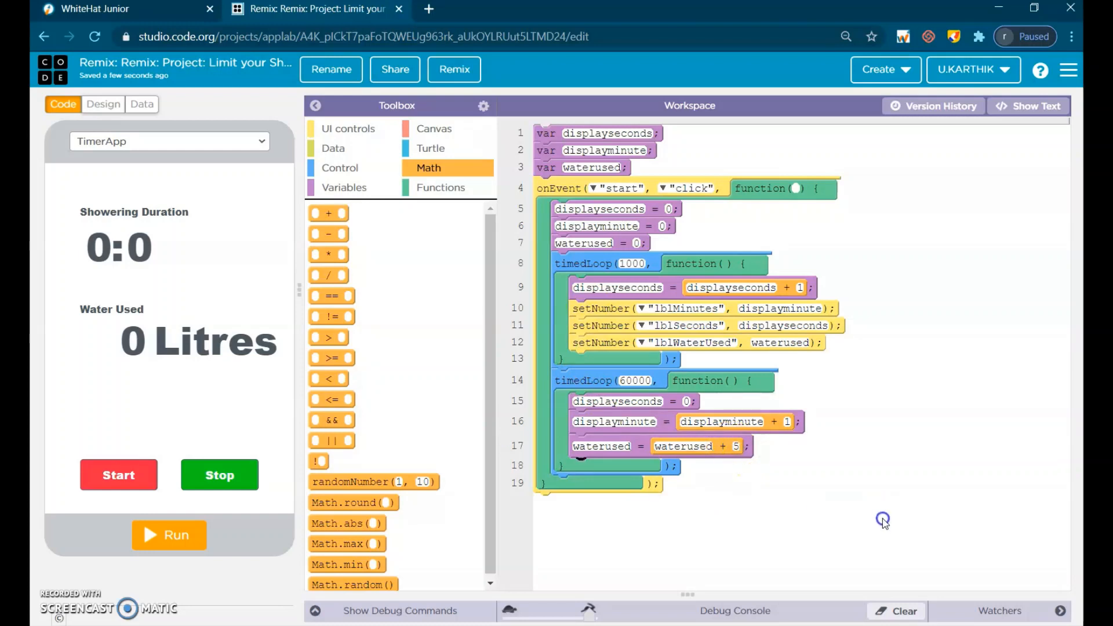
mouse_move(369, 139)
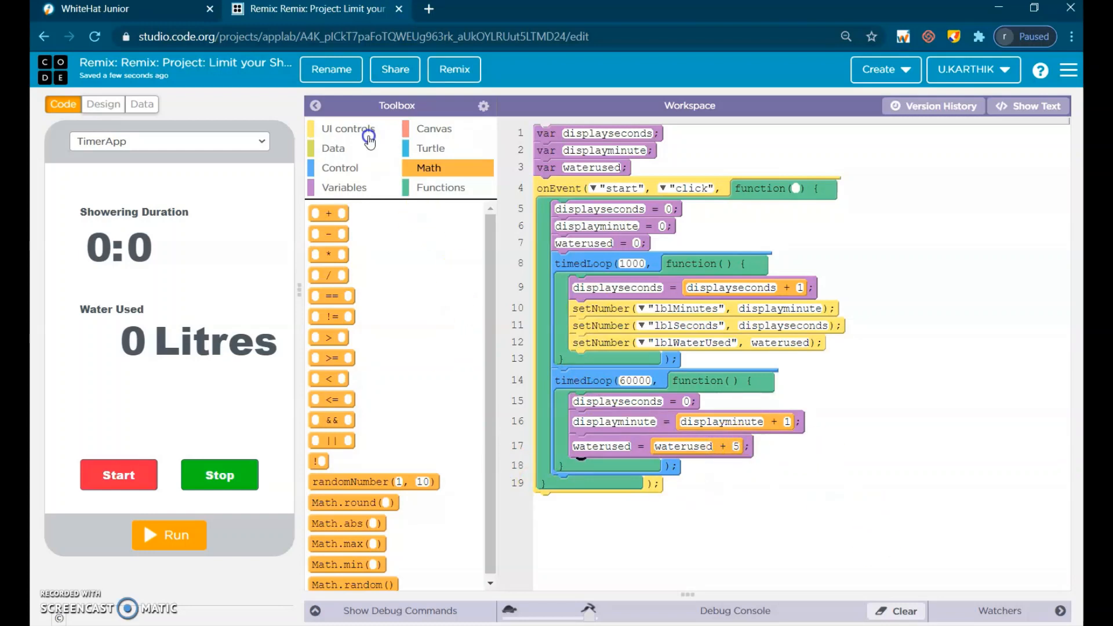
- Add an onEvent click handler for the 'stop' button below the start handler
click(348, 128)
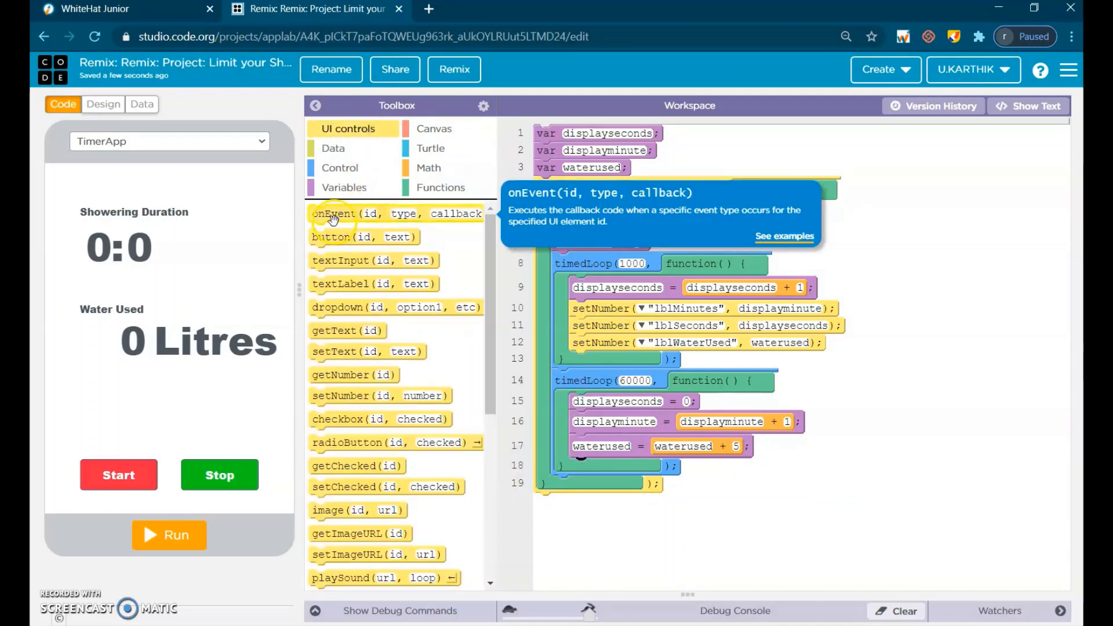
drag(334, 213, 603, 503)
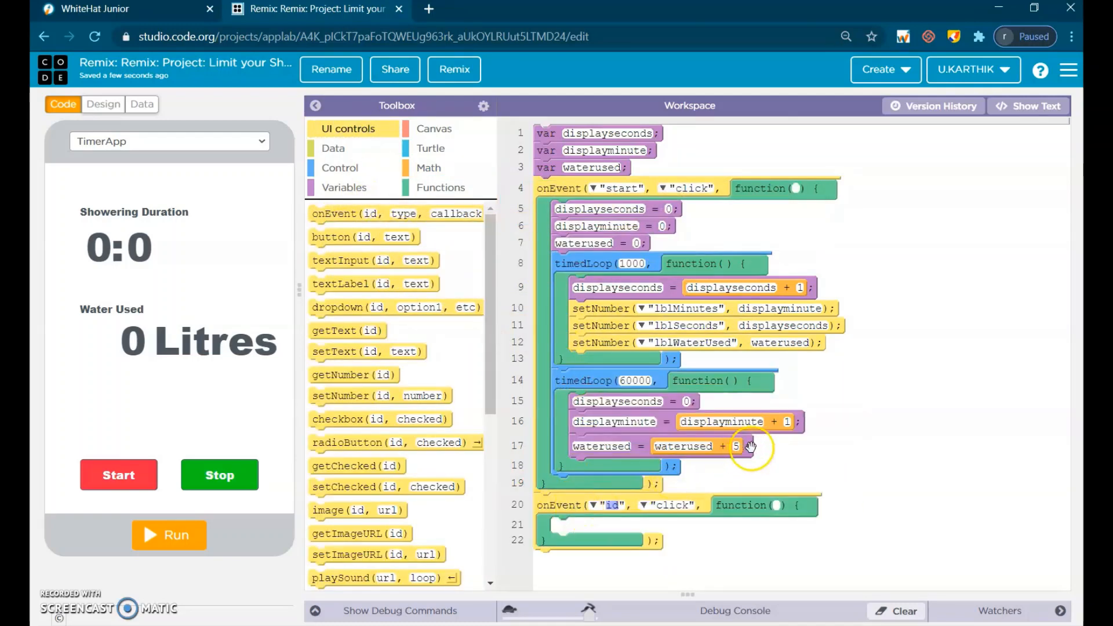
mouse_move(605, 415)
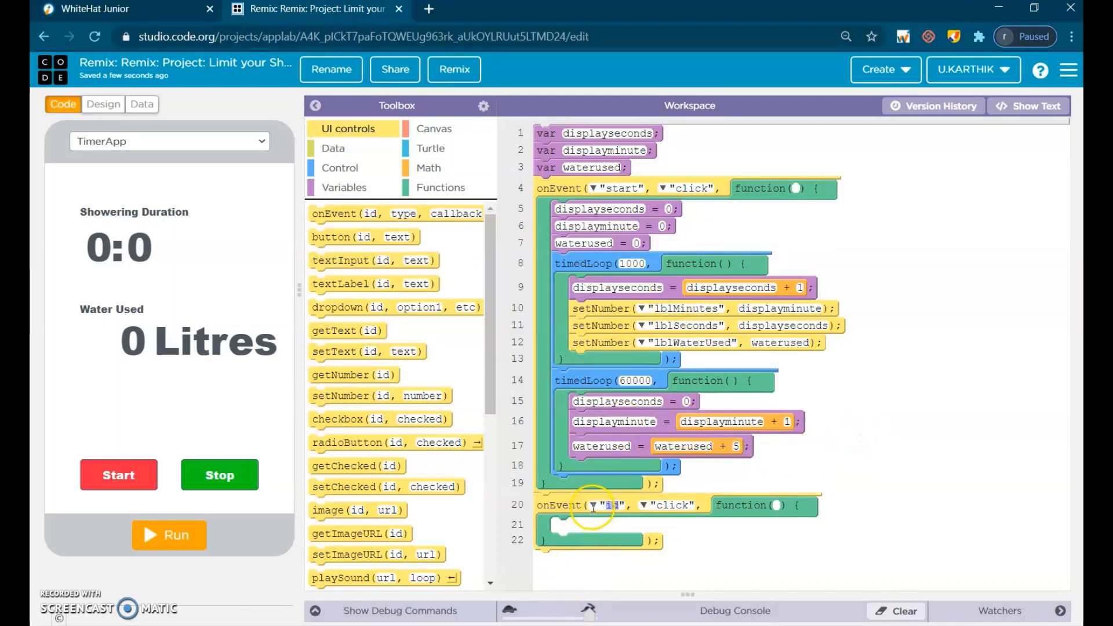
click(593, 505)
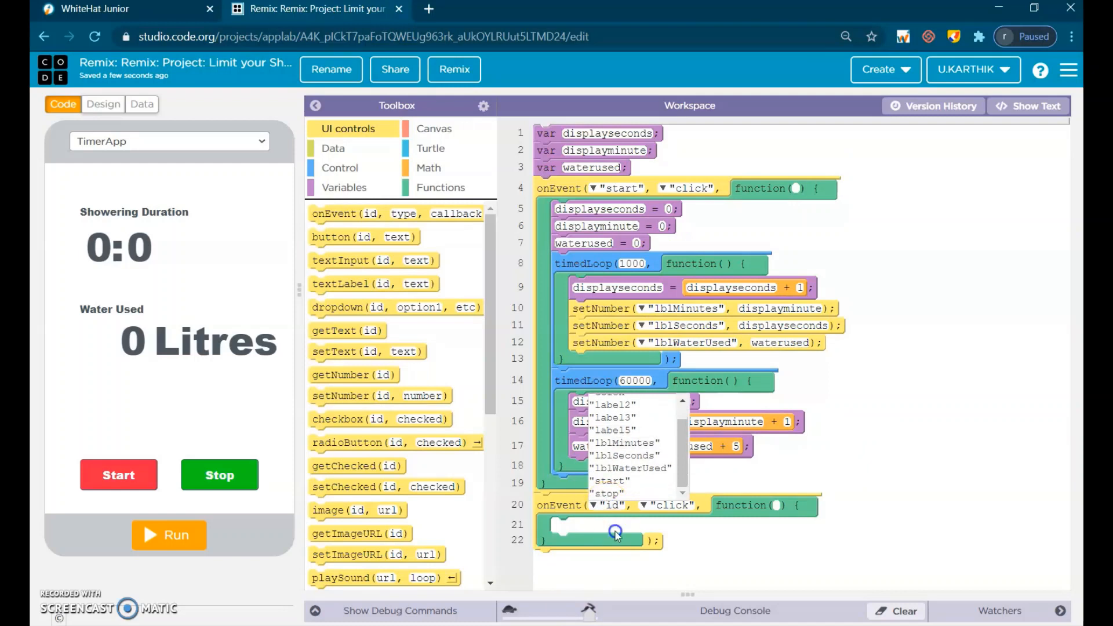
click(609, 494)
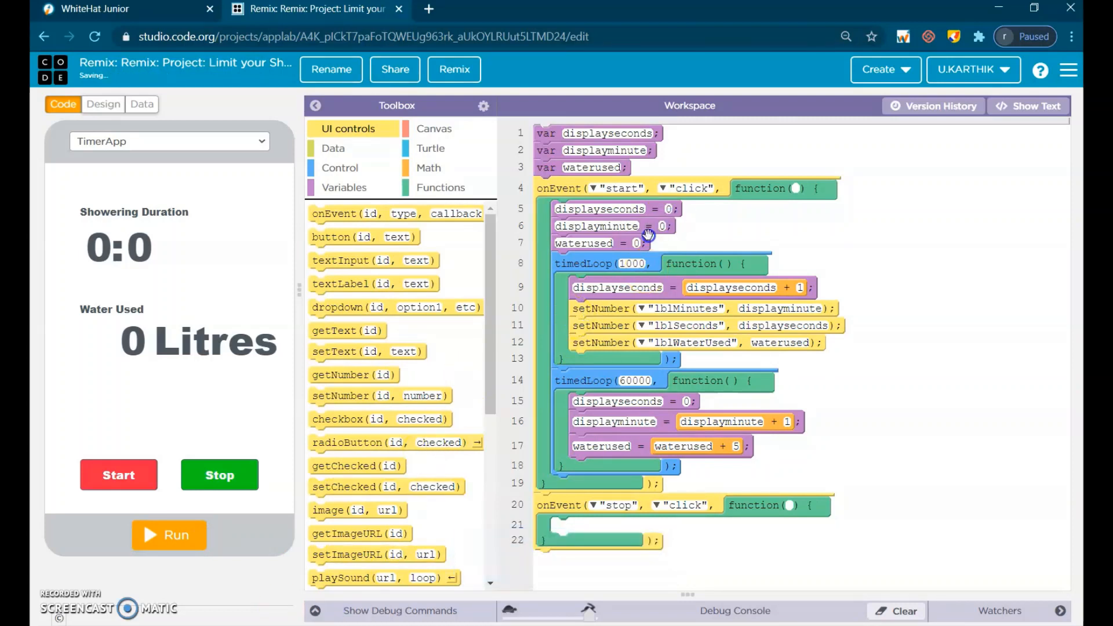
- Set displayseconds, displayminute and waterused to 0 in the handler and add stopTimedLoop()
click(343, 187)
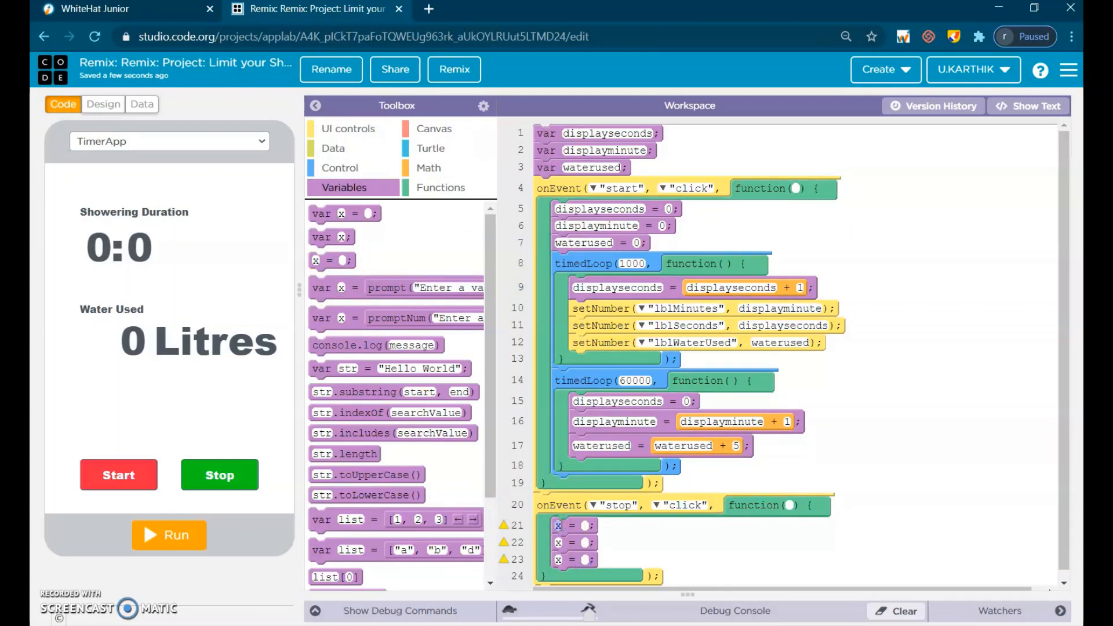
text(displayseconds)
click(560, 542)
text(displayminute)
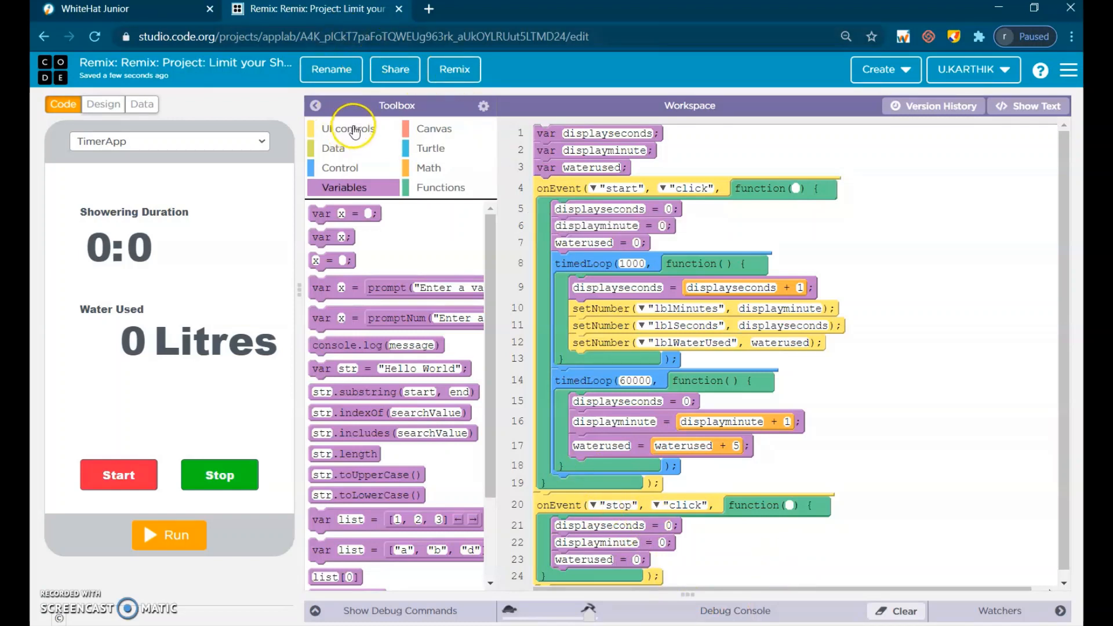
click(340, 167)
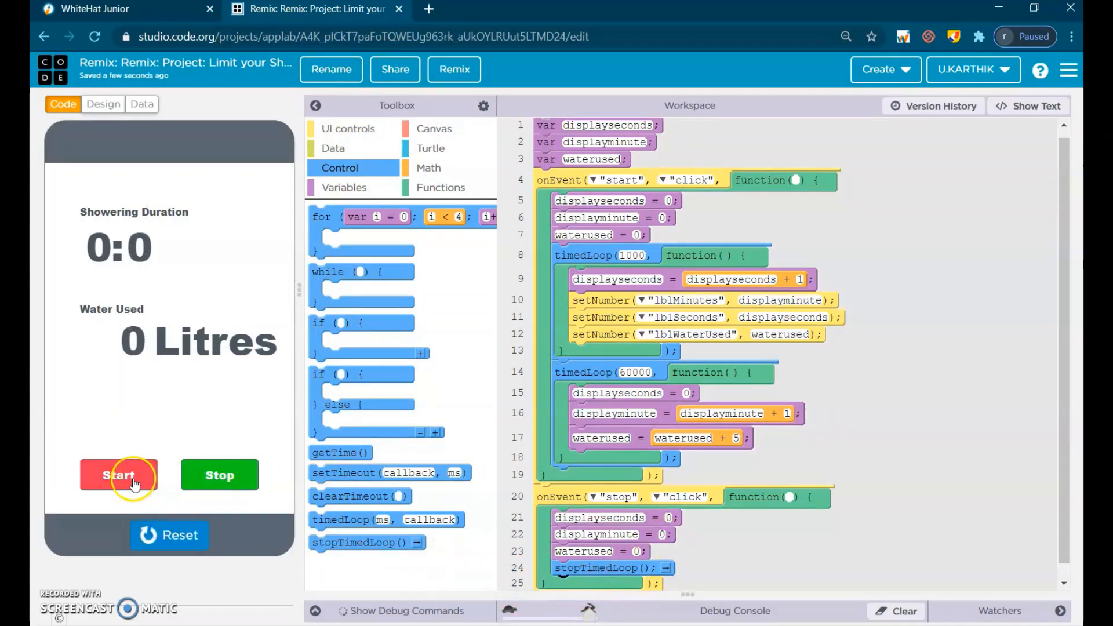
- Start the timer, wait until it reaches 1:1 and 5 Litres, stop it, and end the run
click(119, 475)
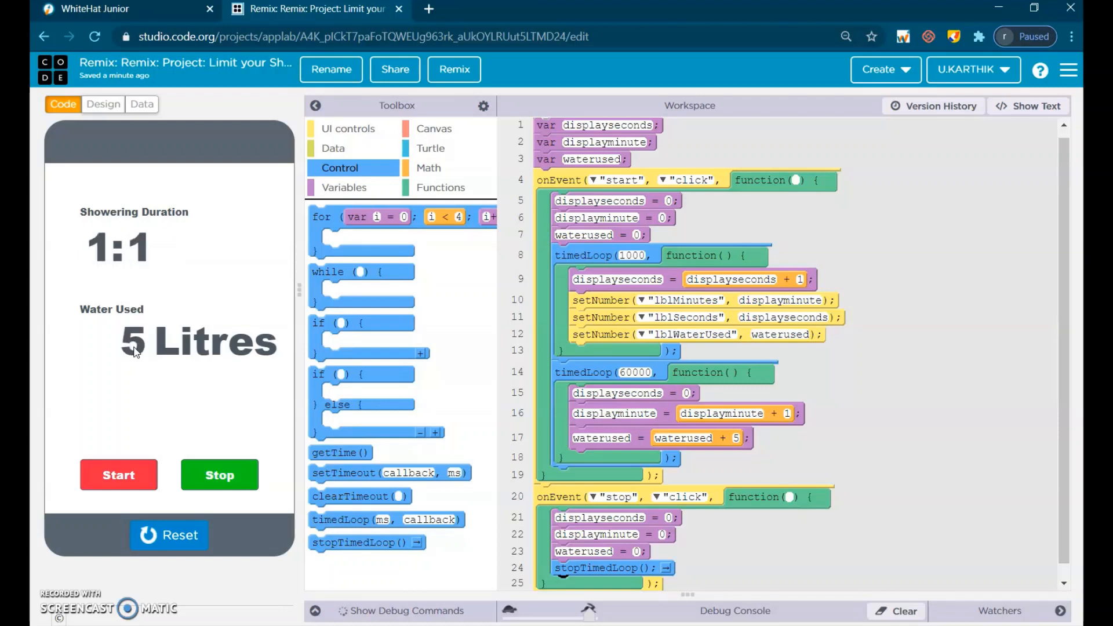
click(219, 474)
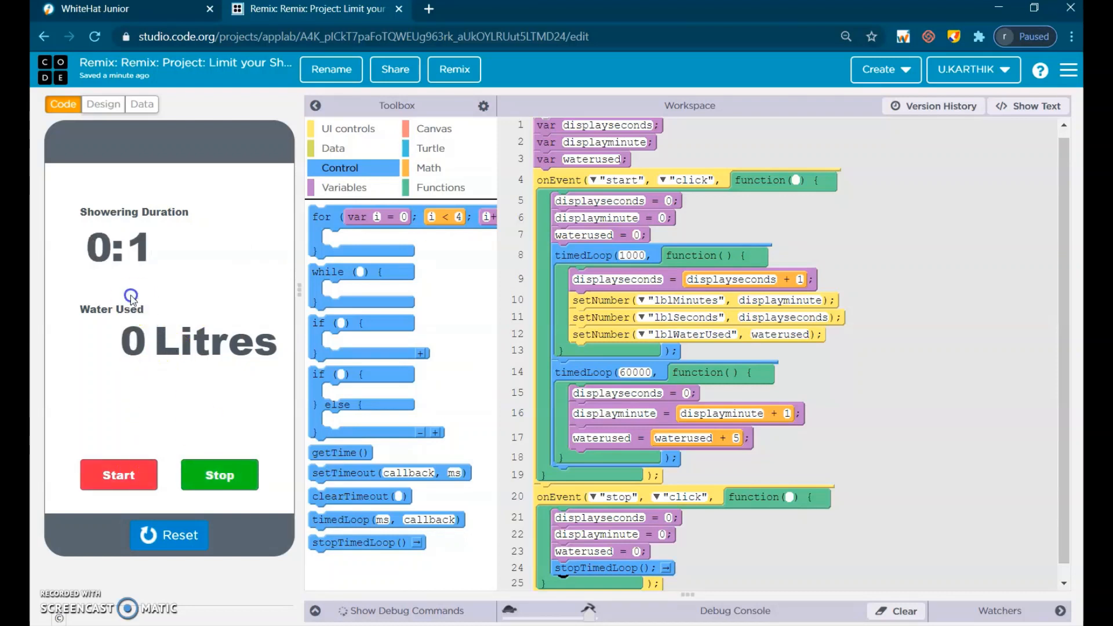
click(169, 534)
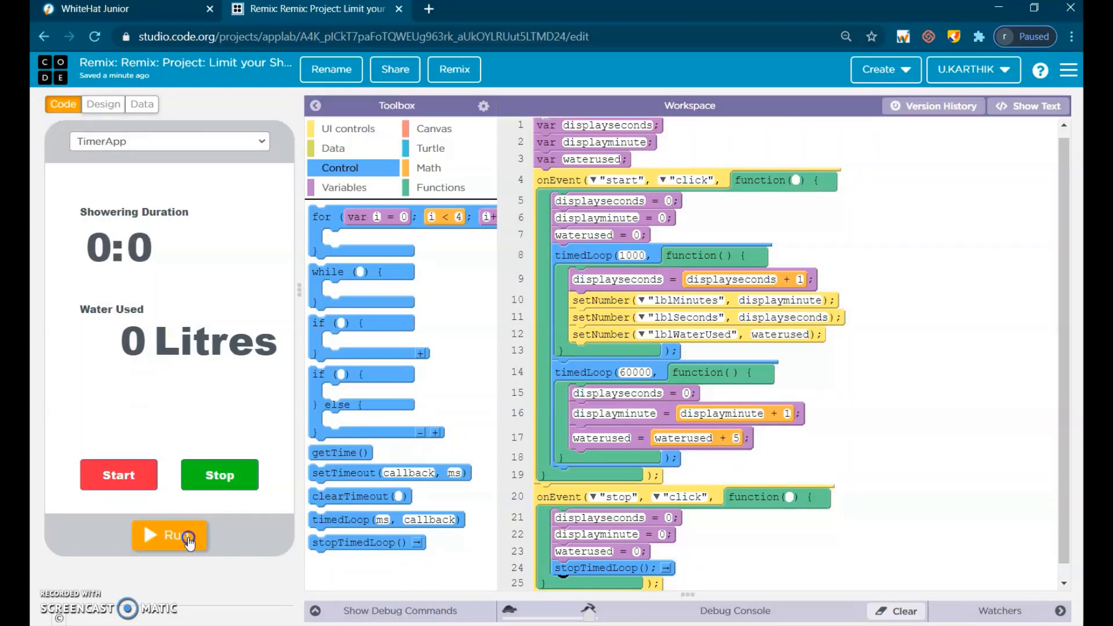